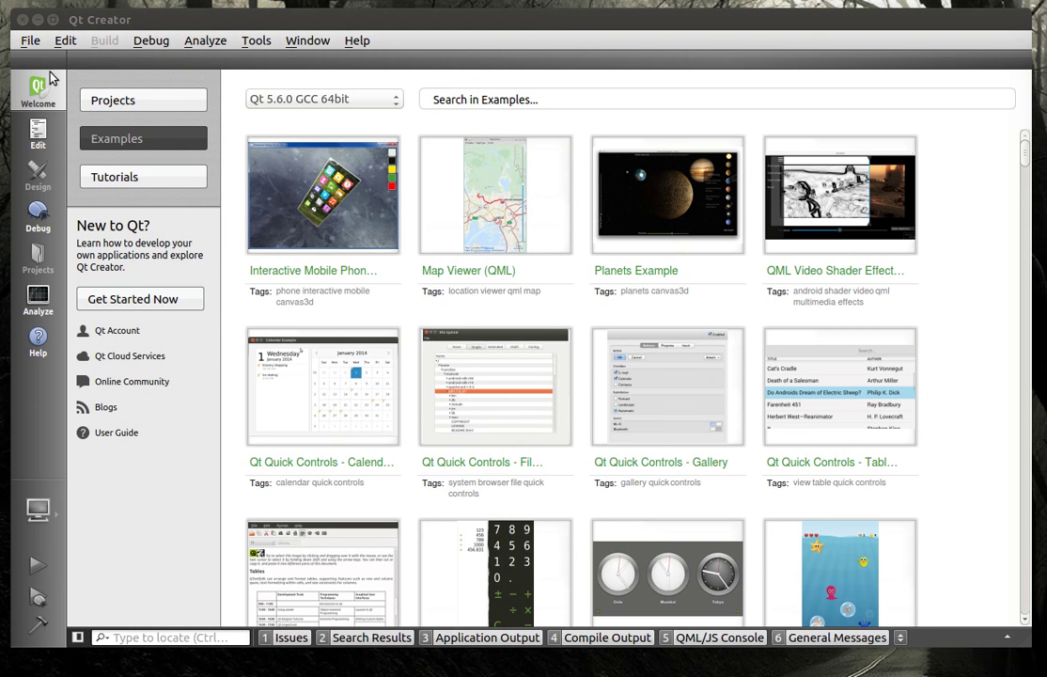
Create a Qt Quick Application project named FontPlayGround through the new-project wizard.
left_click(30, 40)
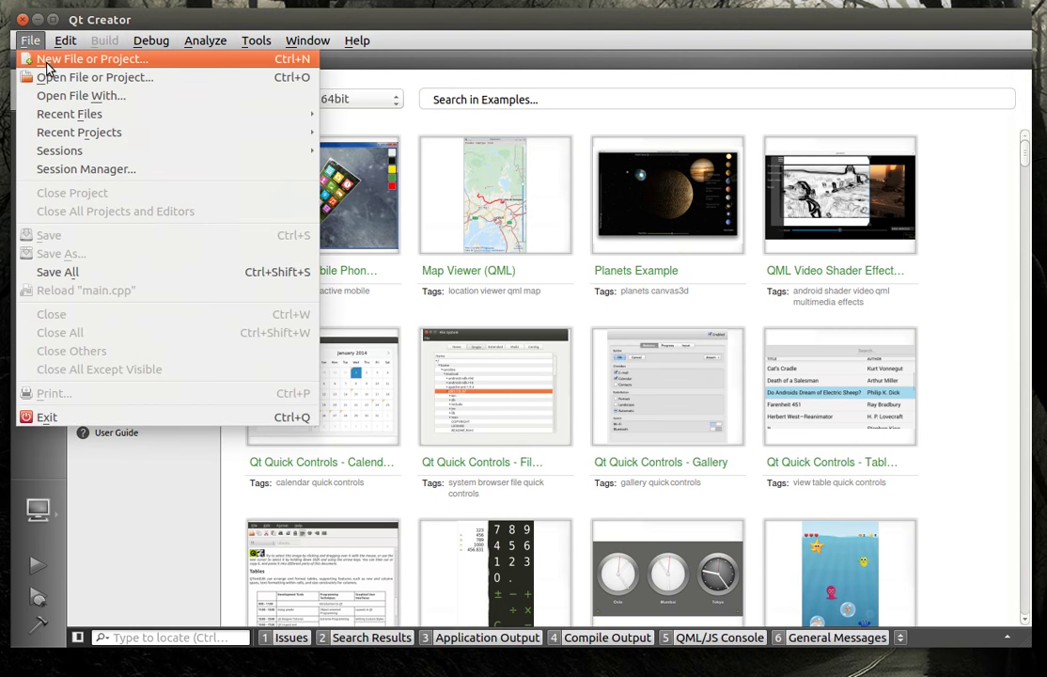
left_click(92, 58)
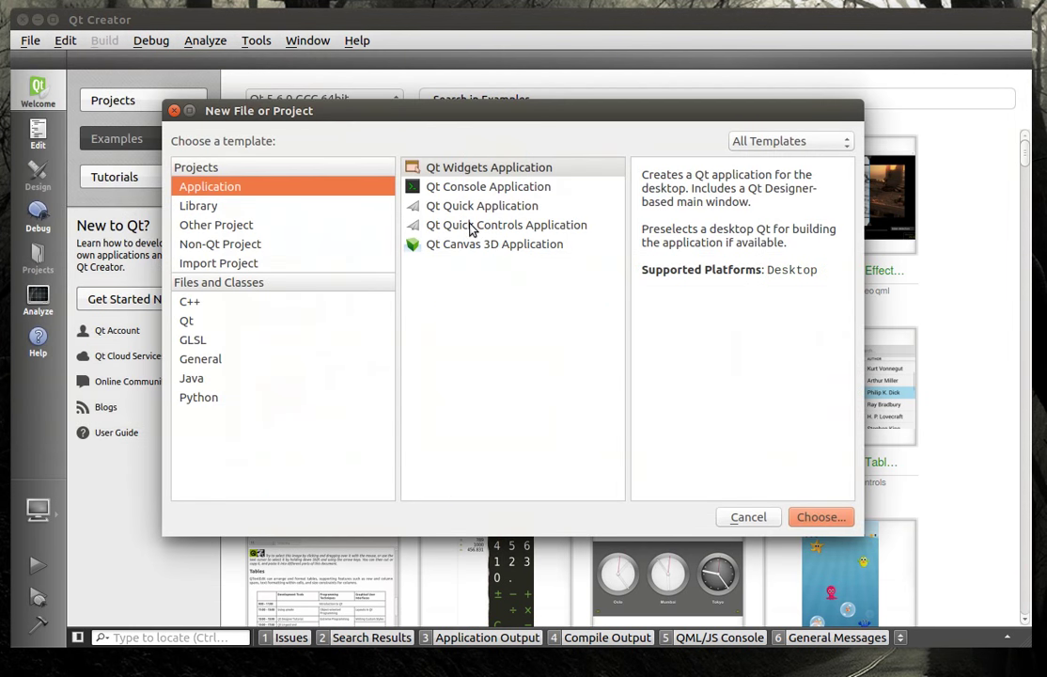
left_click(482, 205)
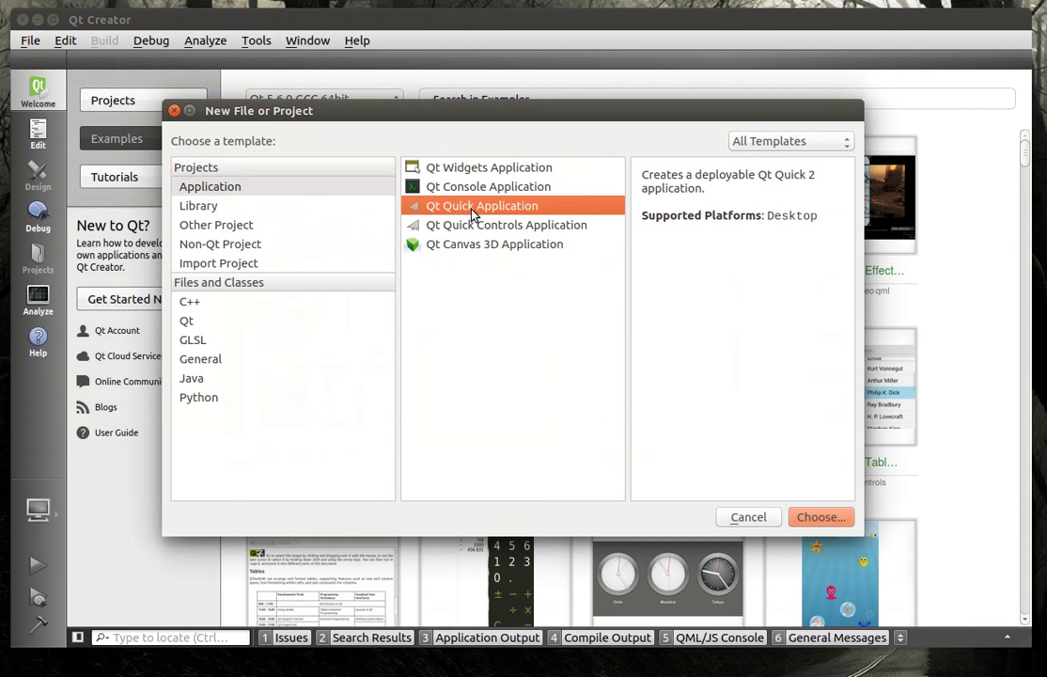
left_click(819, 516)
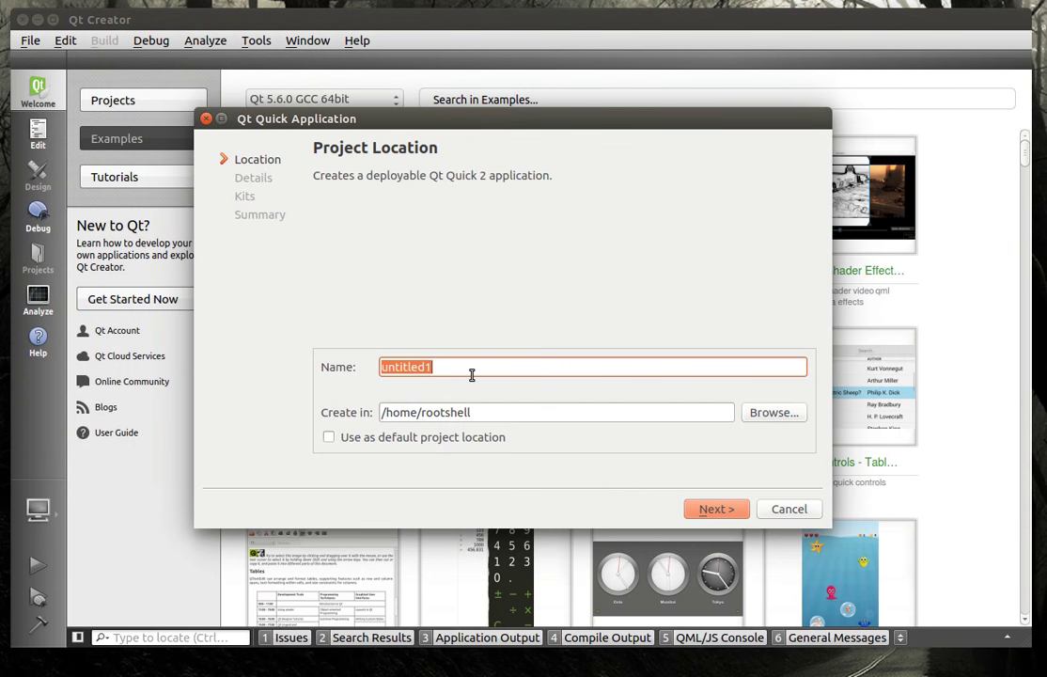
type("FontPlayGround")
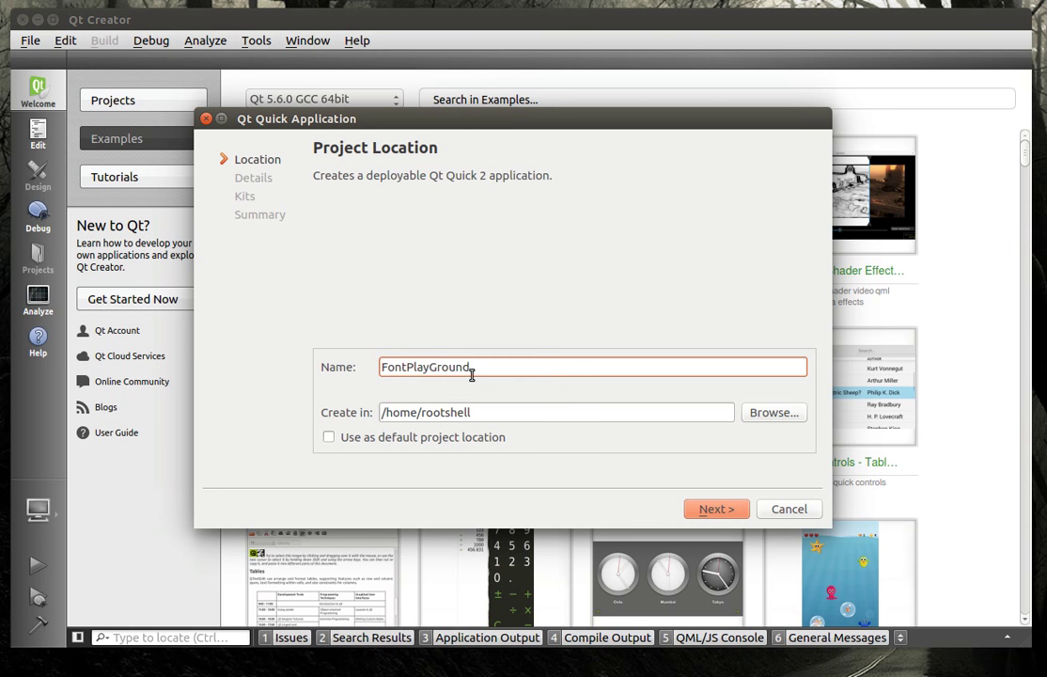
left_click(716, 508)
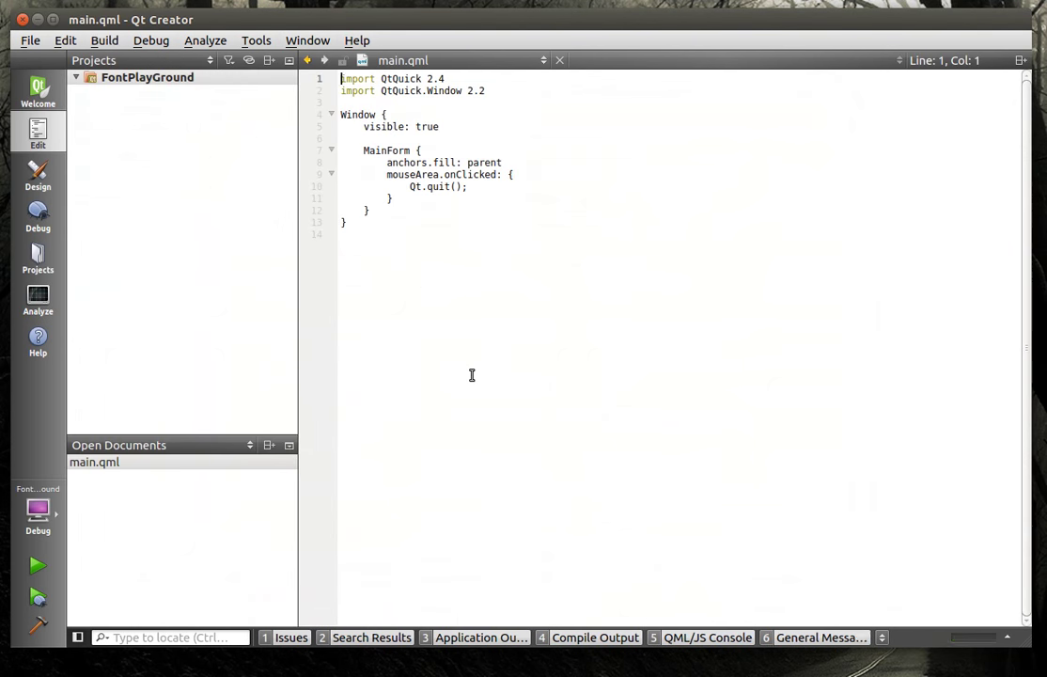
Expand the FontPlayGround project tree and show About Qt Creator, dismissing the mount error.
left_click(75, 77)
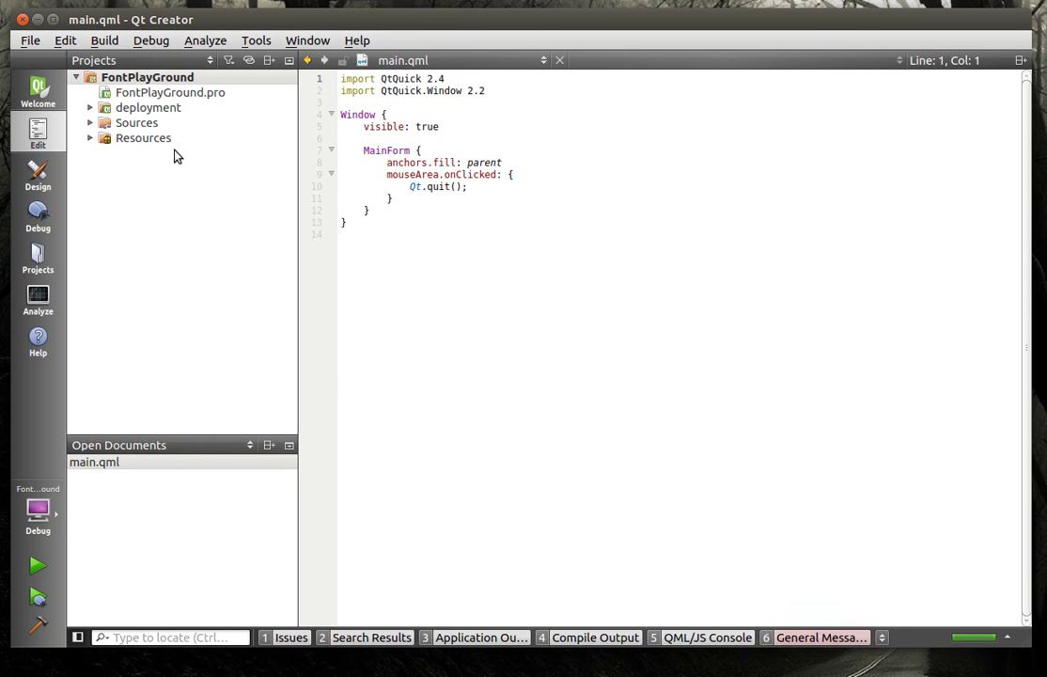
left_click(357, 40)
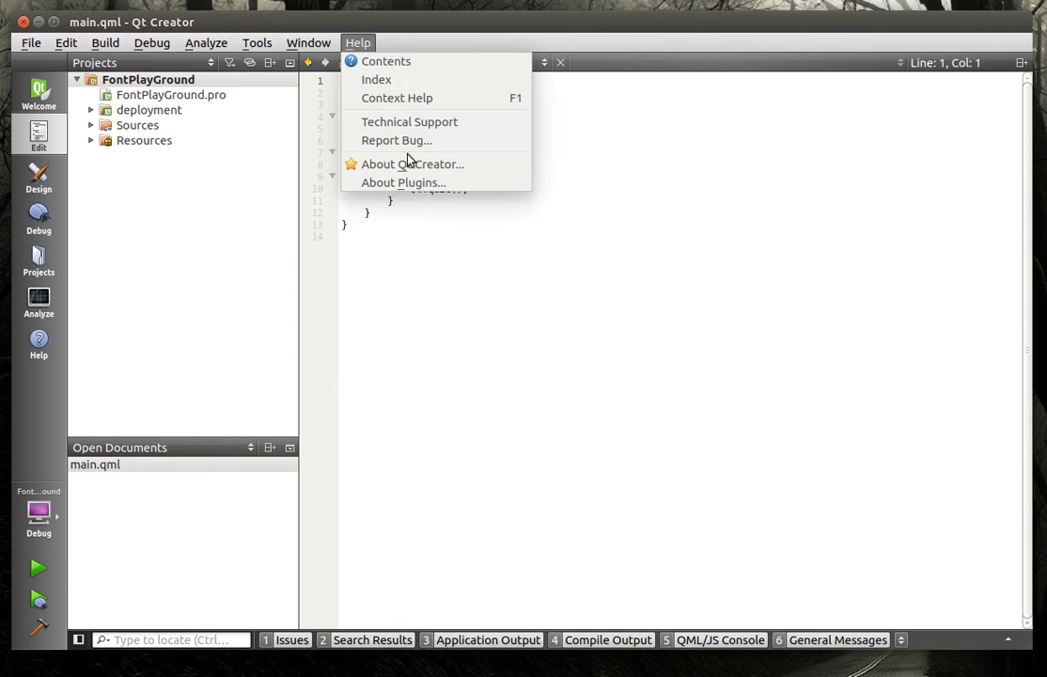
left_click(411, 164)
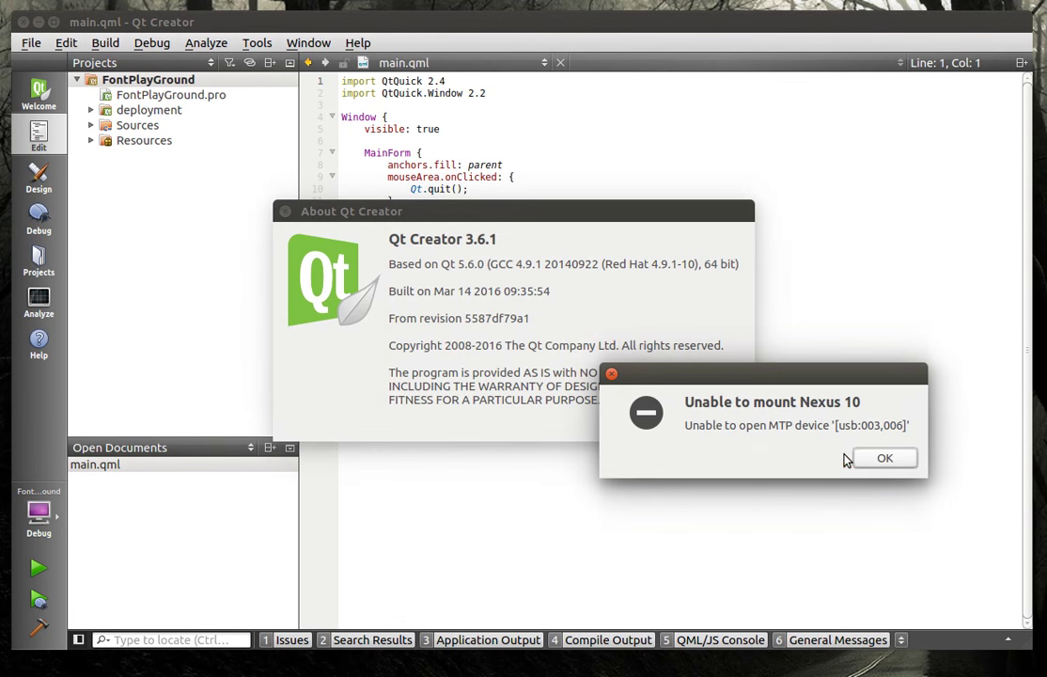
left_click(884, 458)
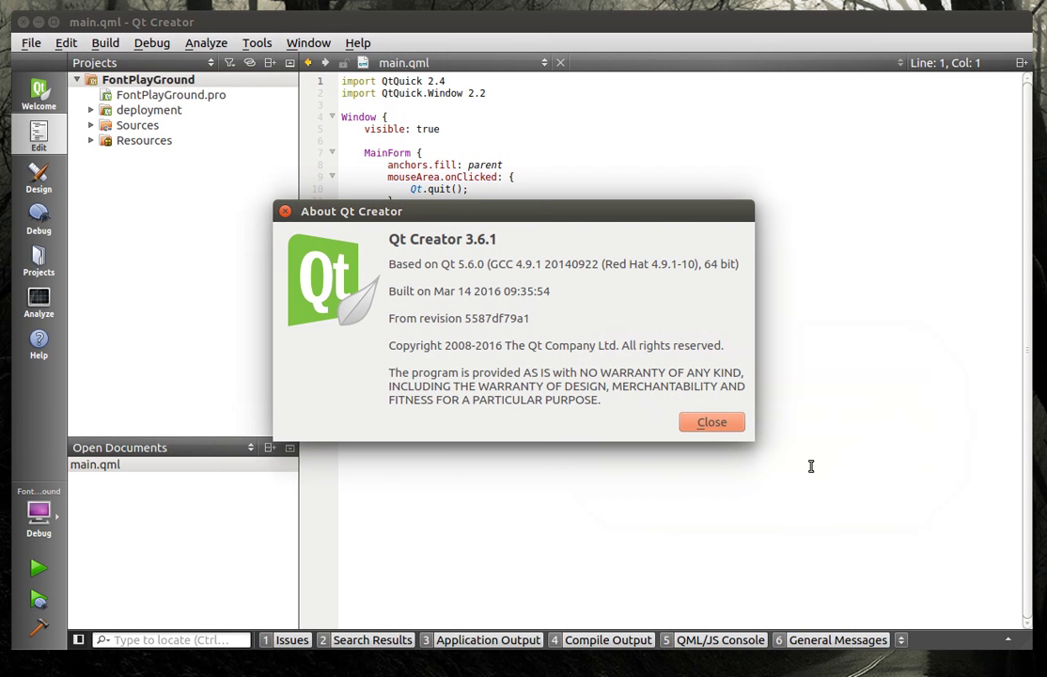
mouse_move(779, 437)
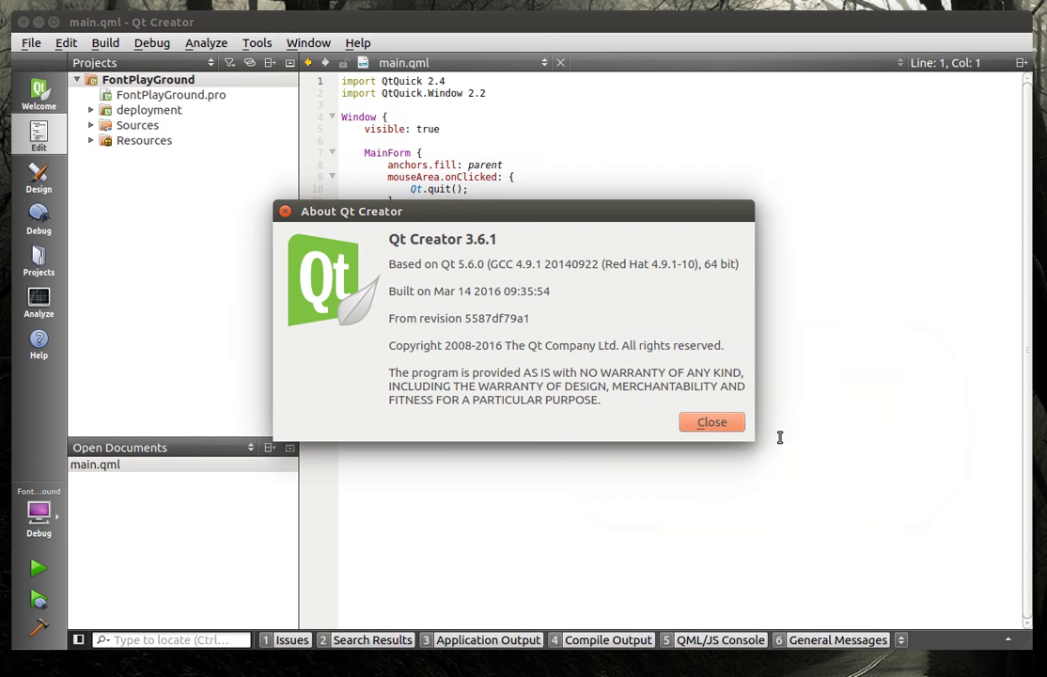
mouse_move(433, 314)
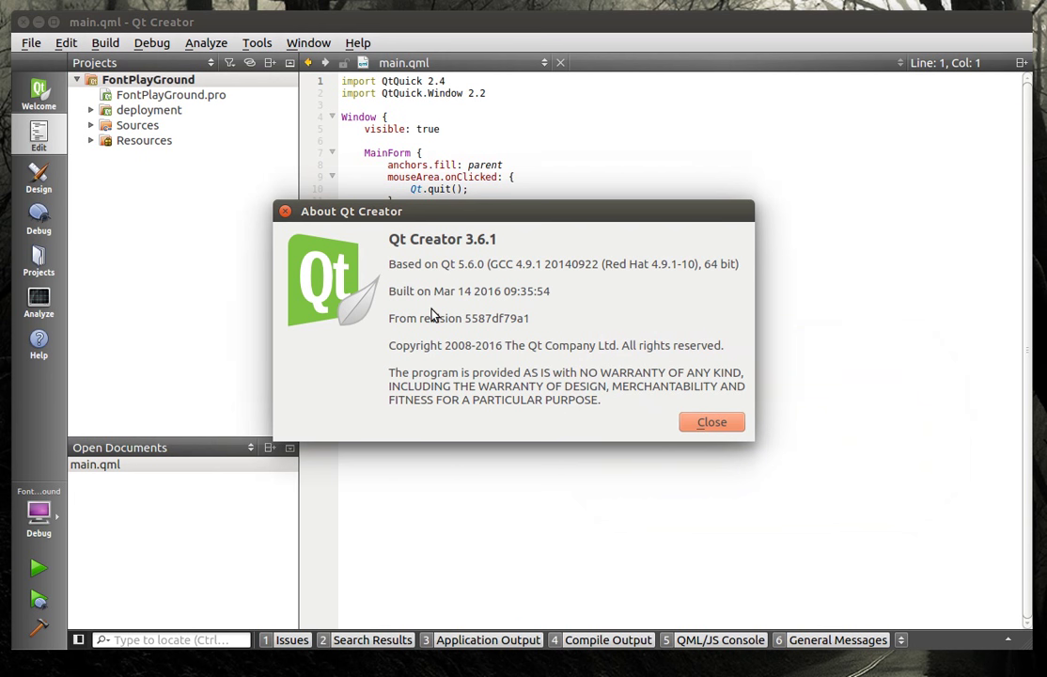
mouse_move(456, 273)
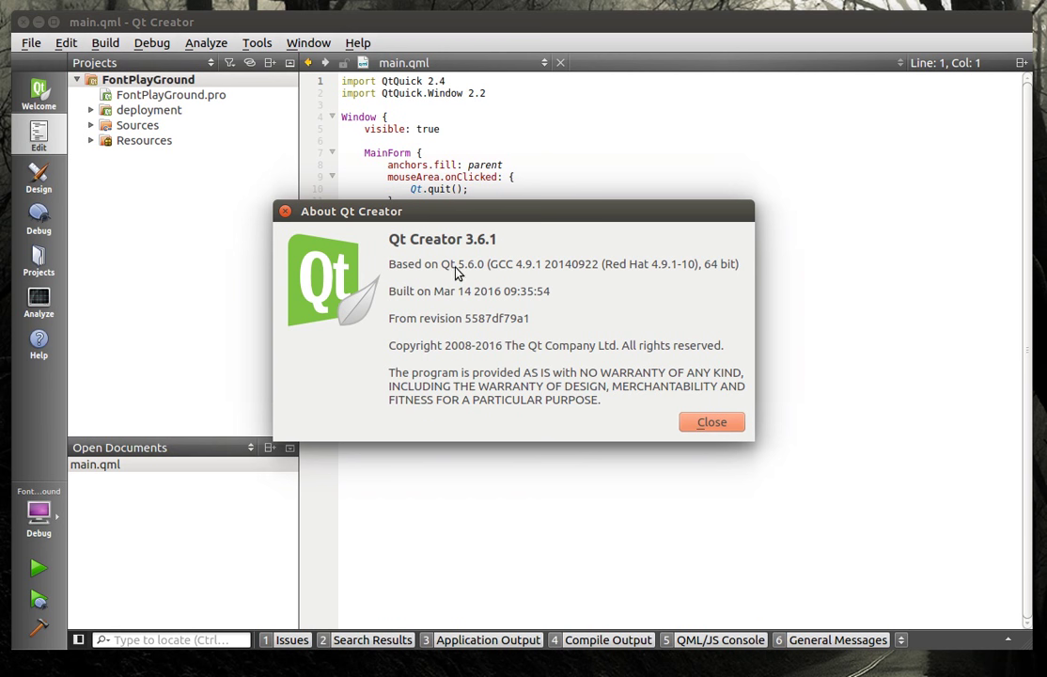
mouse_move(712, 422)
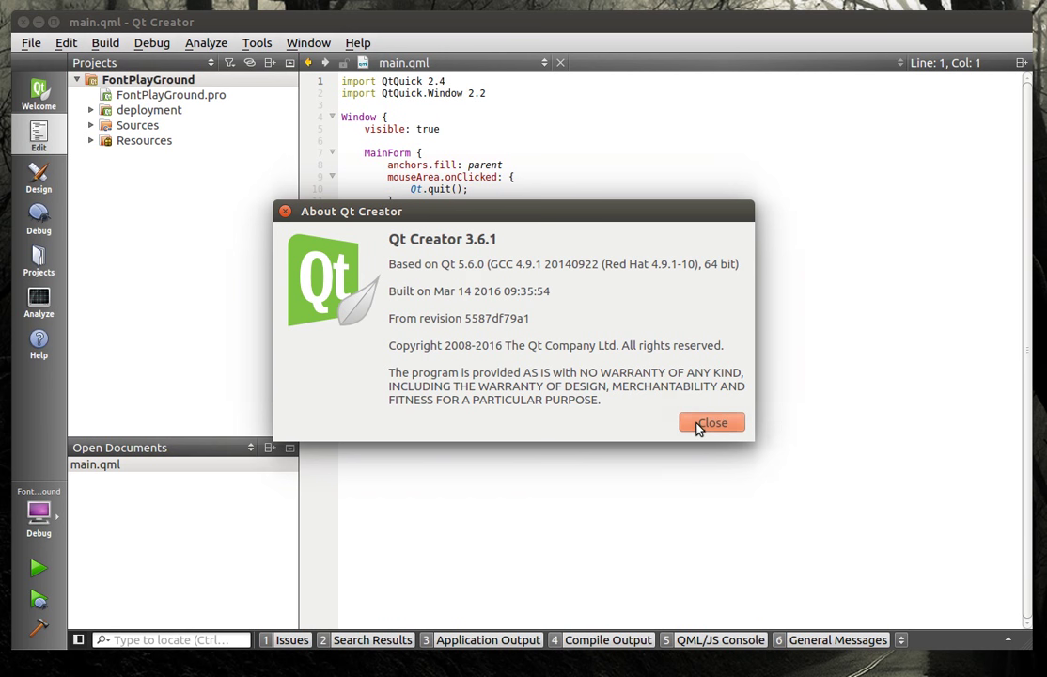
Close About, expand Resources, and open MainForm in the visual designer.
left_click(712, 422)
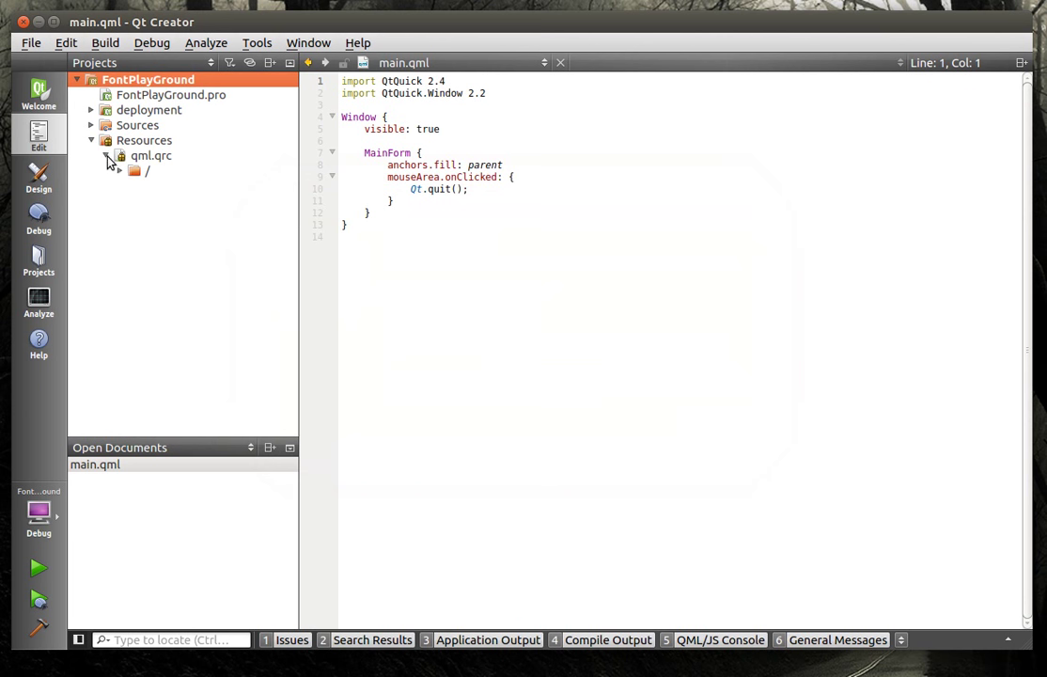
left_click(107, 155)
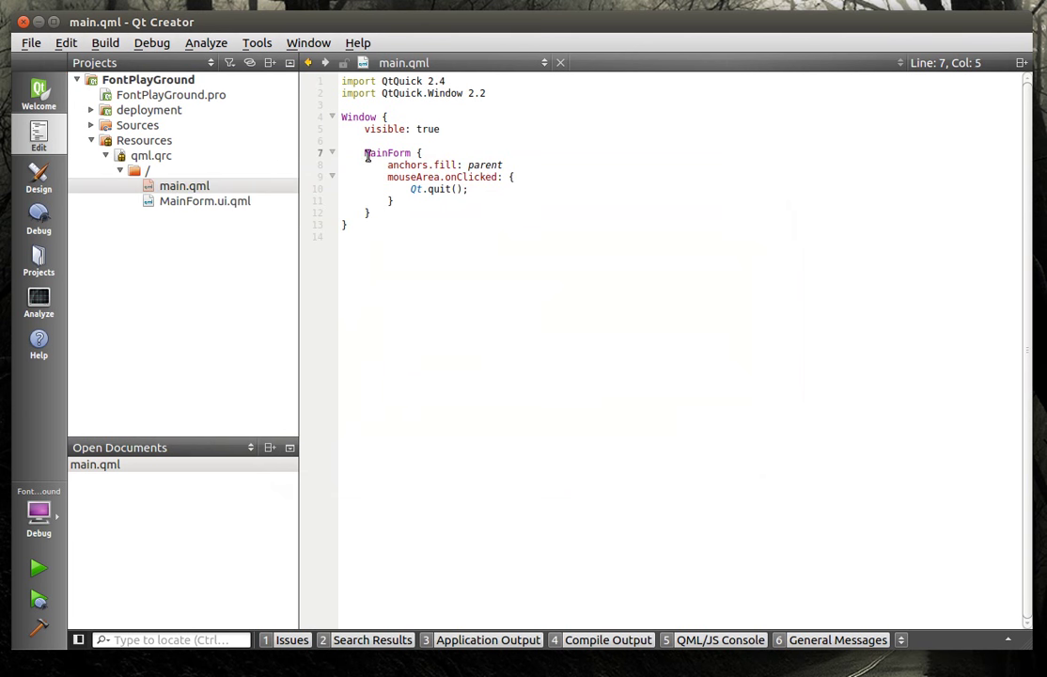
double_click(405, 164)
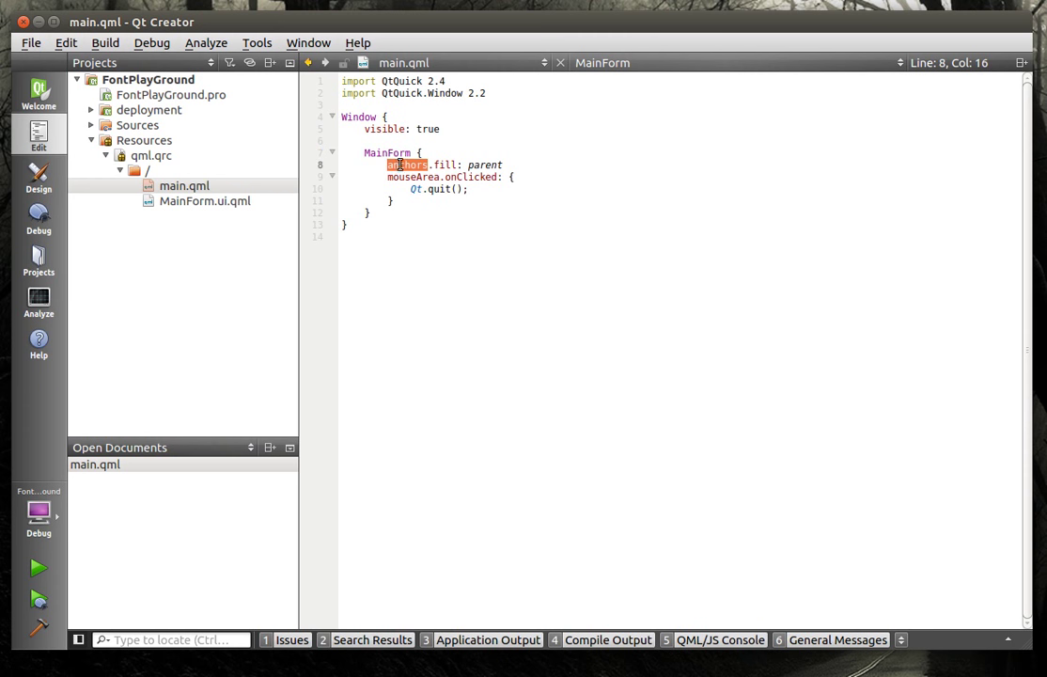
left_click(37, 179)
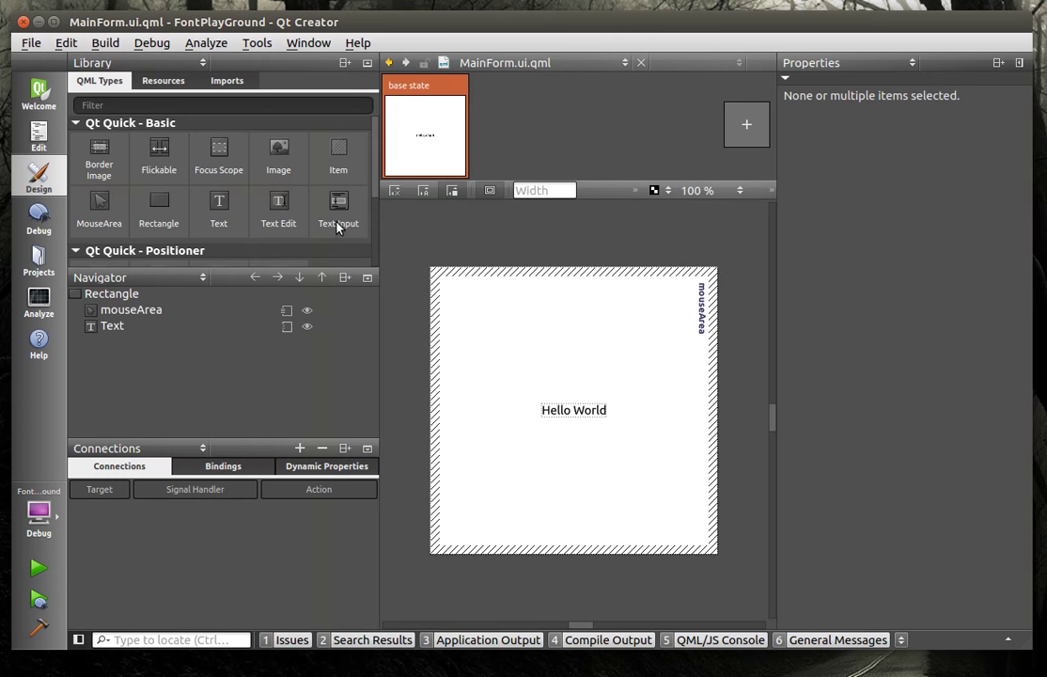
mouse_move(40, 177)
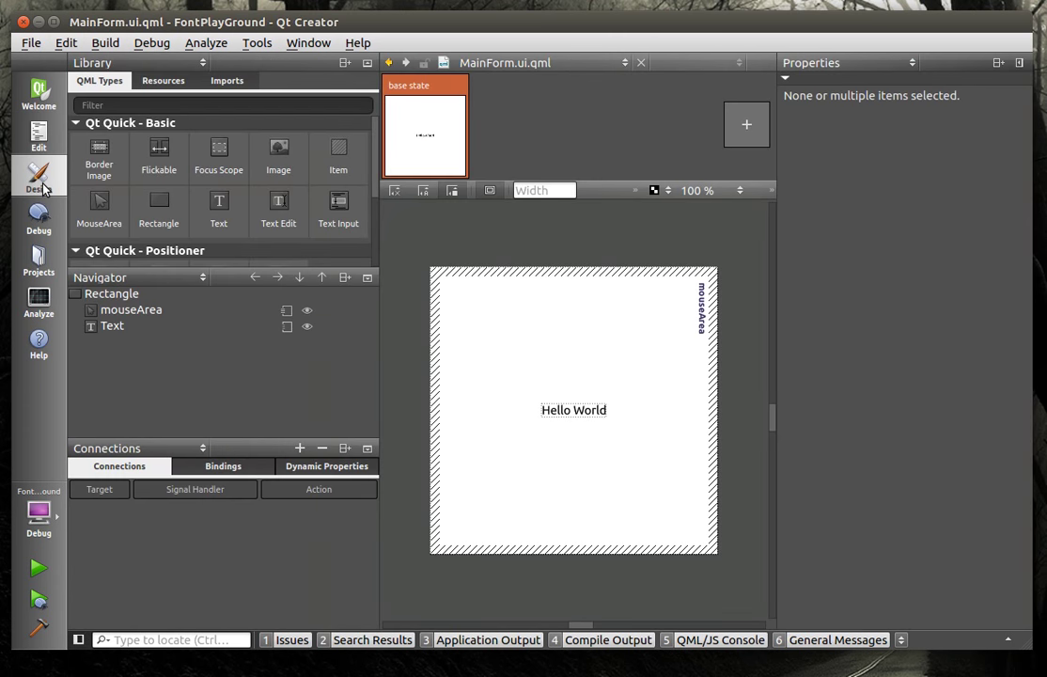
mouse_move(111, 208)
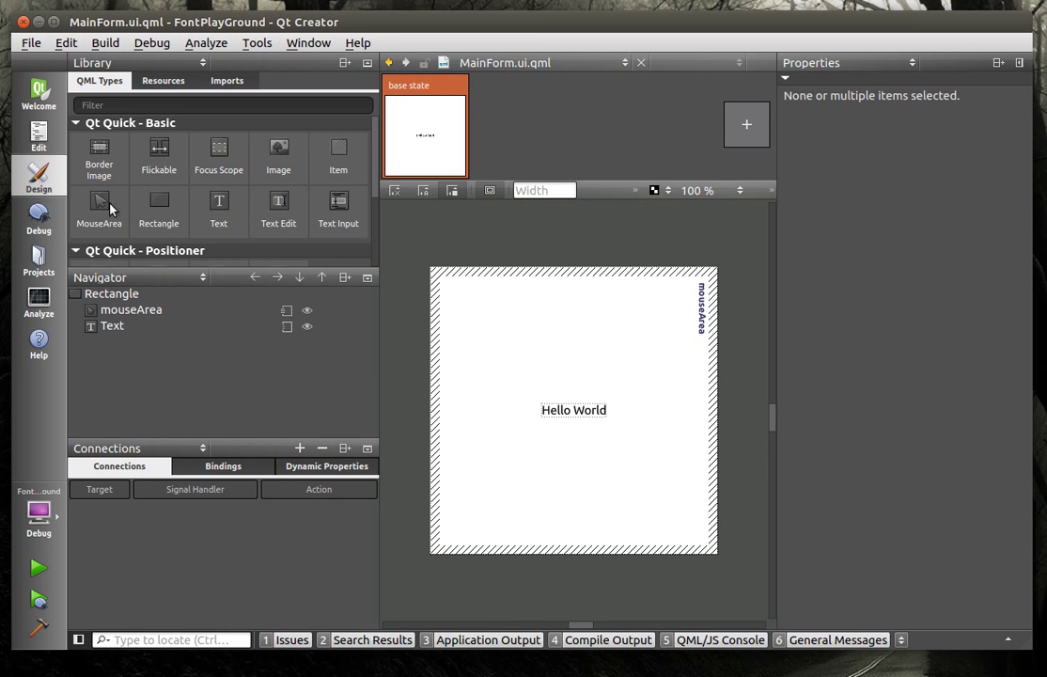
Drop an Image into the mouse area and nudge the Hello World text up-right.
left_click_drag(278, 155, 681, 404)
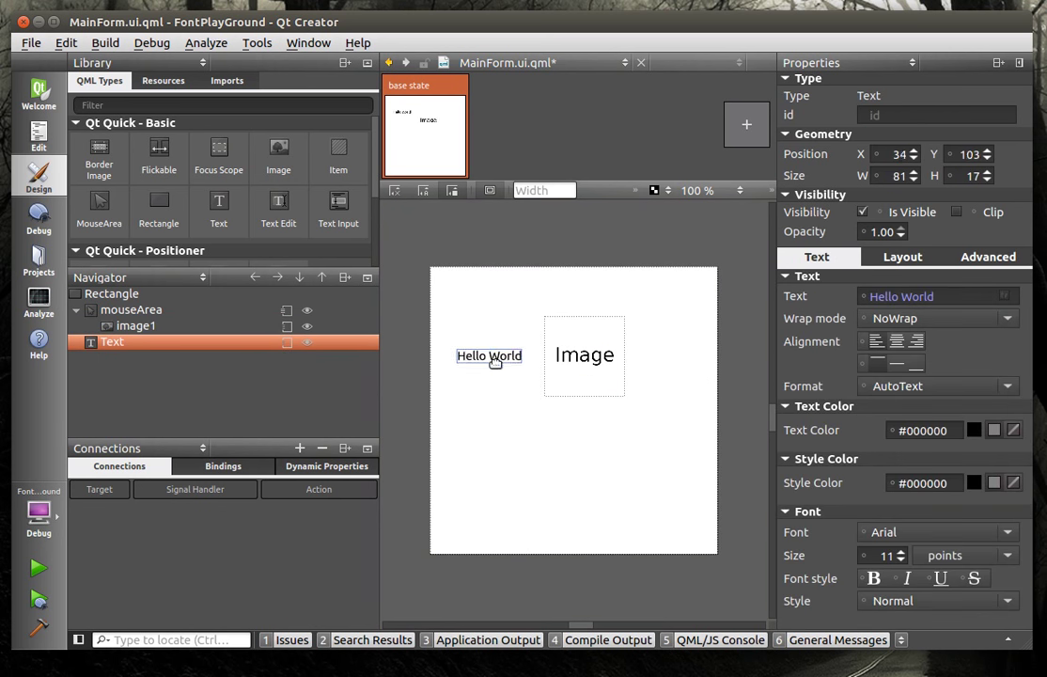
left_click_drag(489, 356, 496, 347)
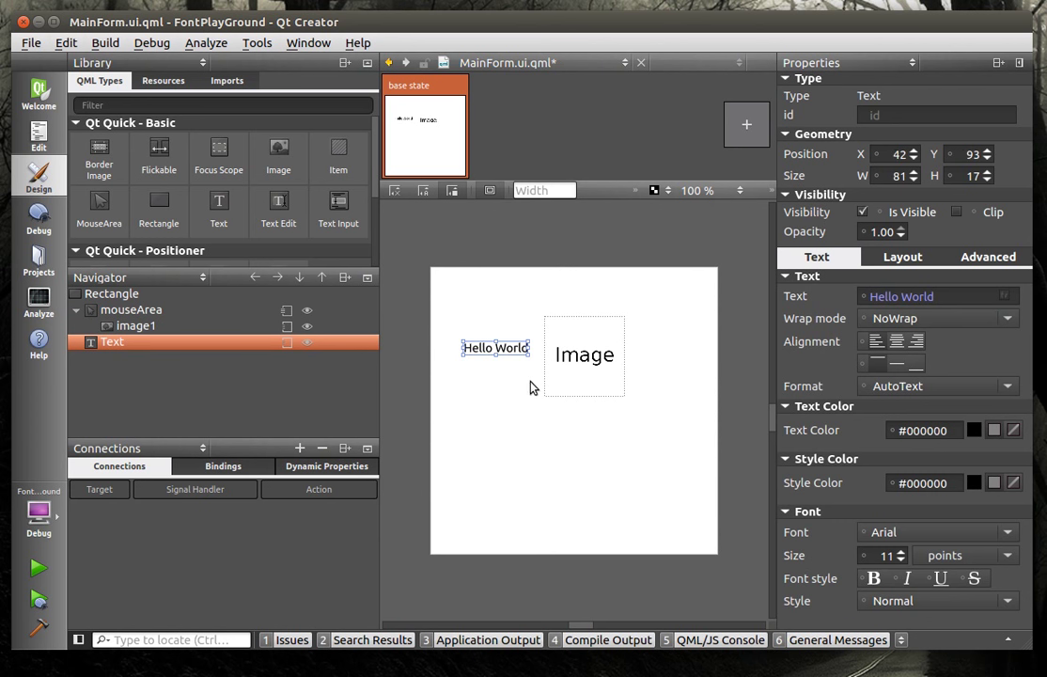
mouse_move(534, 398)
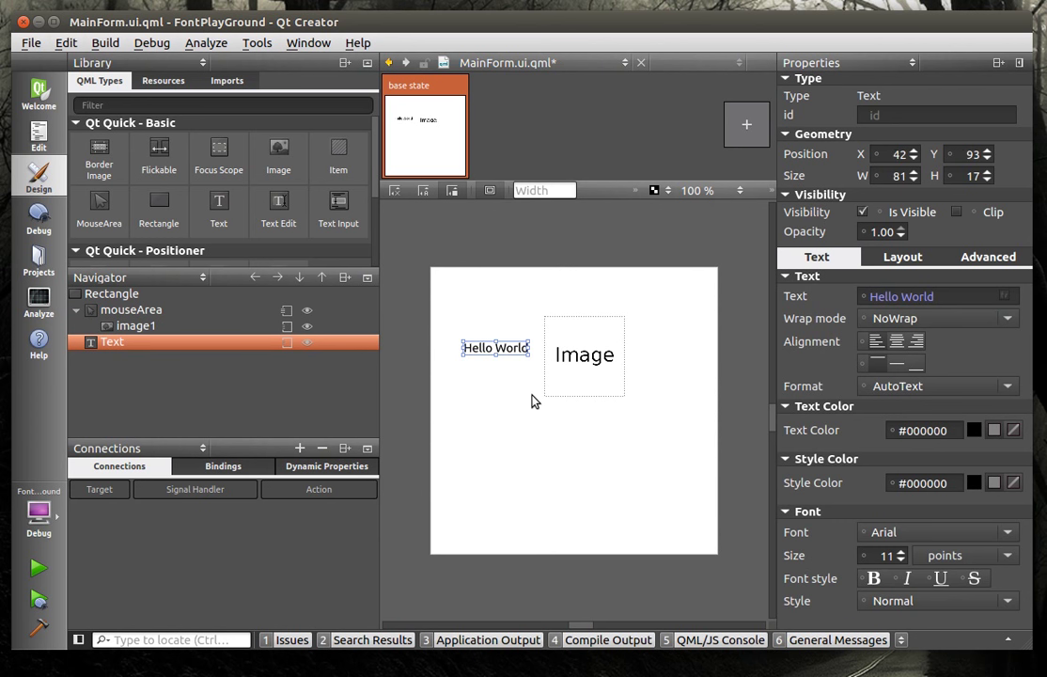
left_click(38, 137)
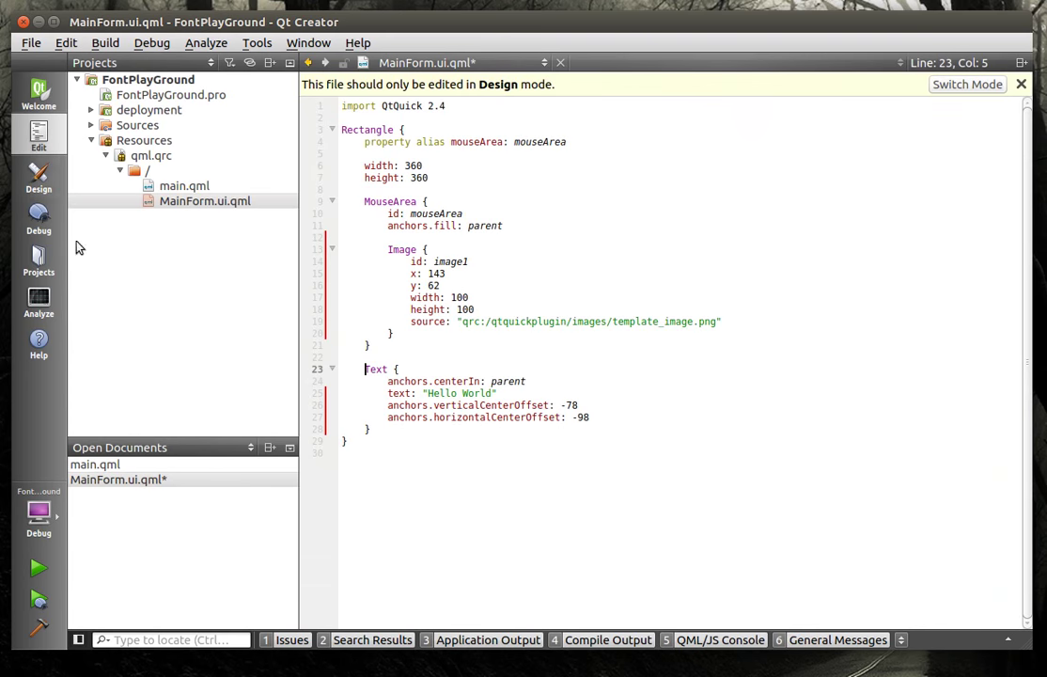
Remove MainForm.ui.qml from the project, deleting the file permanently.
right_click(204, 200)
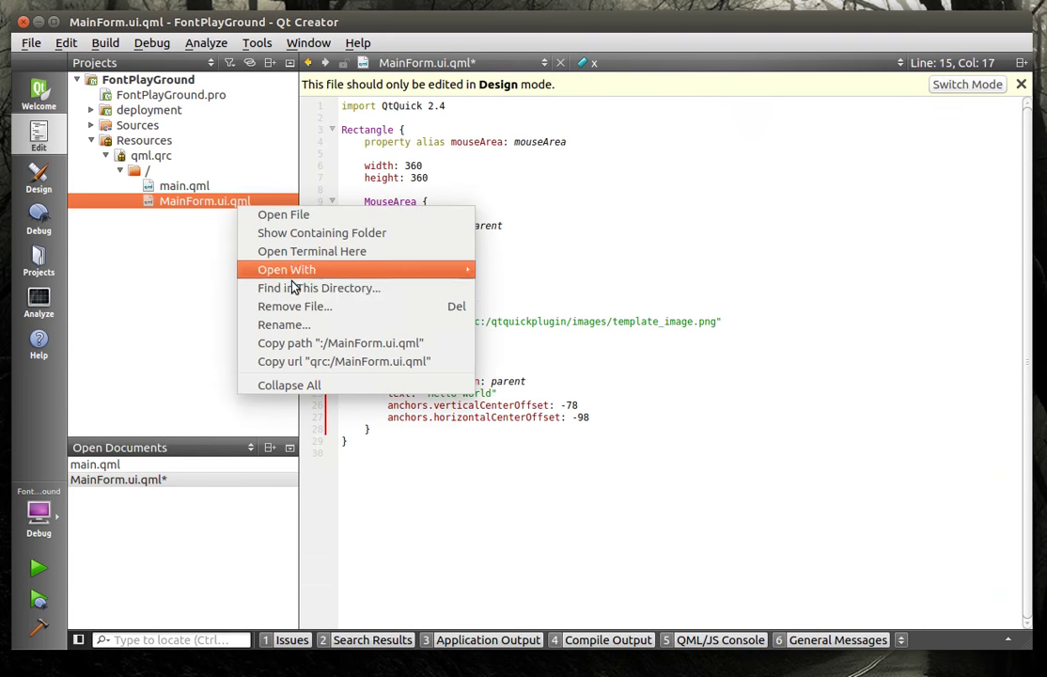
left_click(295, 305)
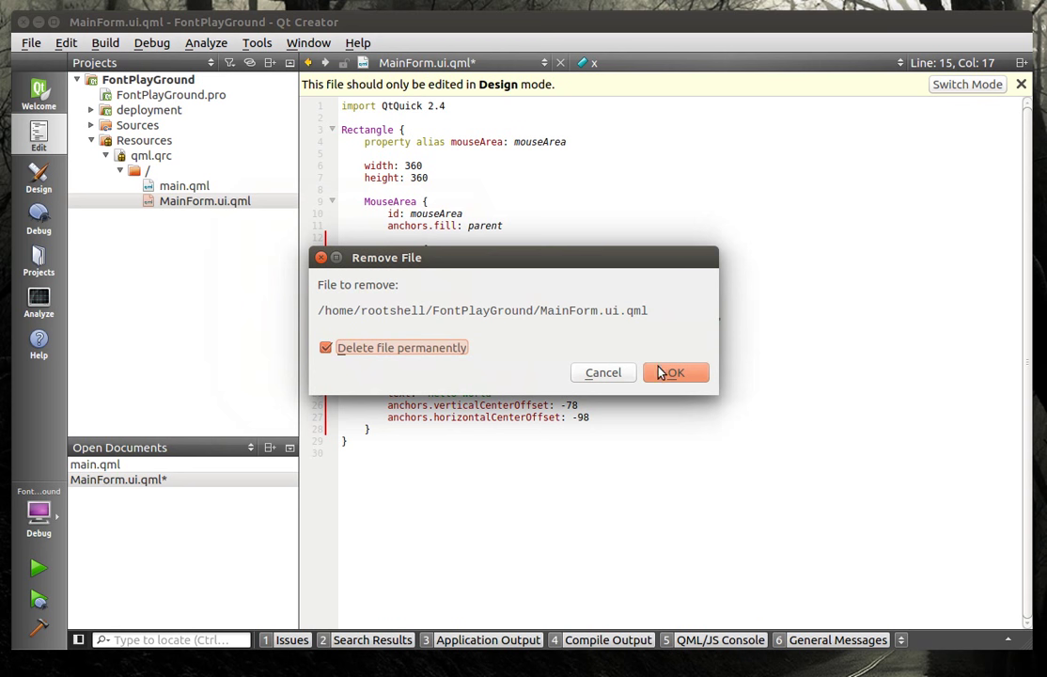
left_click(675, 372)
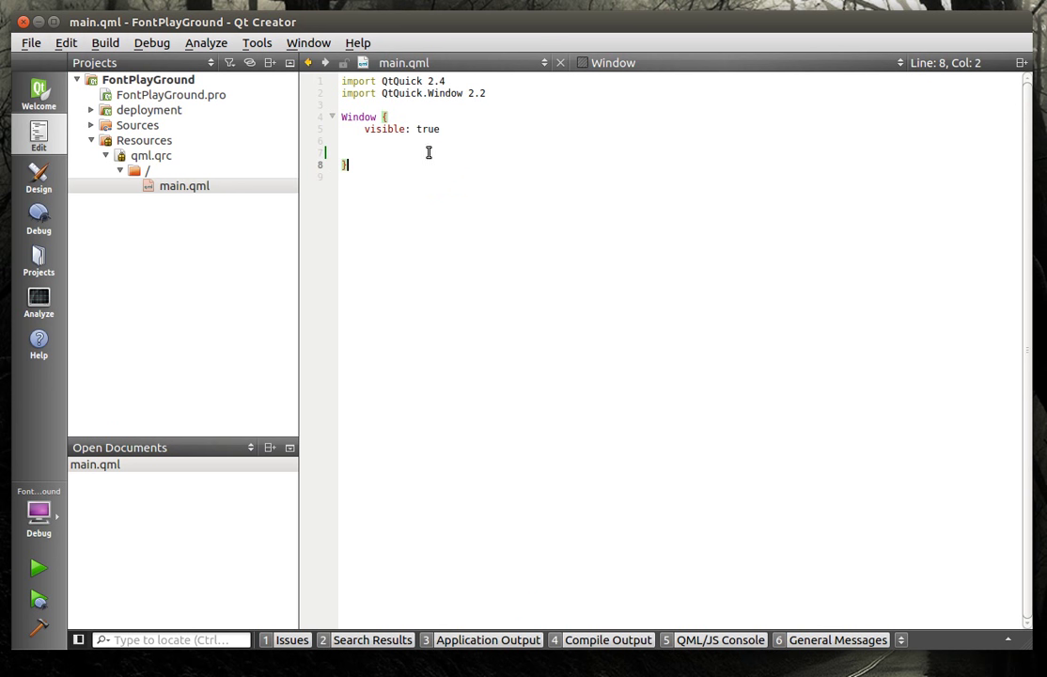
mouse_move(402, 122)
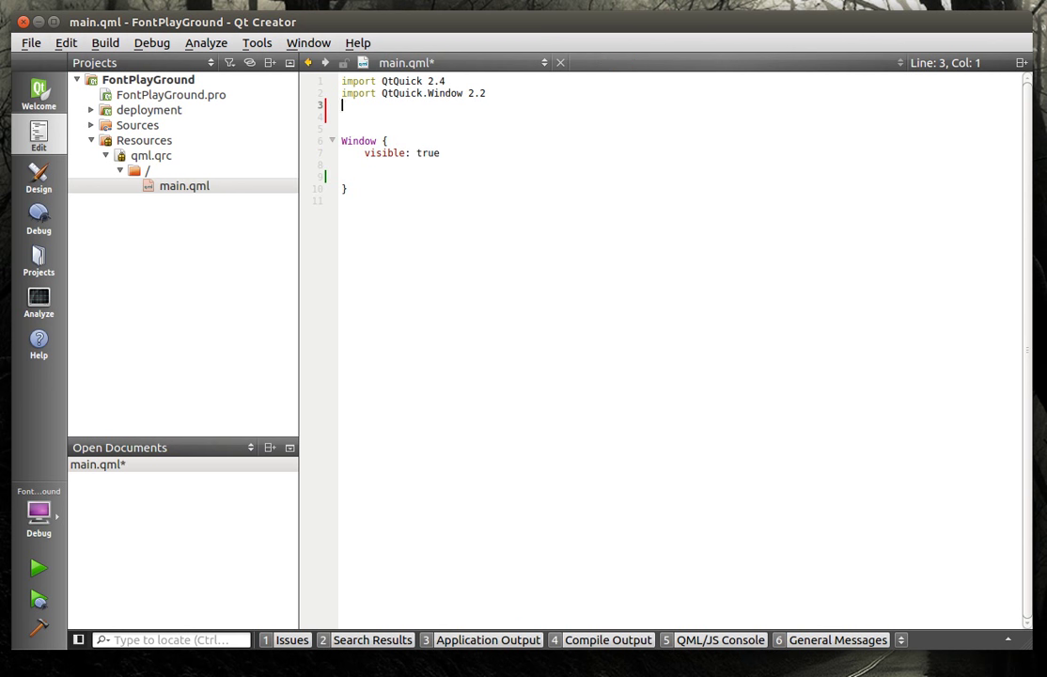
Add the QtQuick.Controls 1.3 and QtQuick.Dialogs 1.2 import lines to main.qml.
type("i")
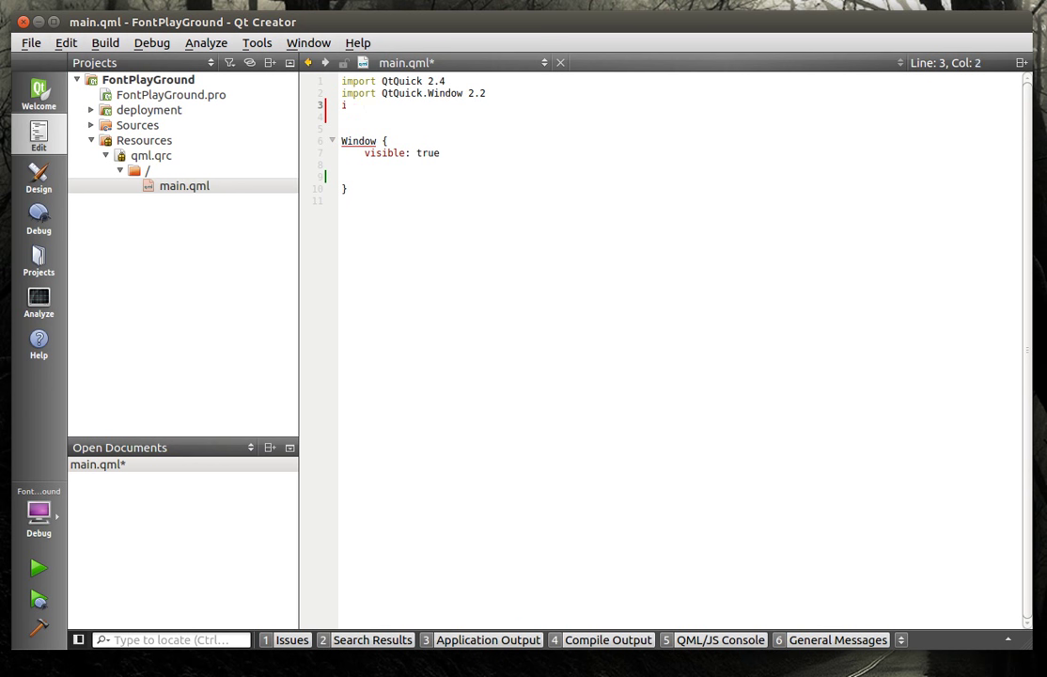
type("mport")
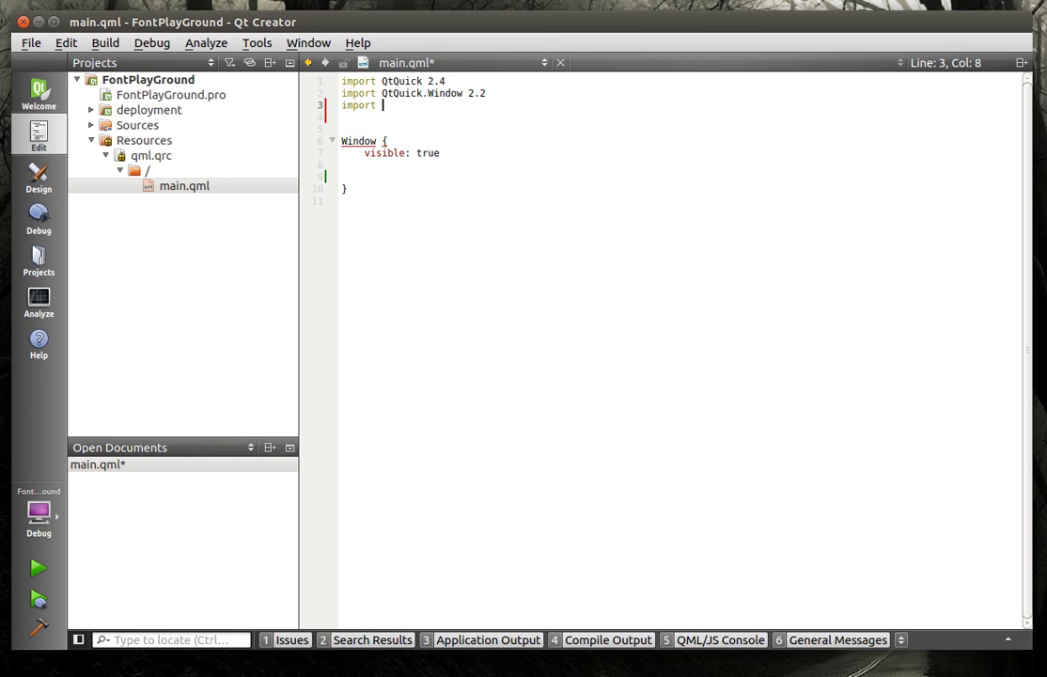
type("Qt")
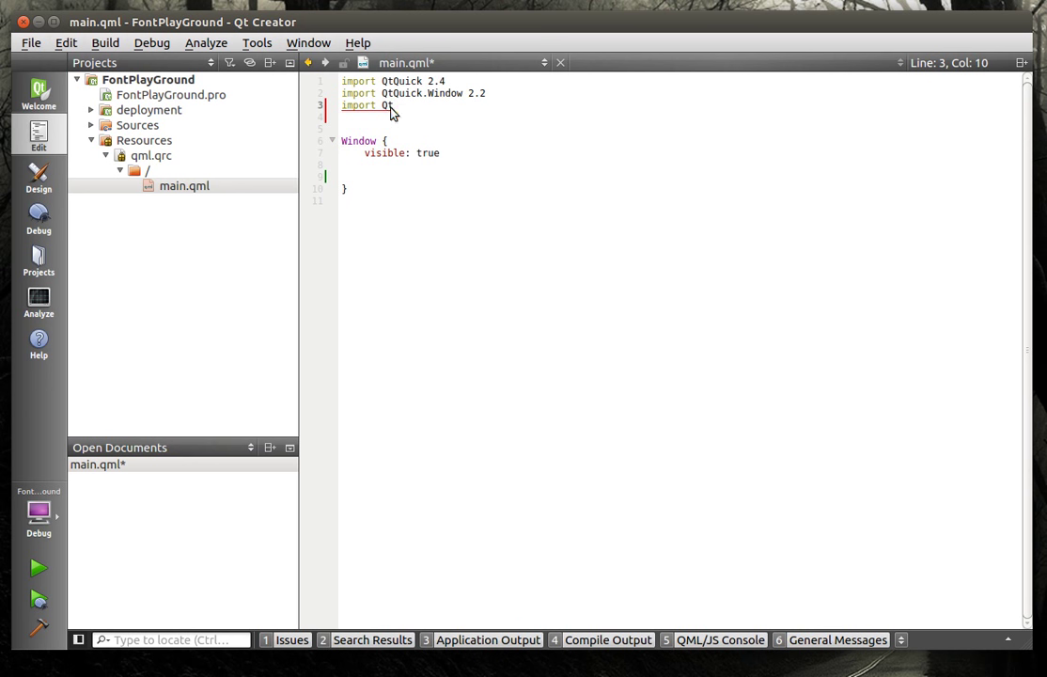
type("t")
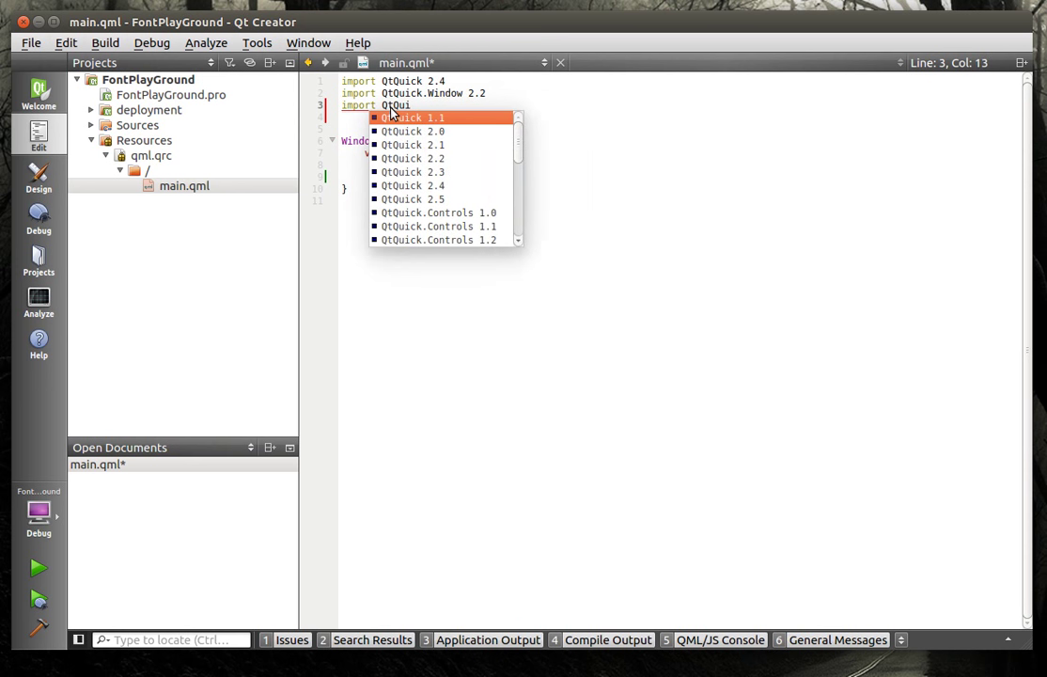
scroll("down", 3)
type("import")
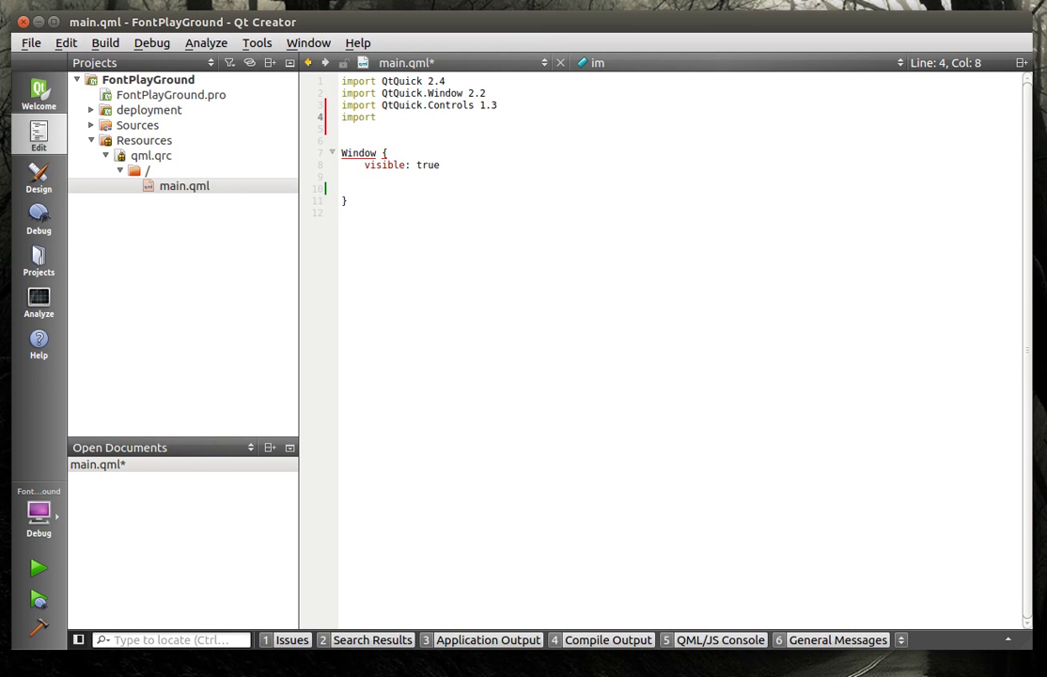
type("QtQu")
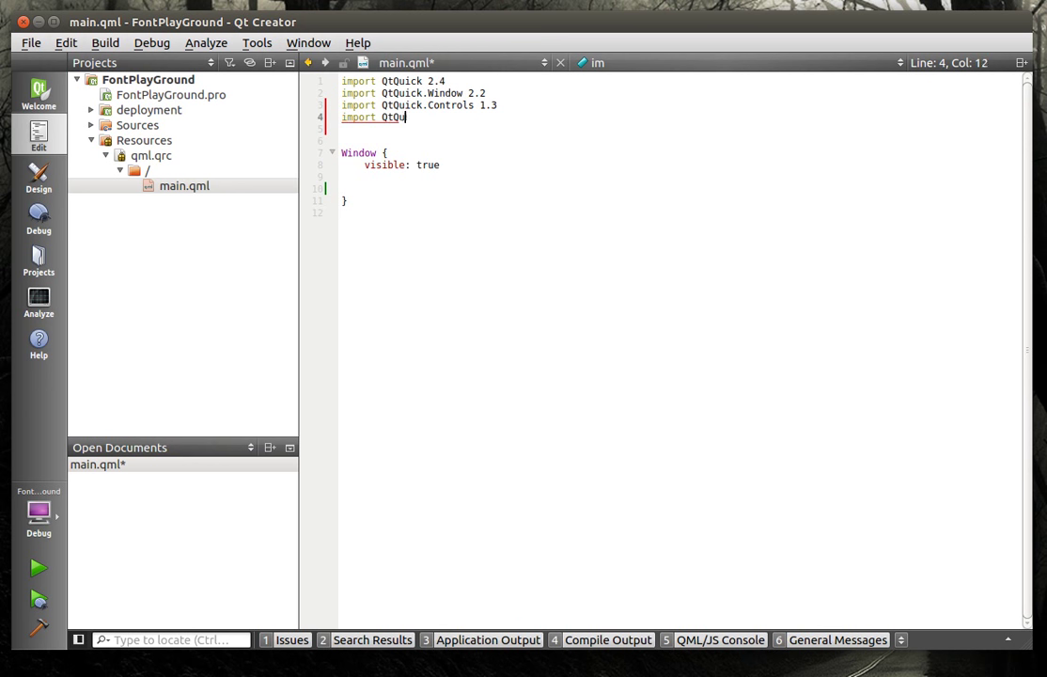
type("ick")
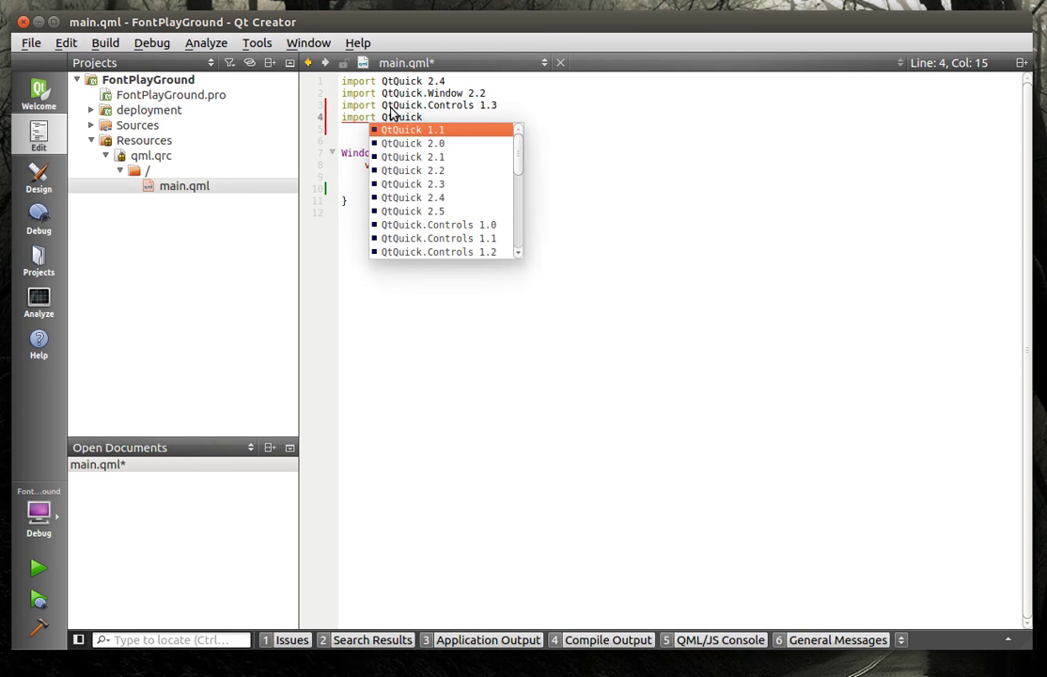
scroll("down", 3)
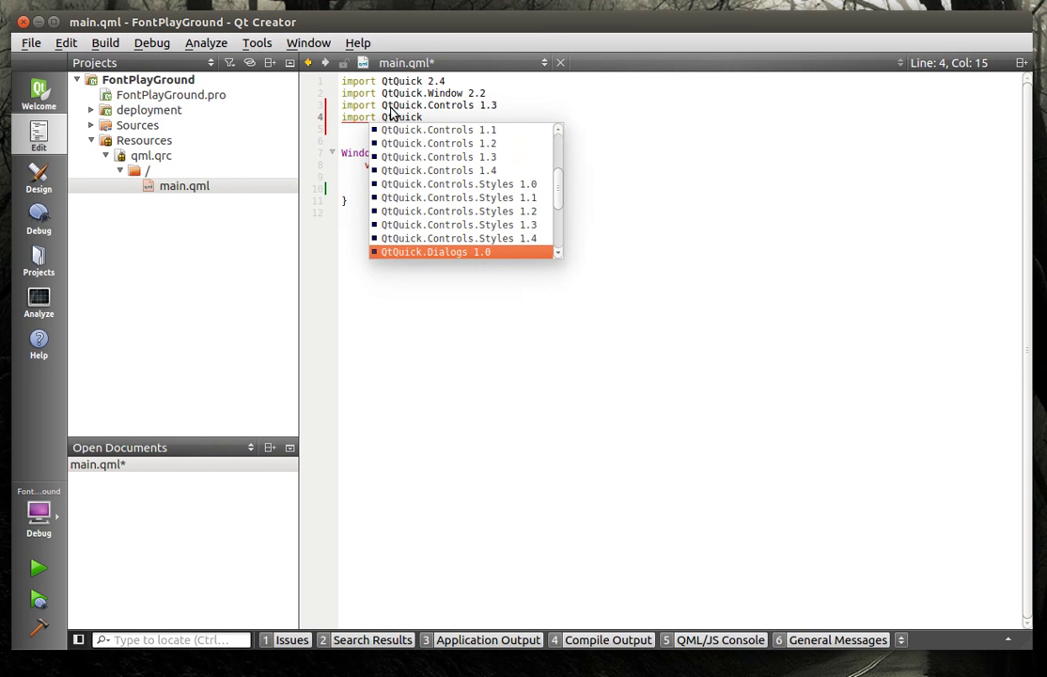
scroll("down", 3)
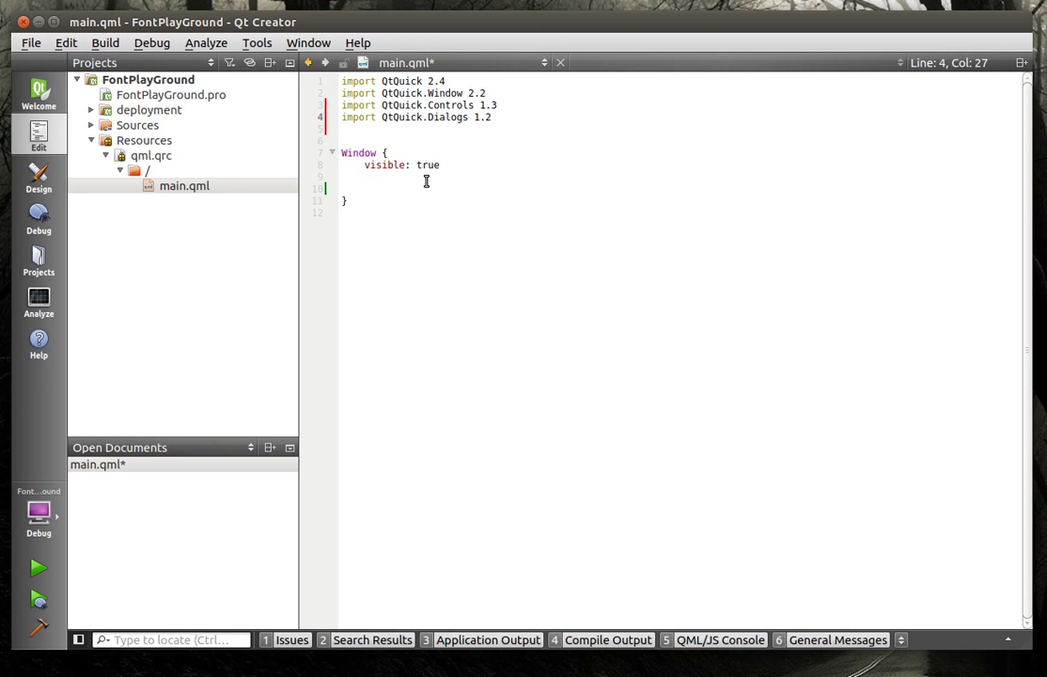
key("ctrl+s")
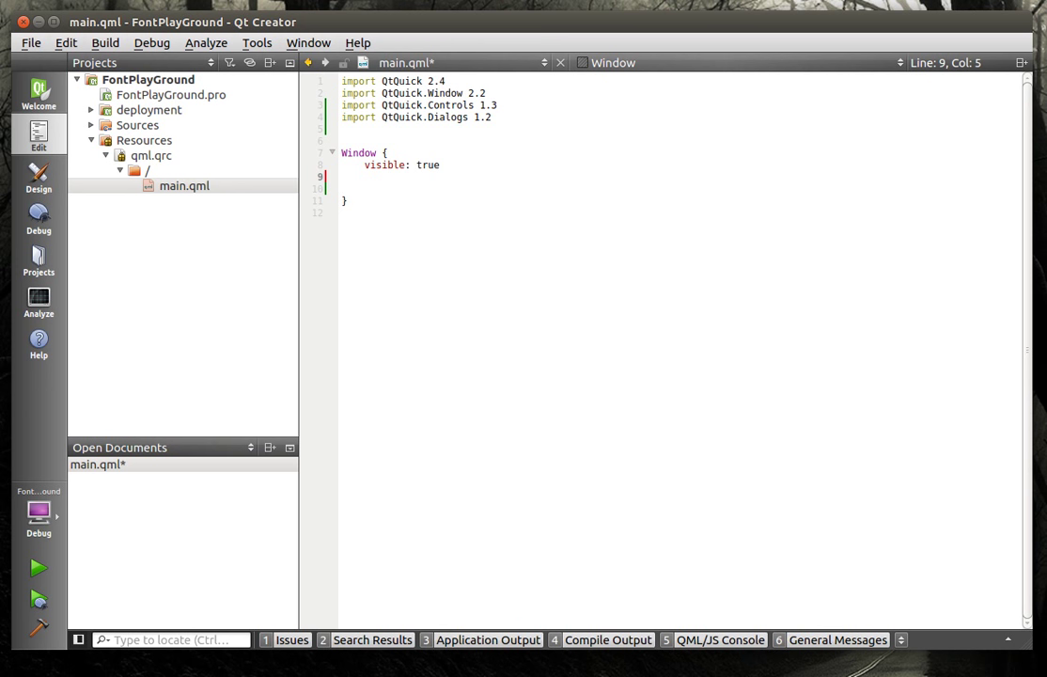
Set the Window width and height to 500 and save main.qml.
type("width: 500")
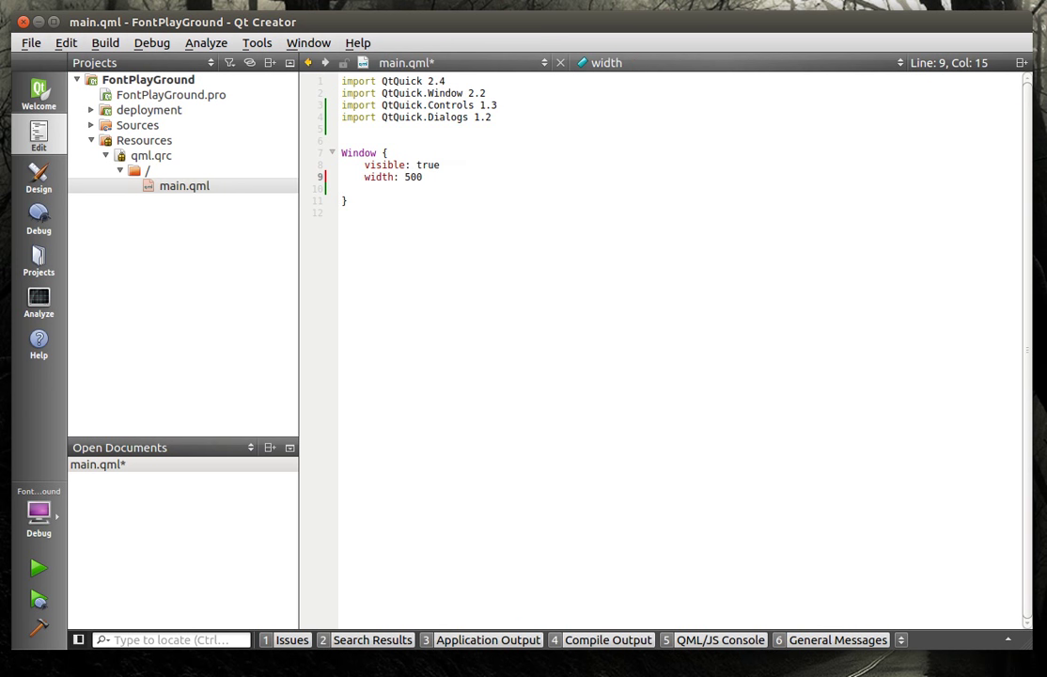
type("height:")
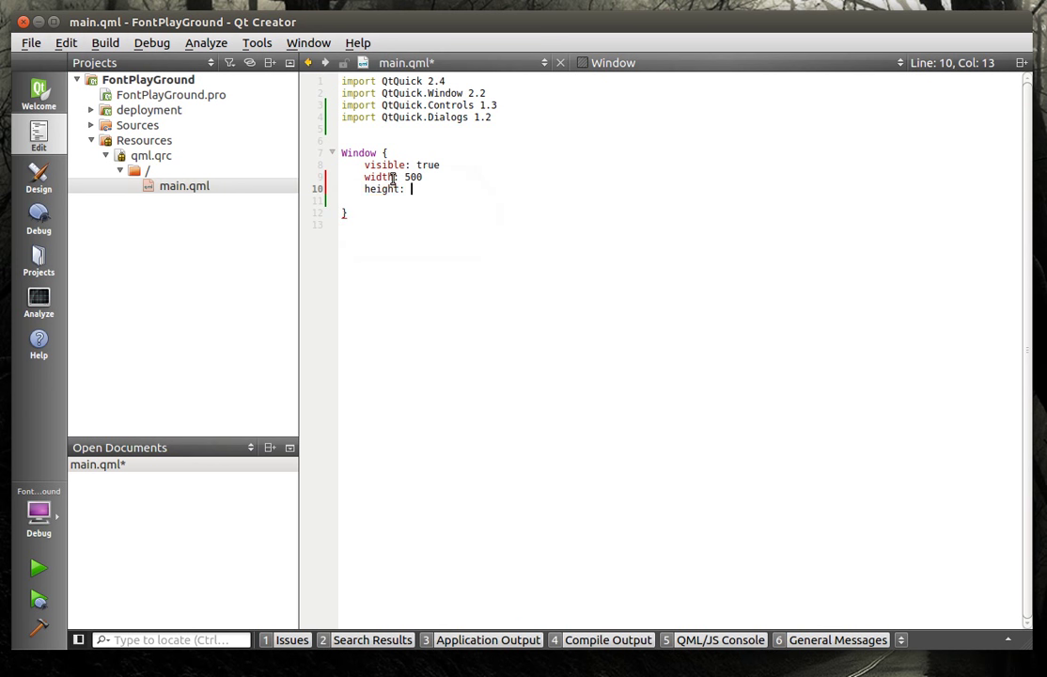
type("500")
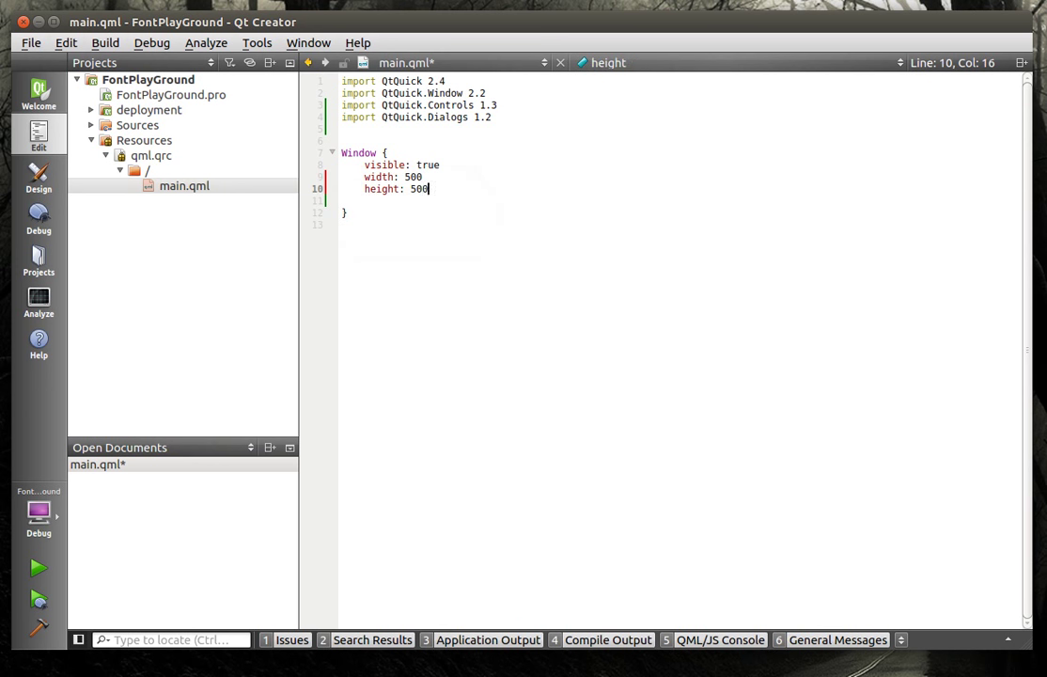
key("ctrl+s")
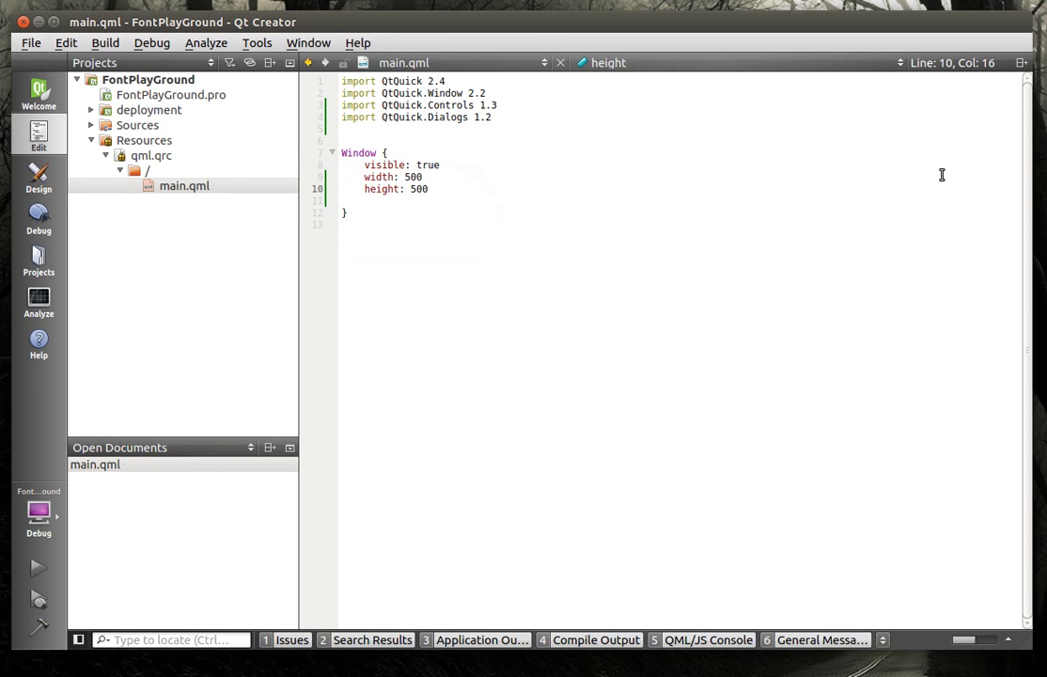
Run FontPlayGround and move its empty window away from the code.
left_click(37, 567)
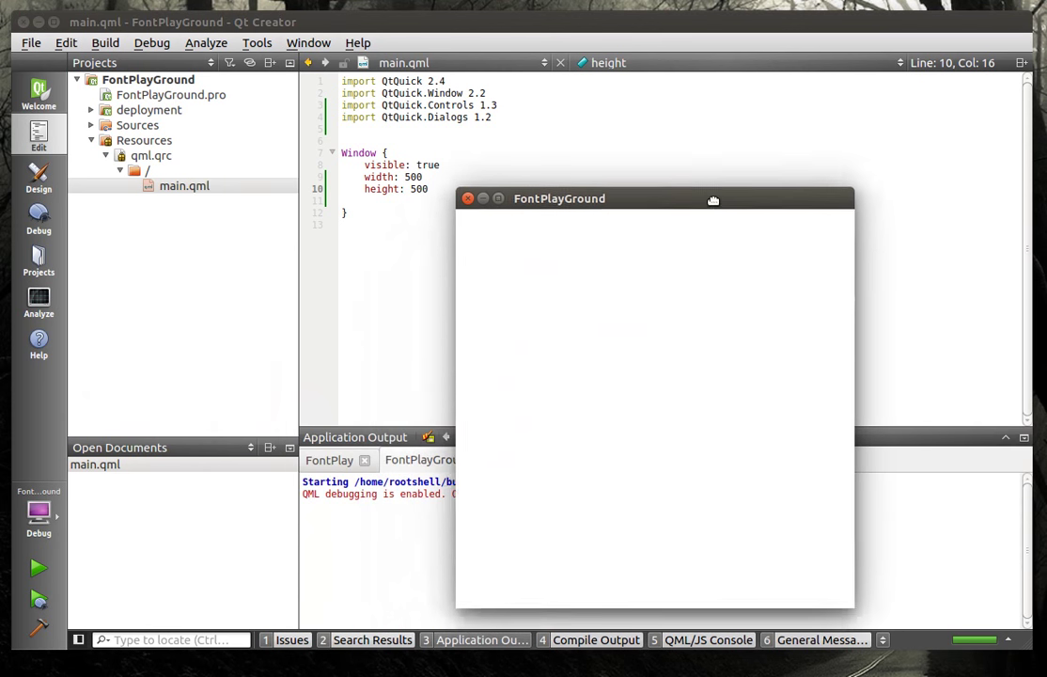
left_click_drag(713, 198, 749, 146)
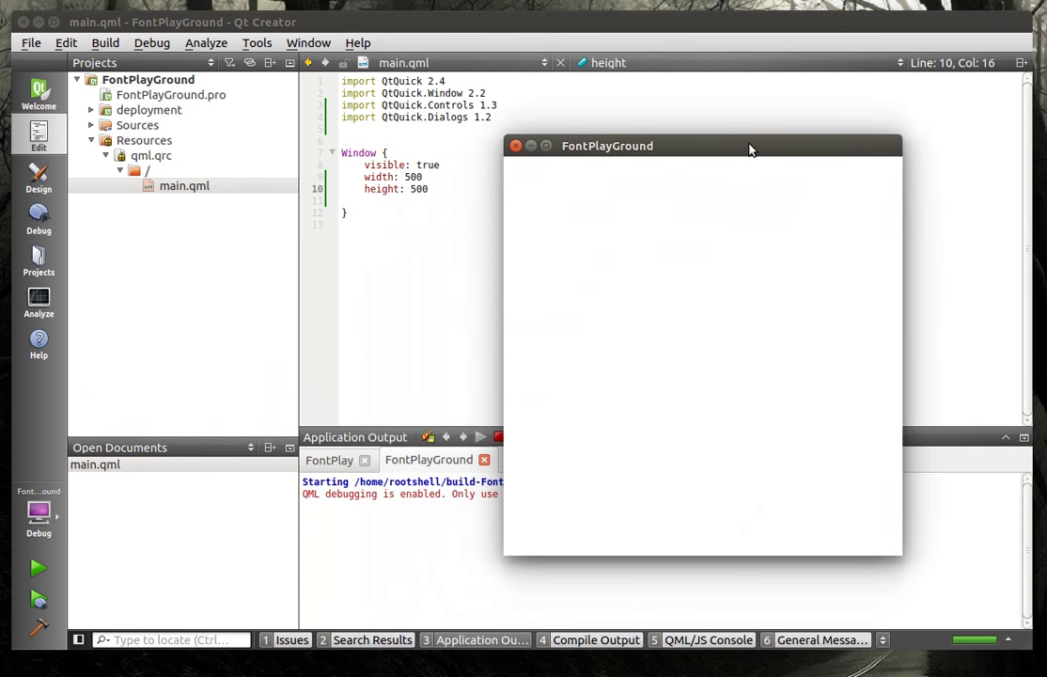
left_click_drag(750, 145, 811, 131)
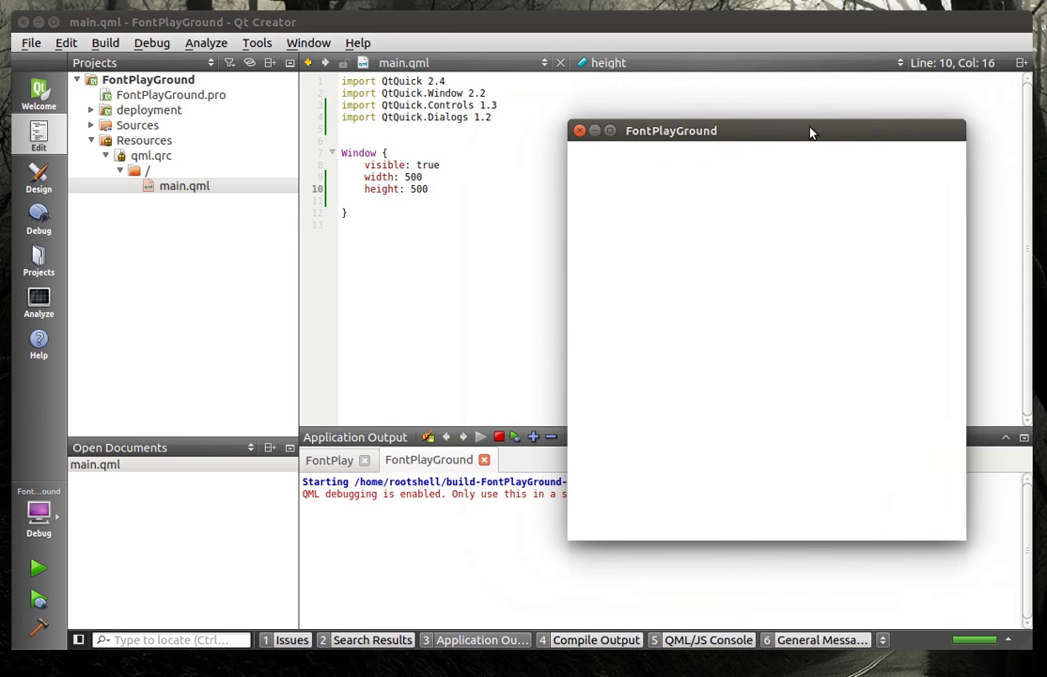
mouse_move(629, 169)
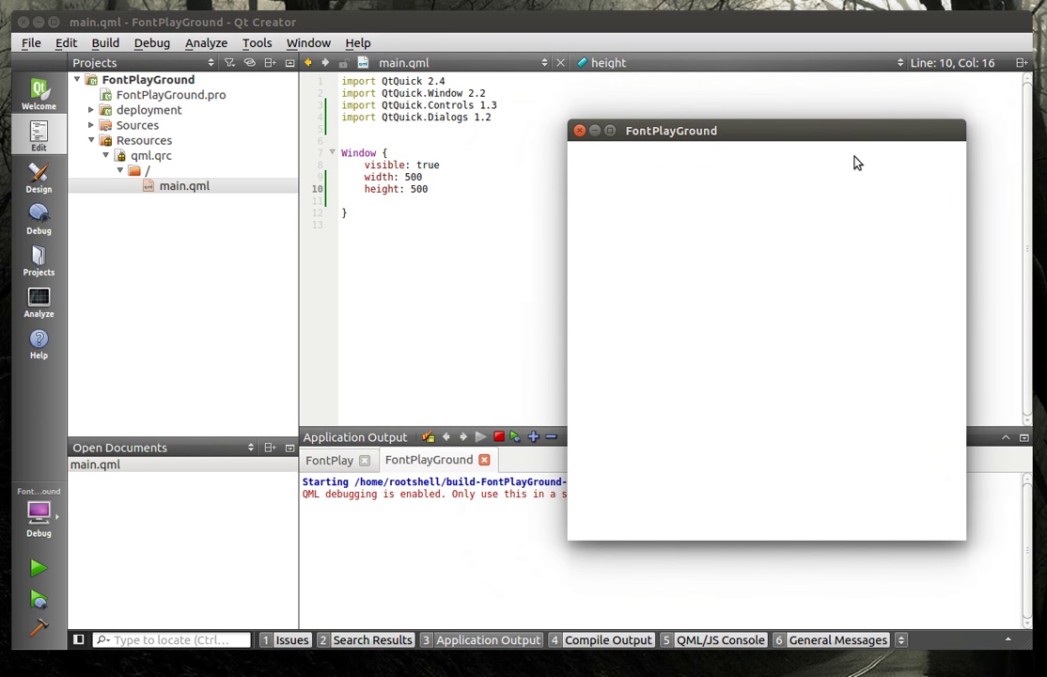
mouse_move(691, 384)
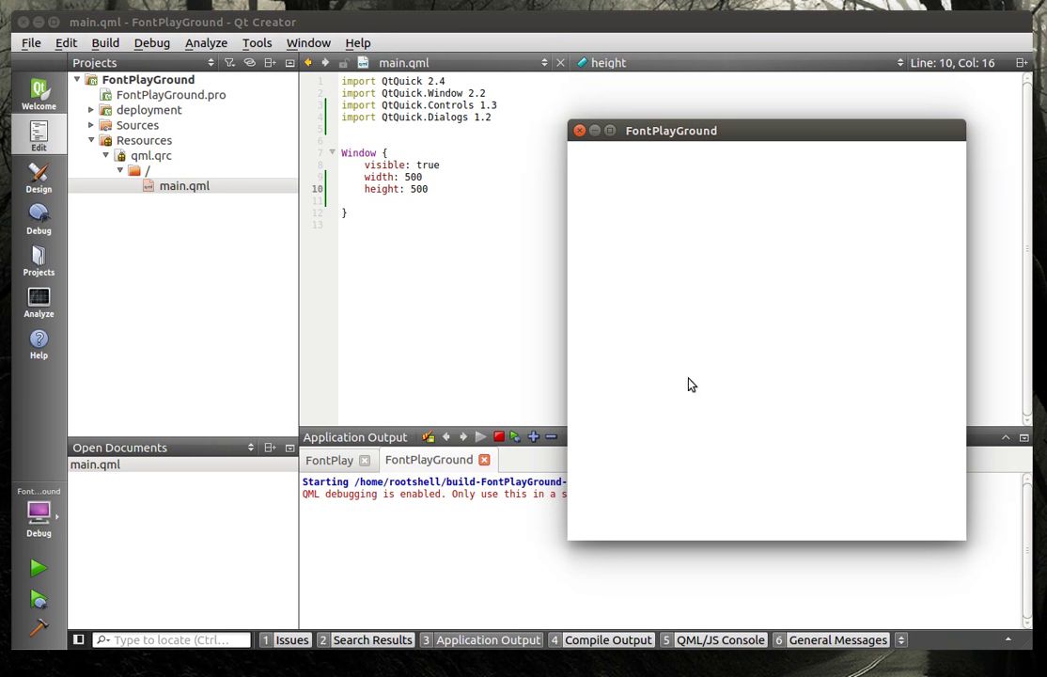
mouse_move(842, 323)
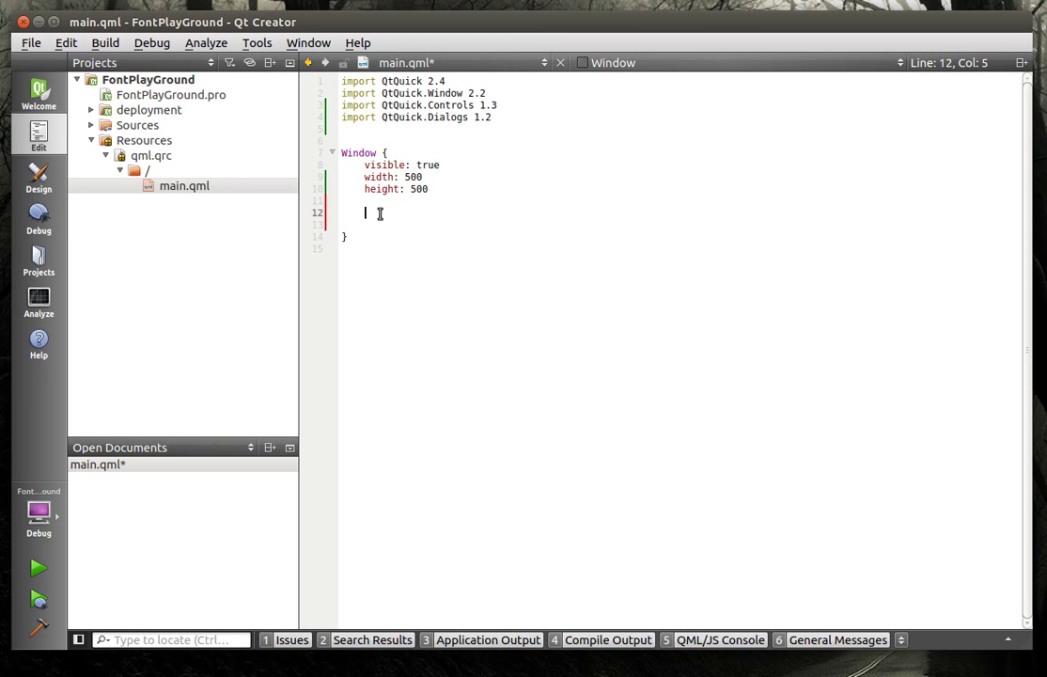
Add a ColorDialog block with id colorDialog inside the Window.
type("ColorDialog")
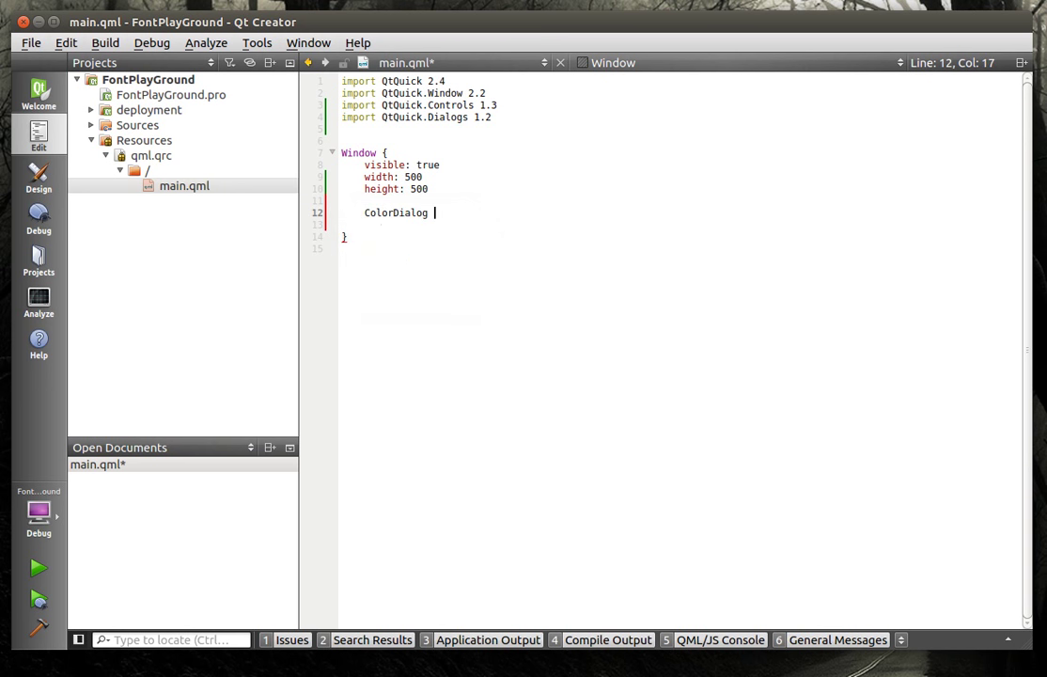
type("{")
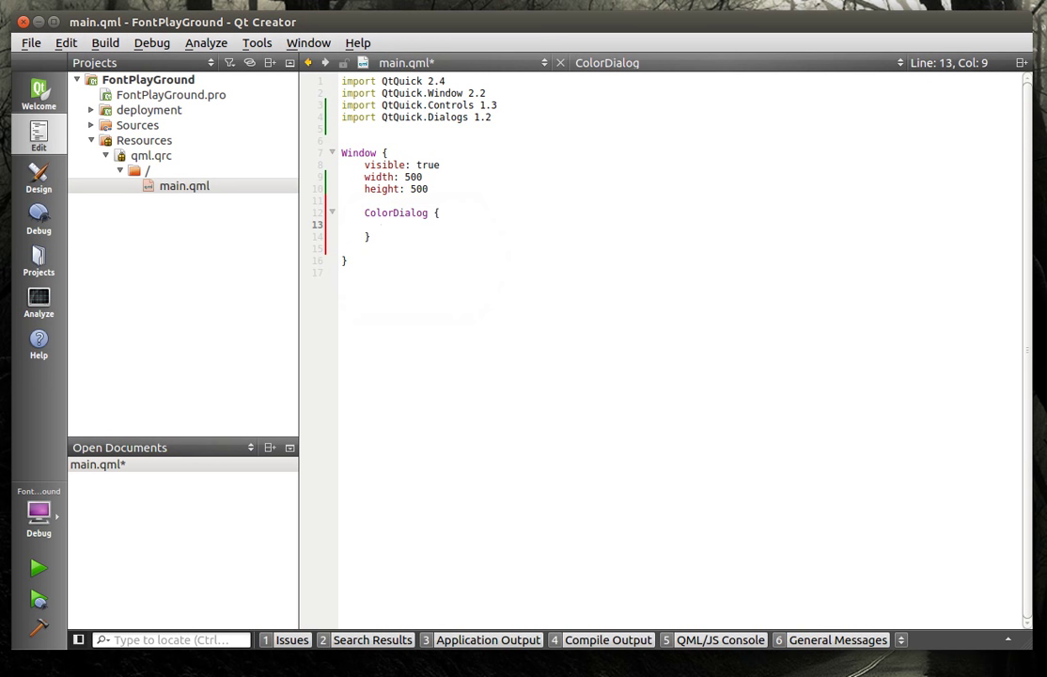
type("id")
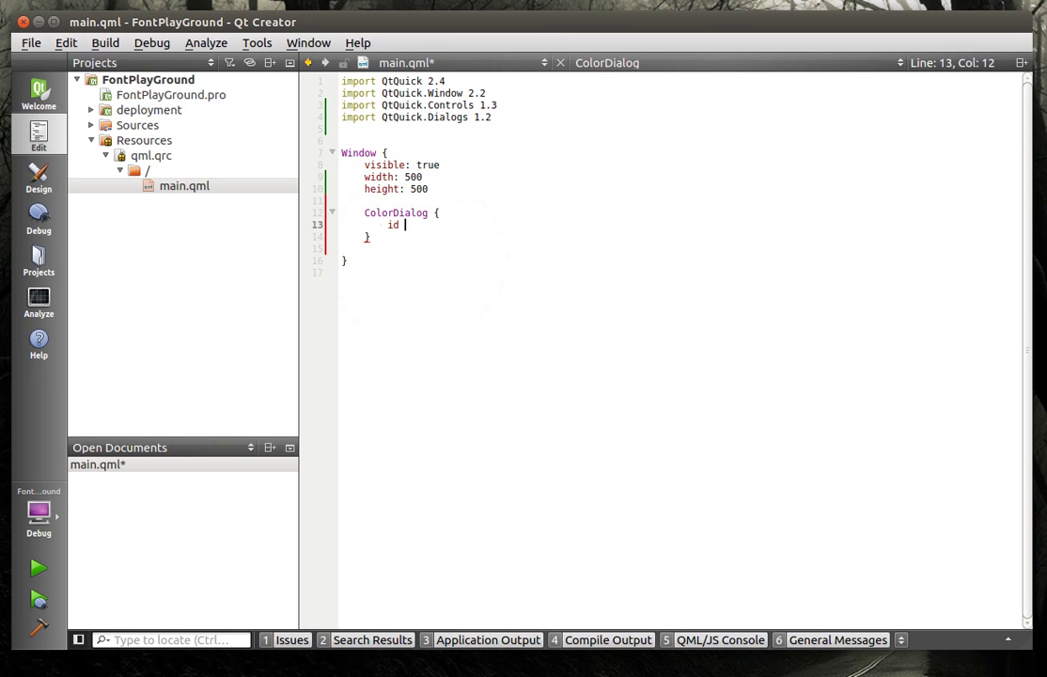
type(":")
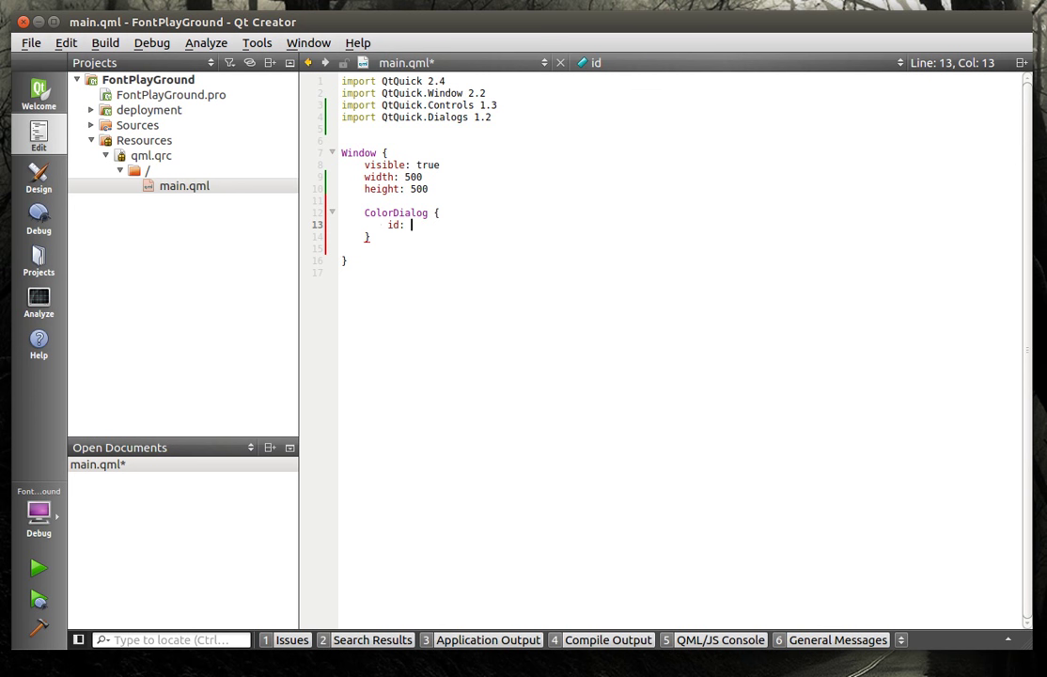
type("colorDialog")
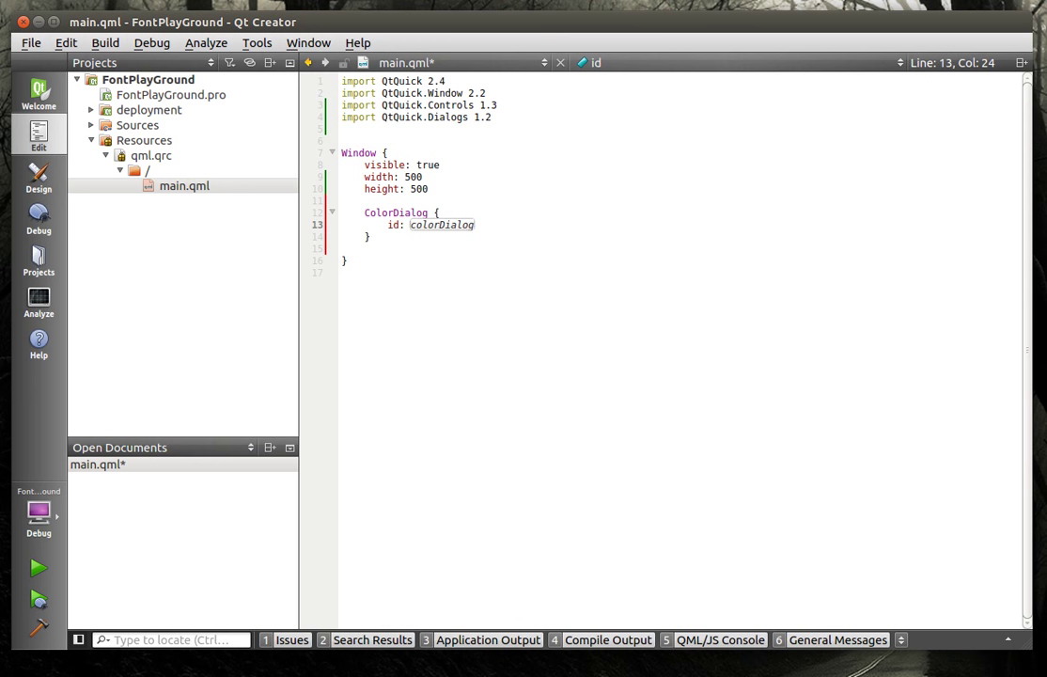
Set the ColorDialog's modality to Qt.WindowModal.
type("mod")
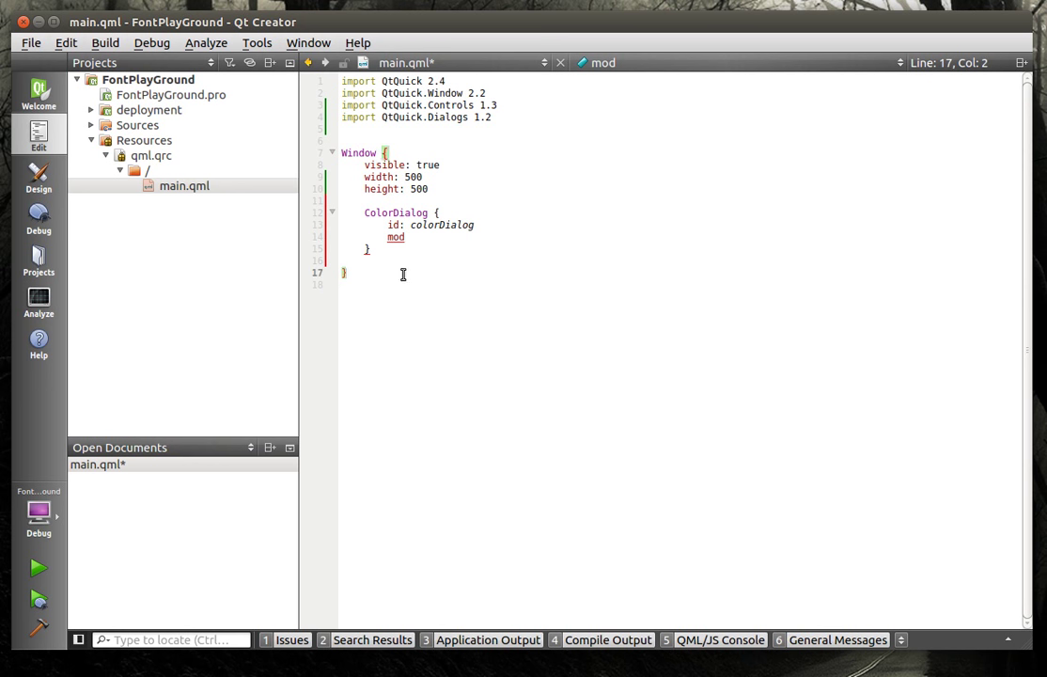
left_click(406, 237)
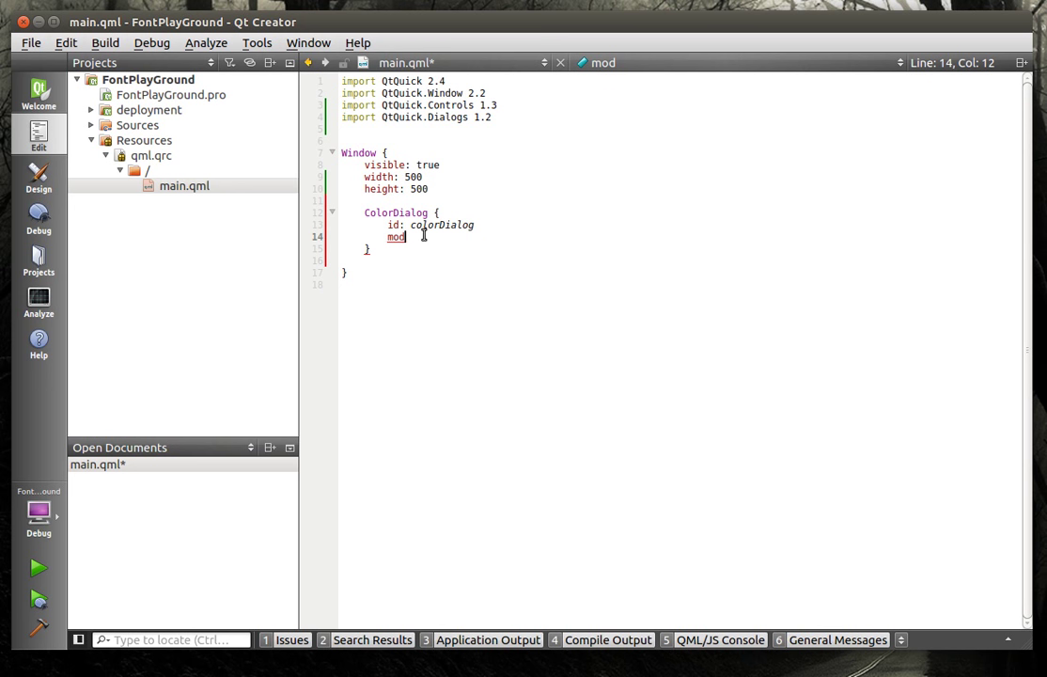
type("a")
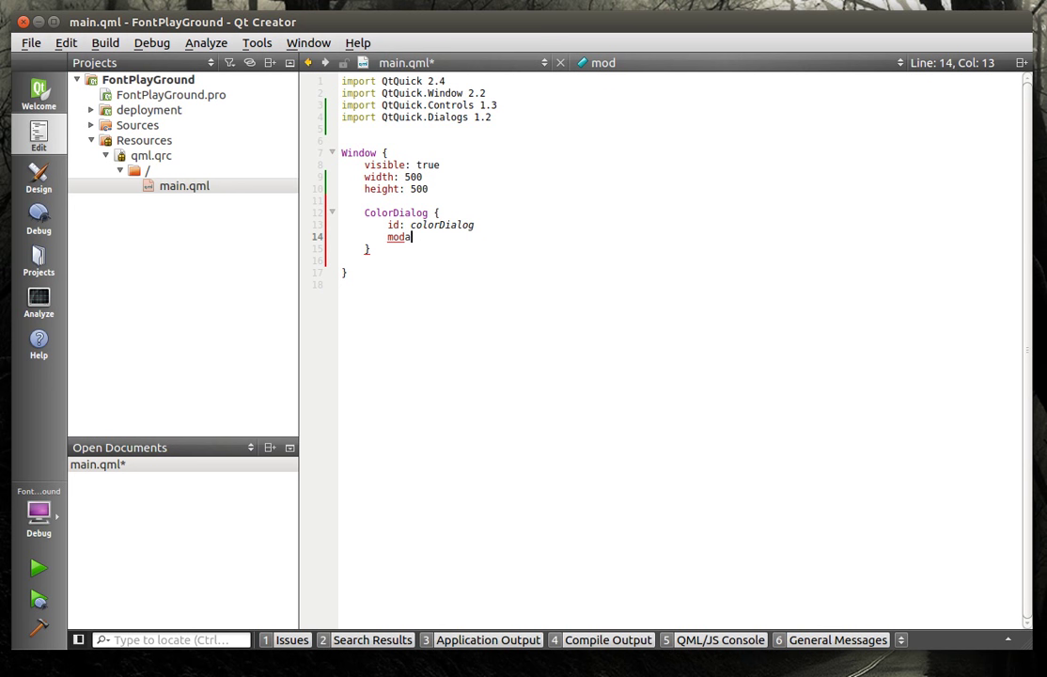
type("l")
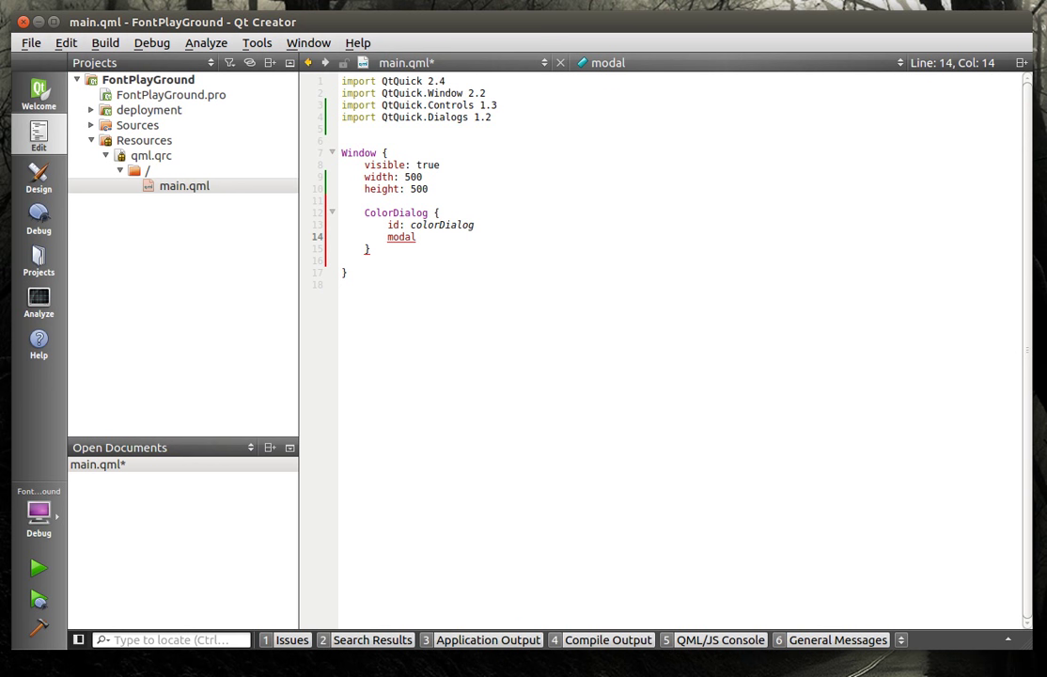
type("ity:")
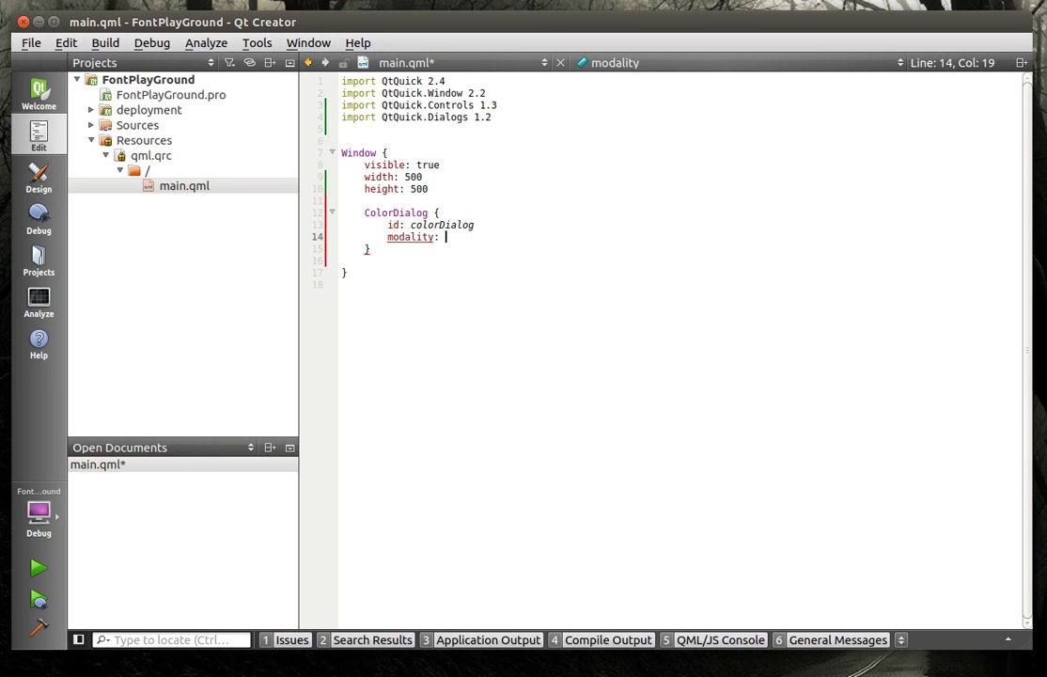
type("Qt.")
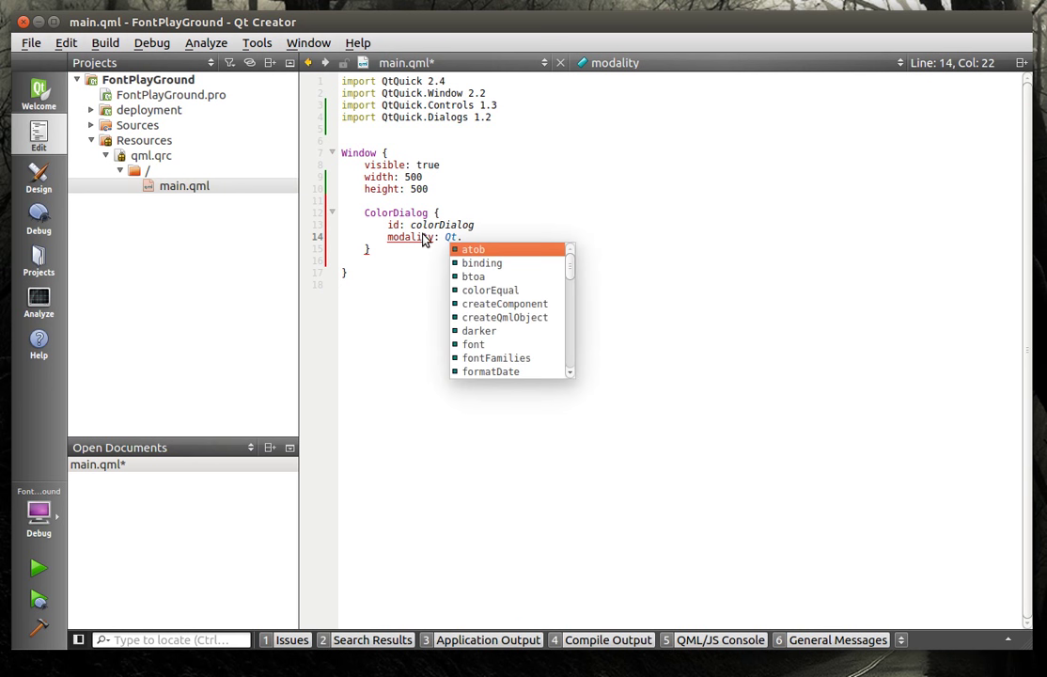
type("WindowModal")
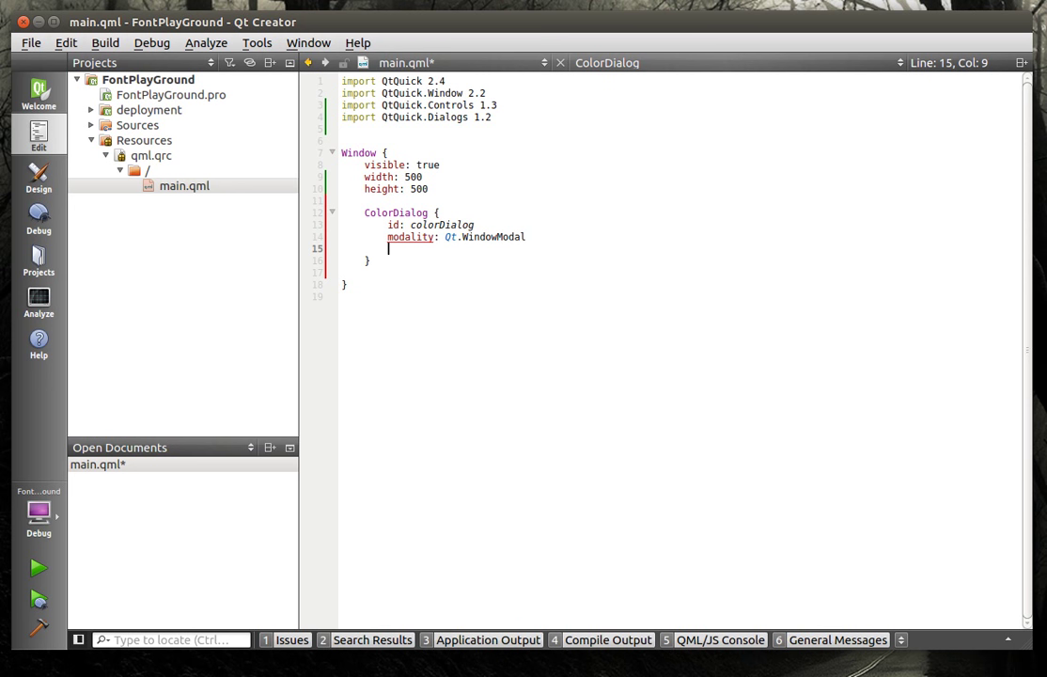
Add title: "Choose a color" and color: "green" properties to the ColorDialog.
type("title:")
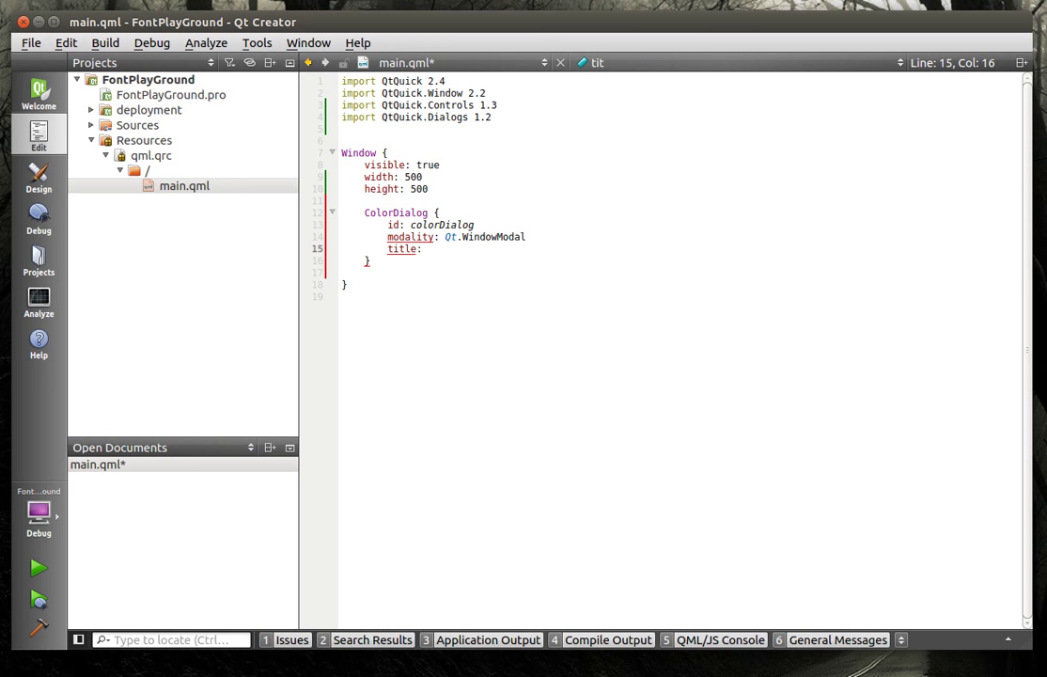
type("\"Choose a \"")
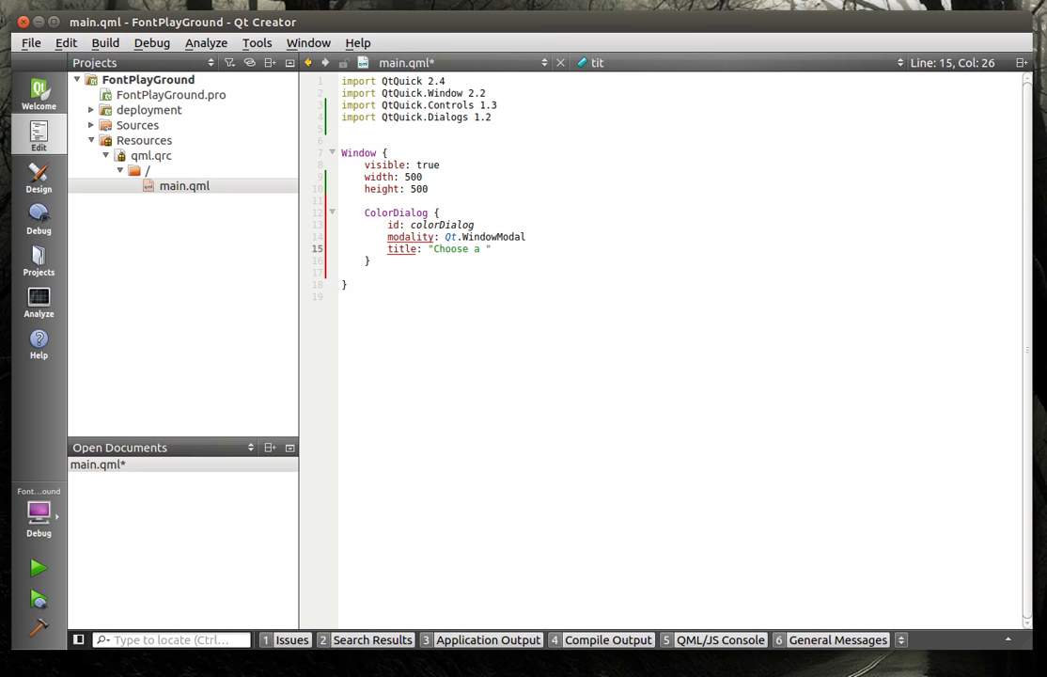
type("color")
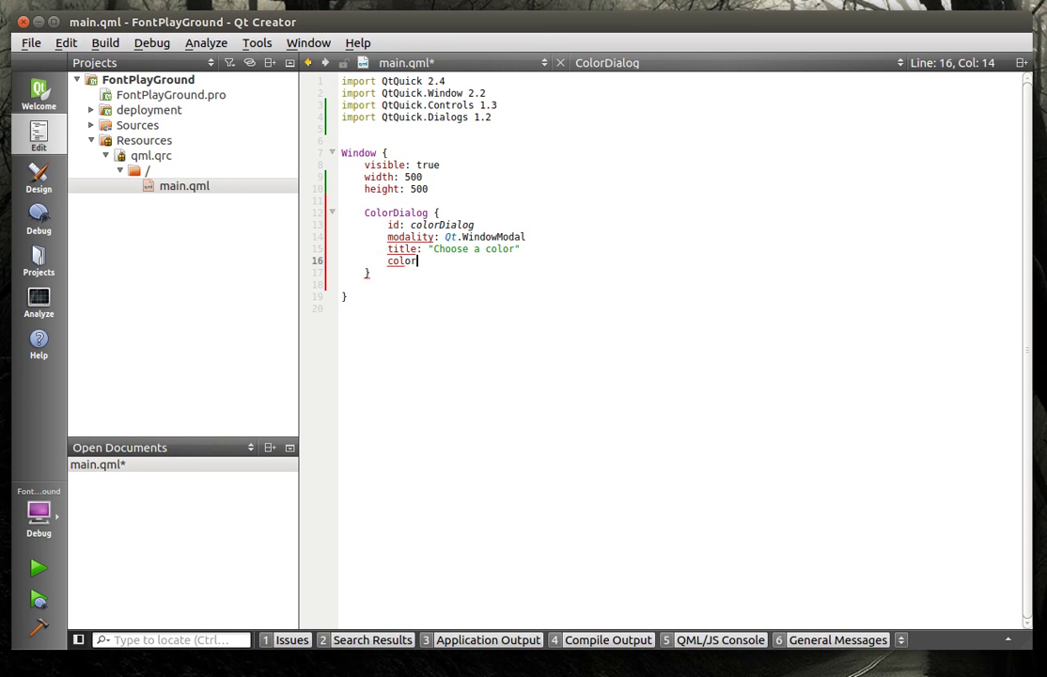
type(":")
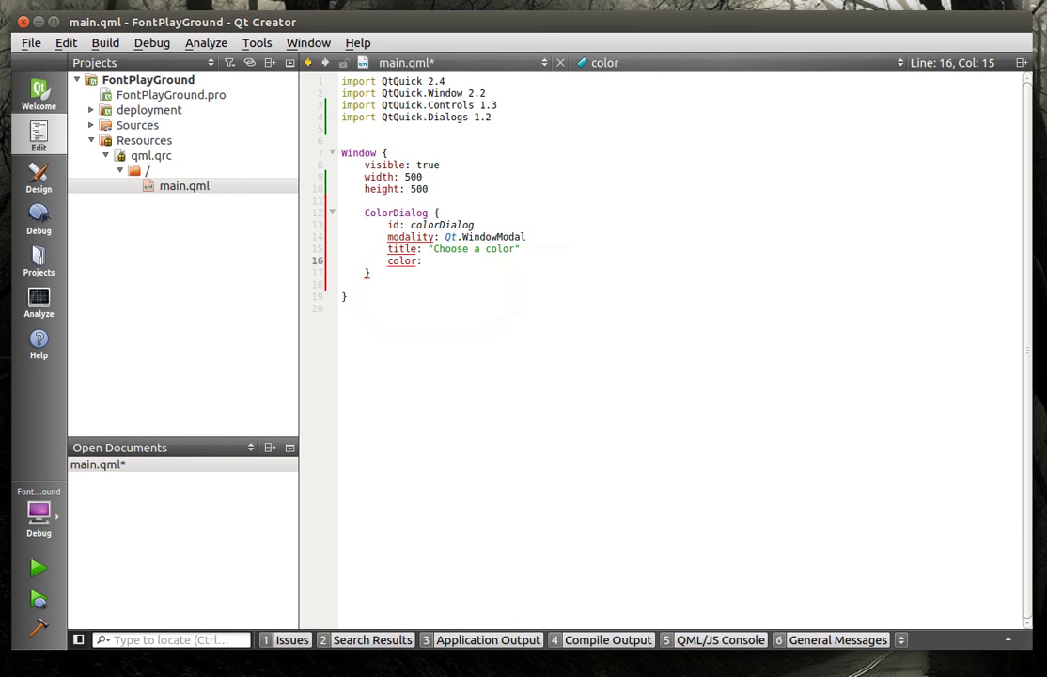
type("\"green\"")
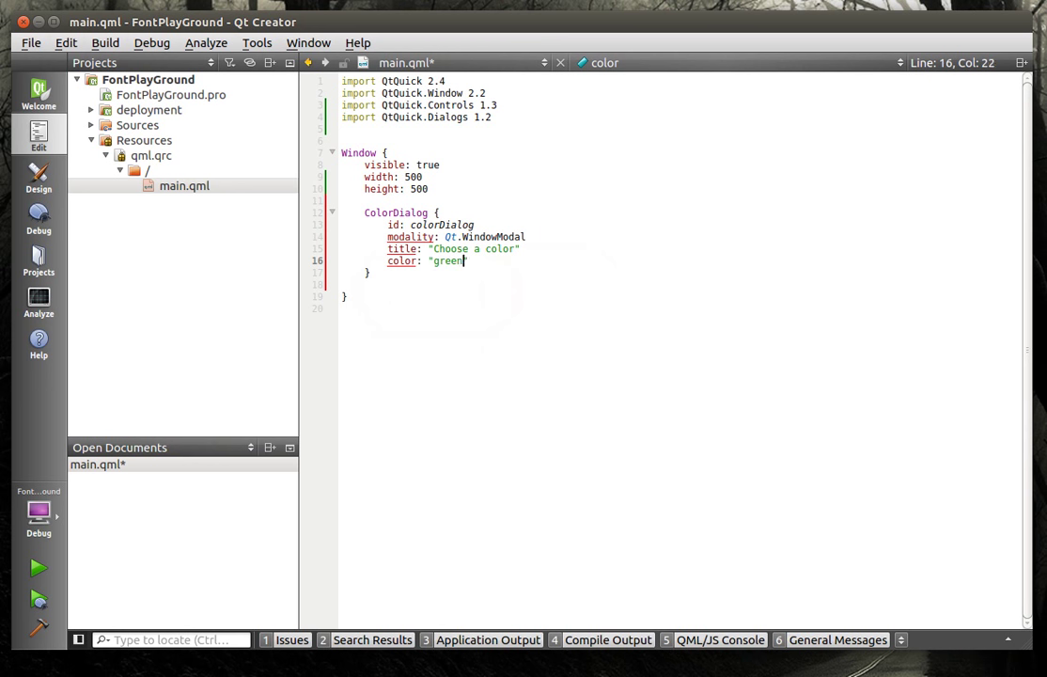
key("Return")
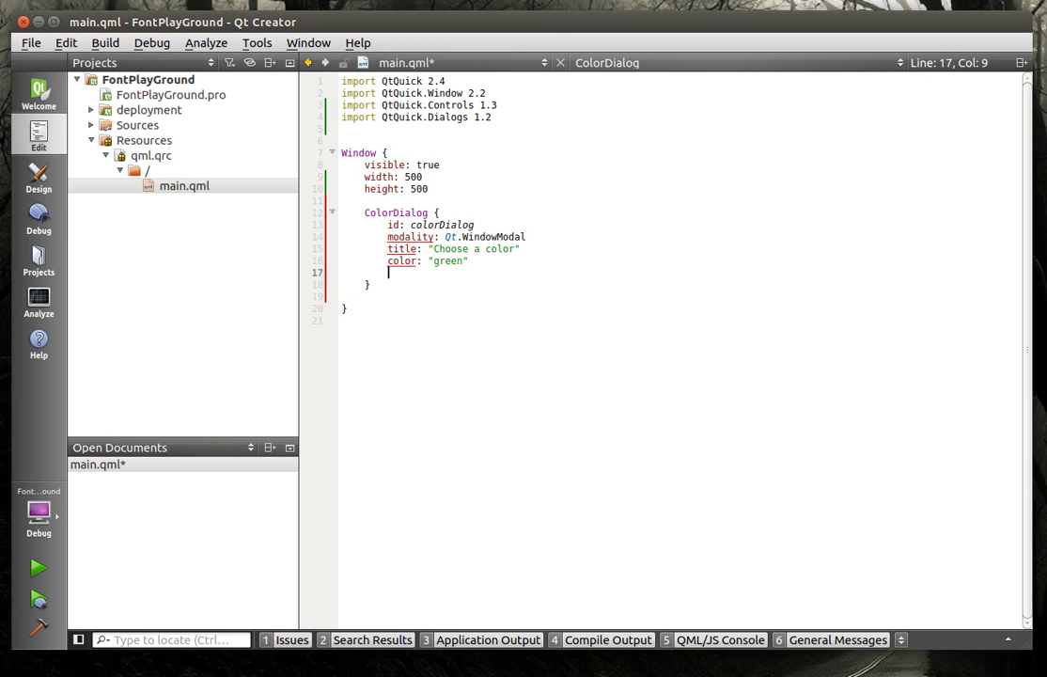
Add an onAccepted handler running console.log("Accepted: " + color).
type("onAcc")
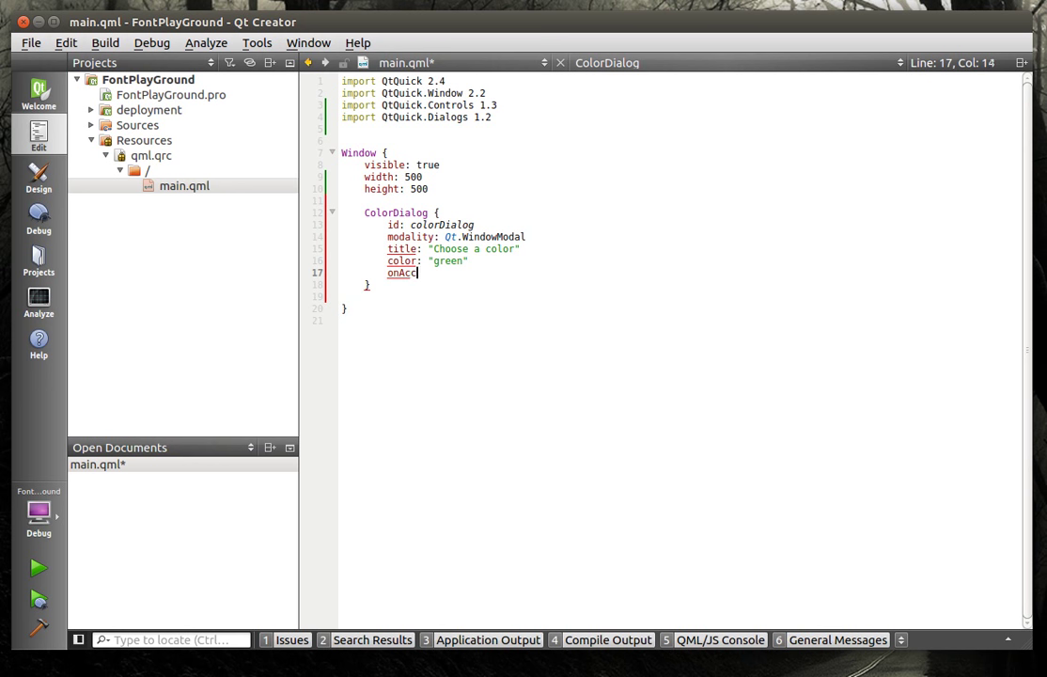
type("epted: {")
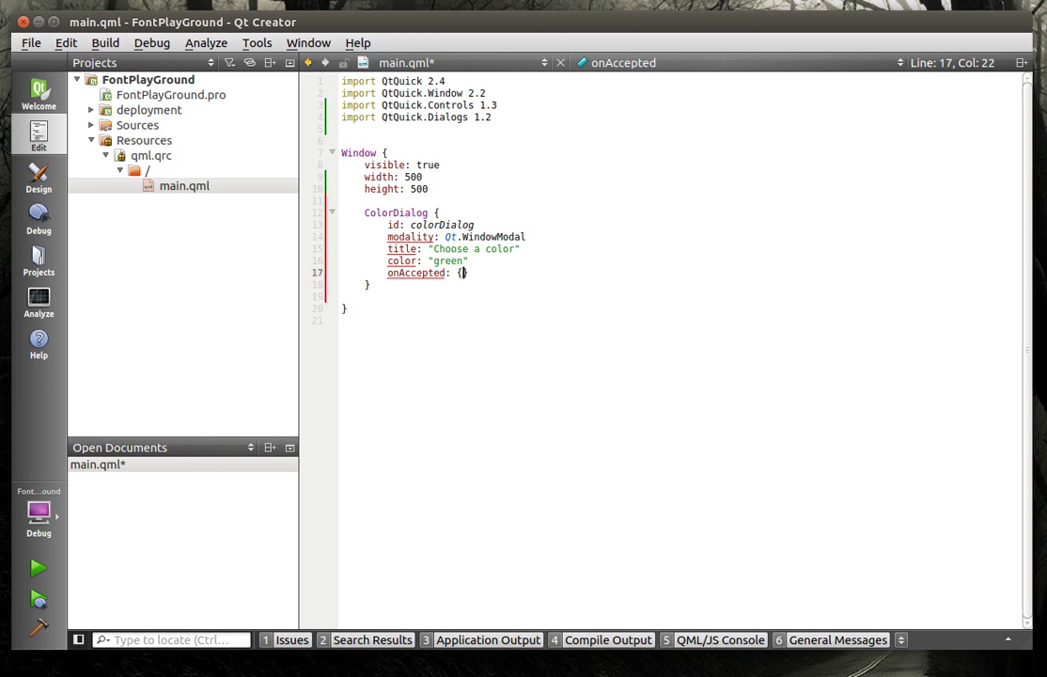
type("console")
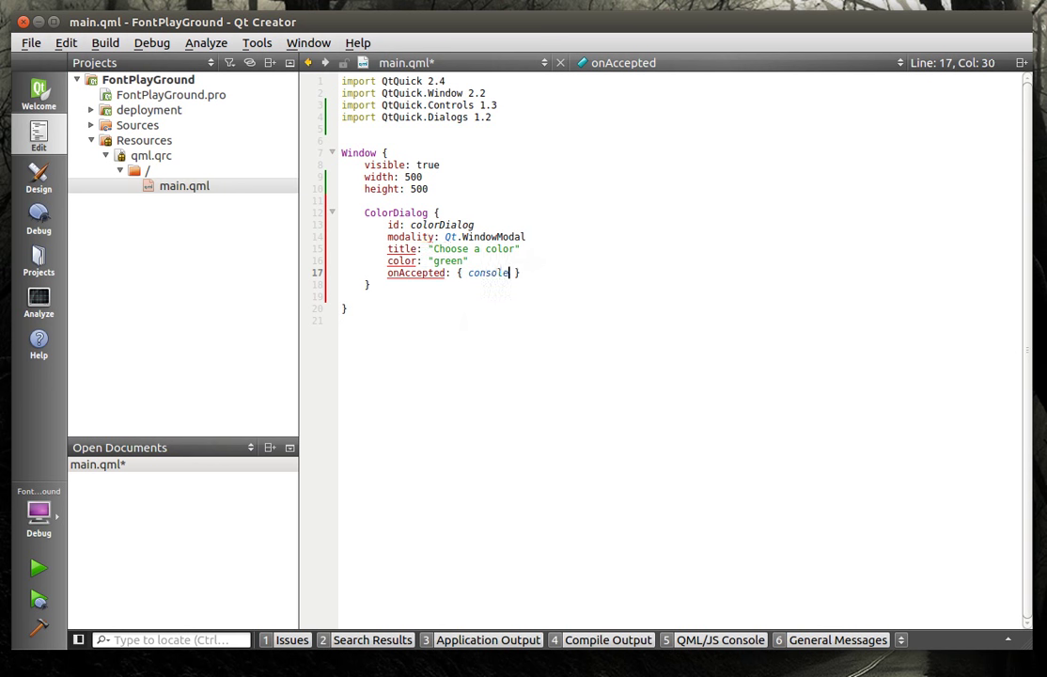
type(".log(\"")
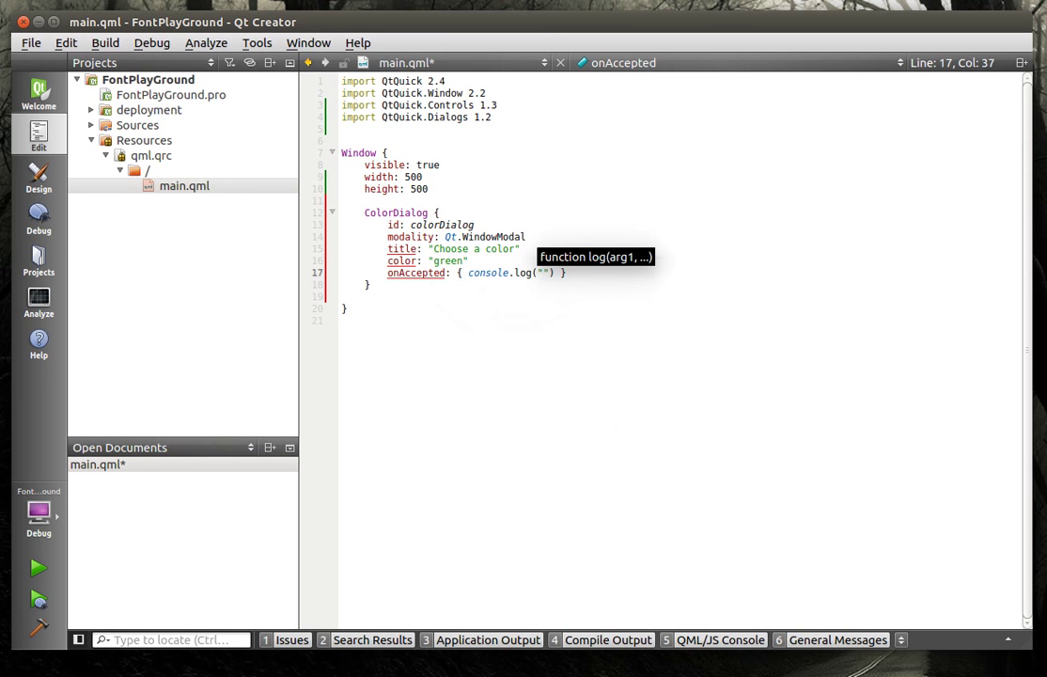
type("Accet")
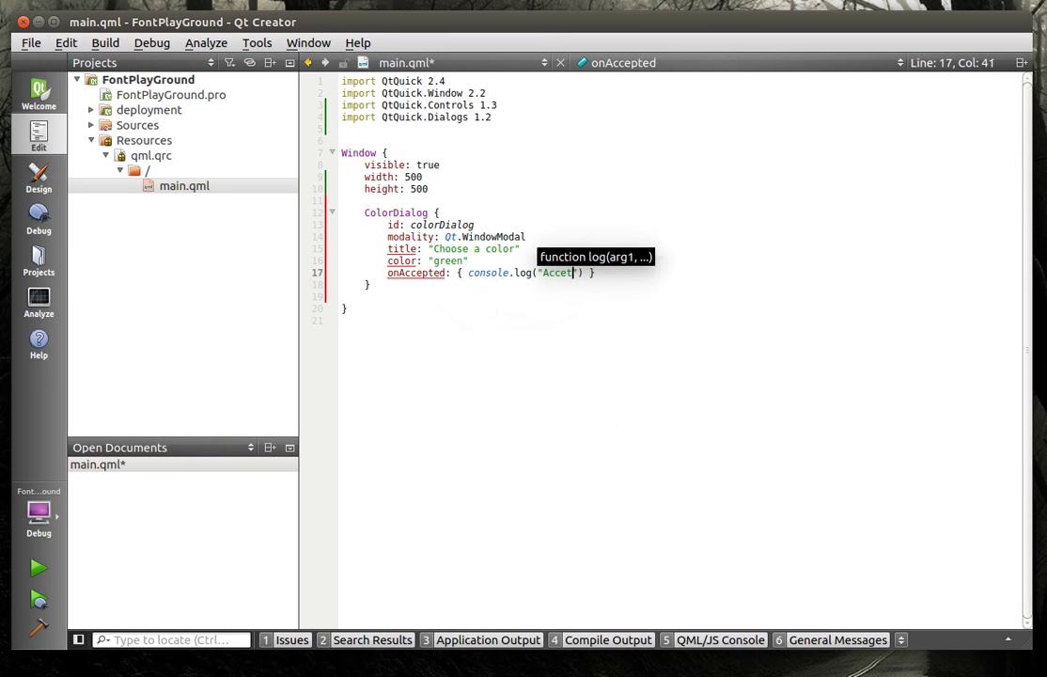
key("BackSpace")
type("p")
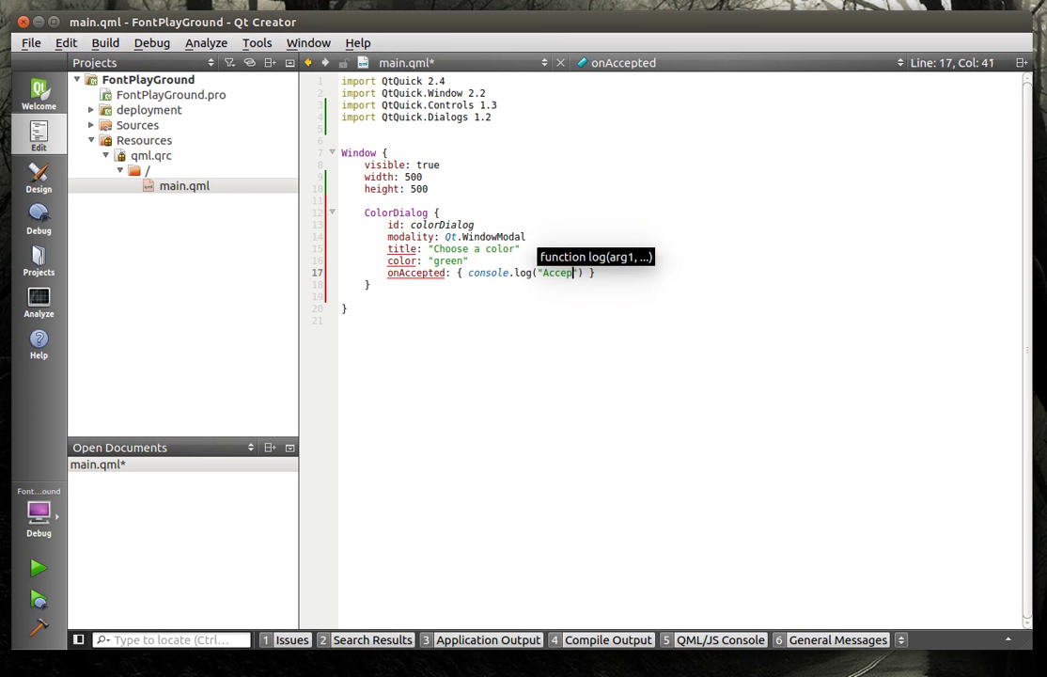
type("ted:")
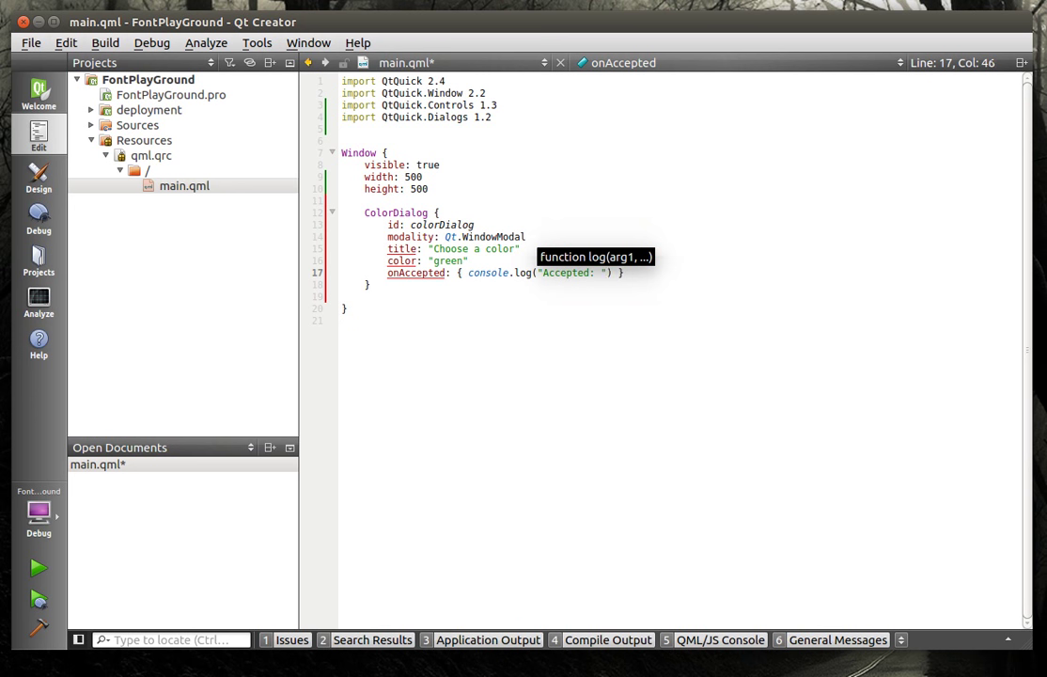
type("+ color")
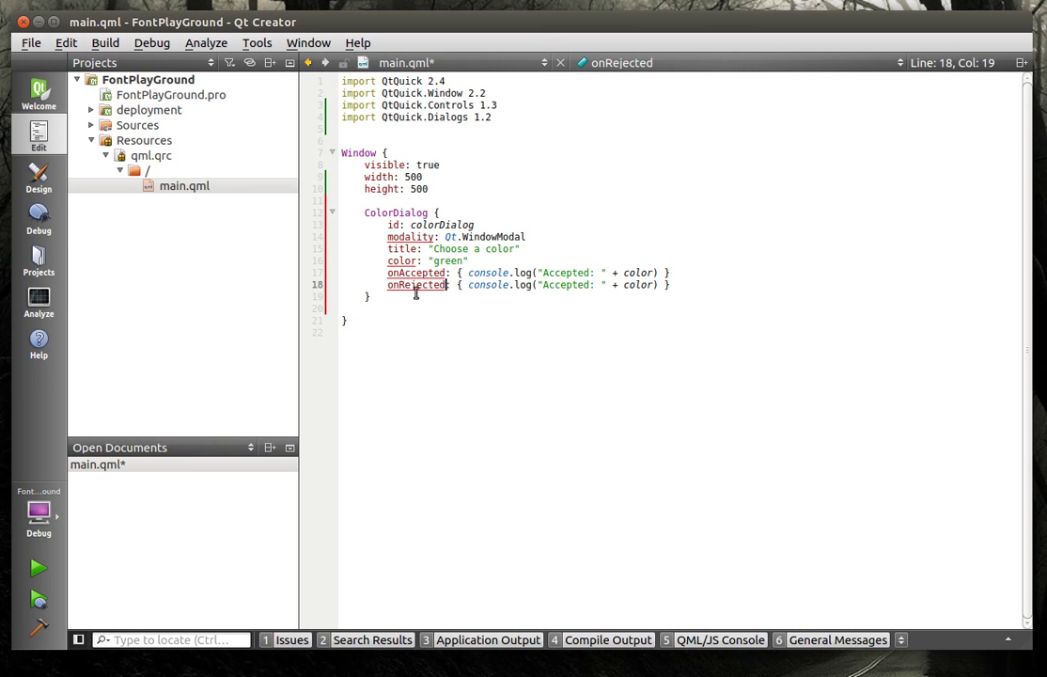
Type an onRejected handler that logs "Rejected".
type("R:")
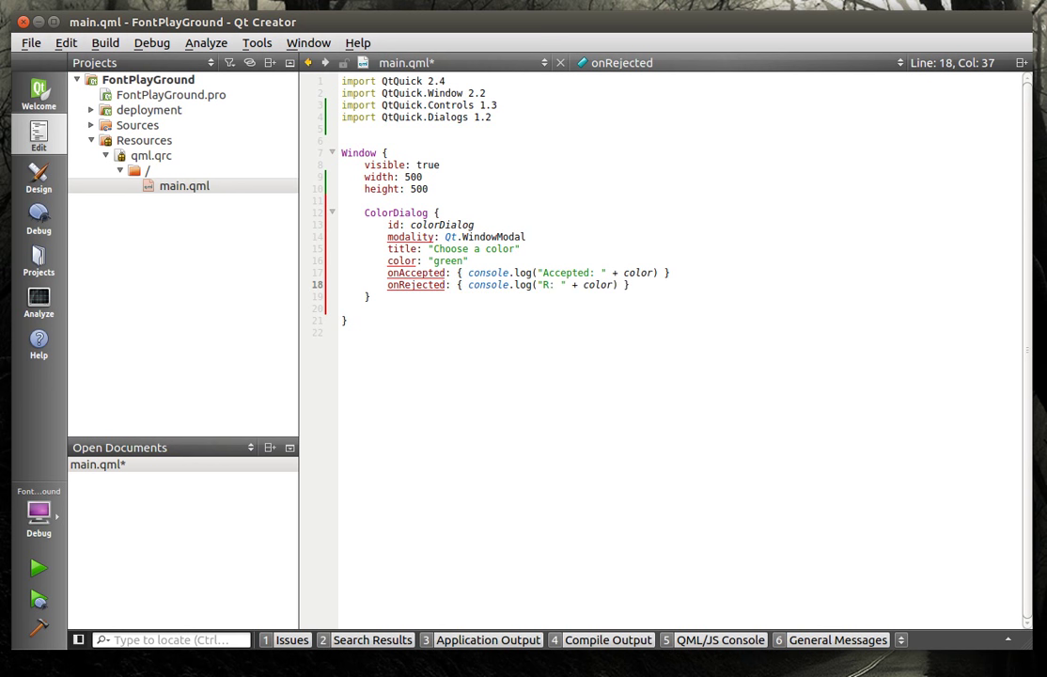
type("e")
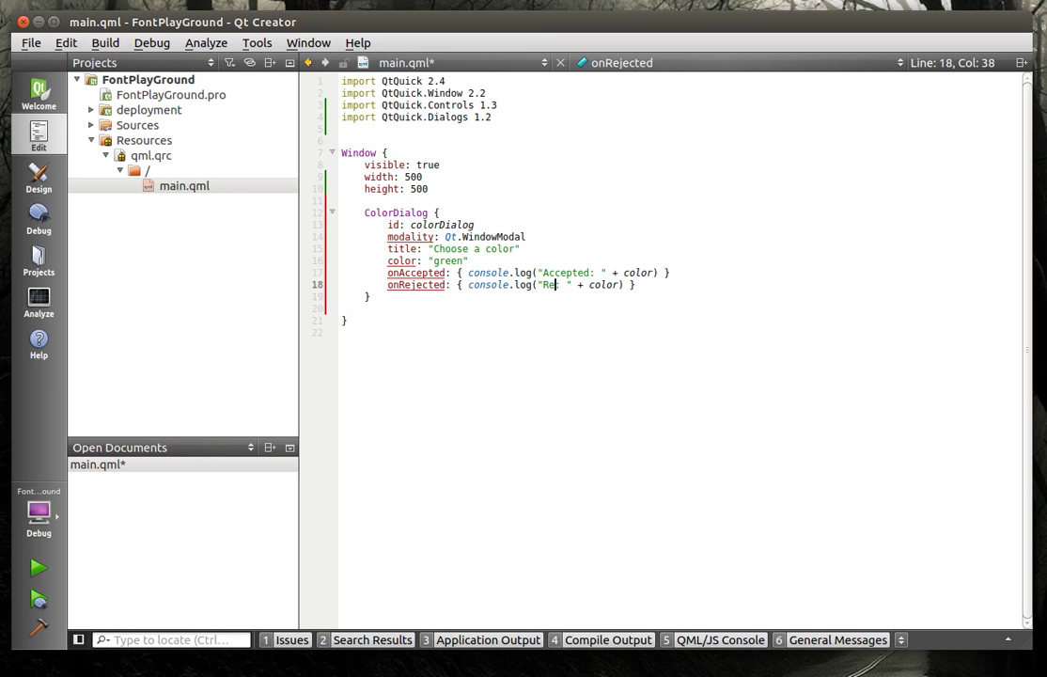
type("jected")
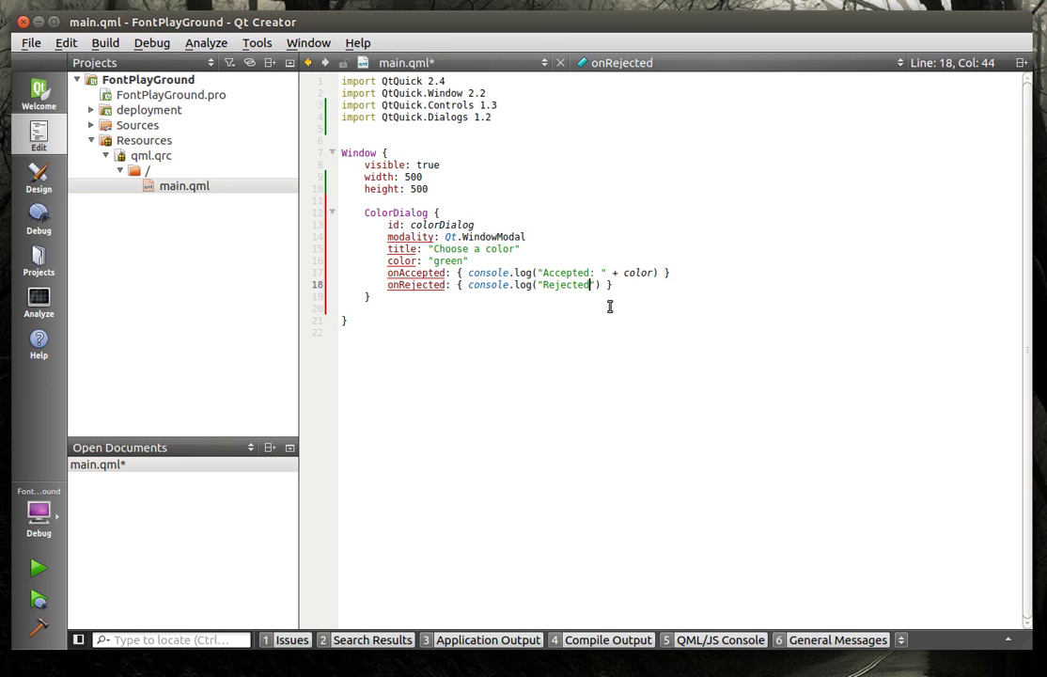
Build and run FontPlayGround, then close its still-empty window.
left_click(345, 319)
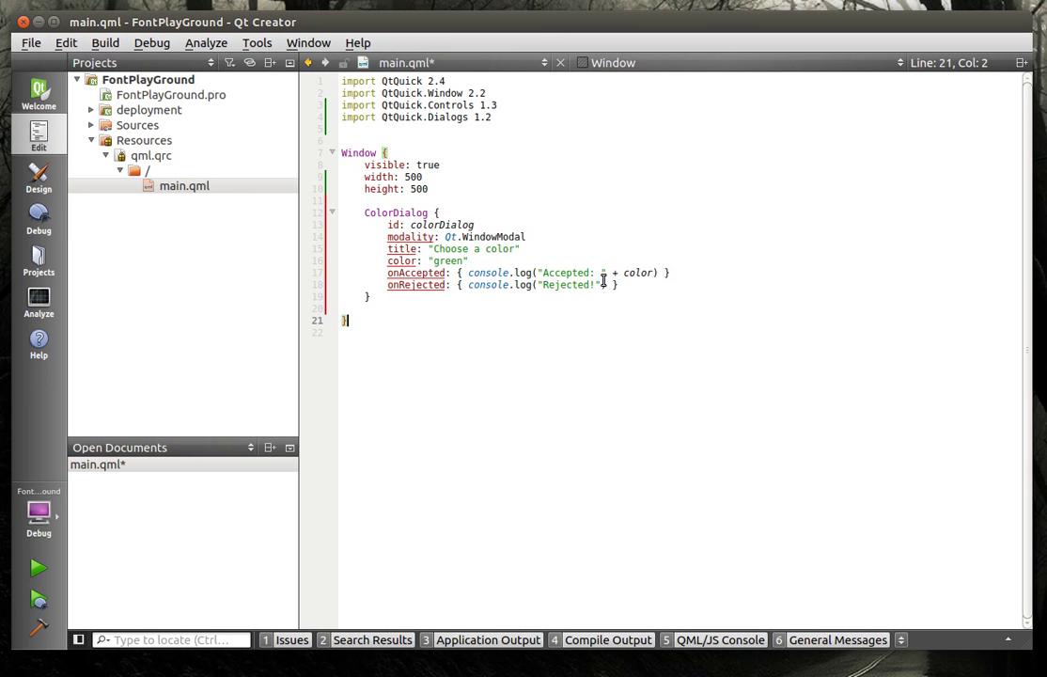
left_click(418, 285)
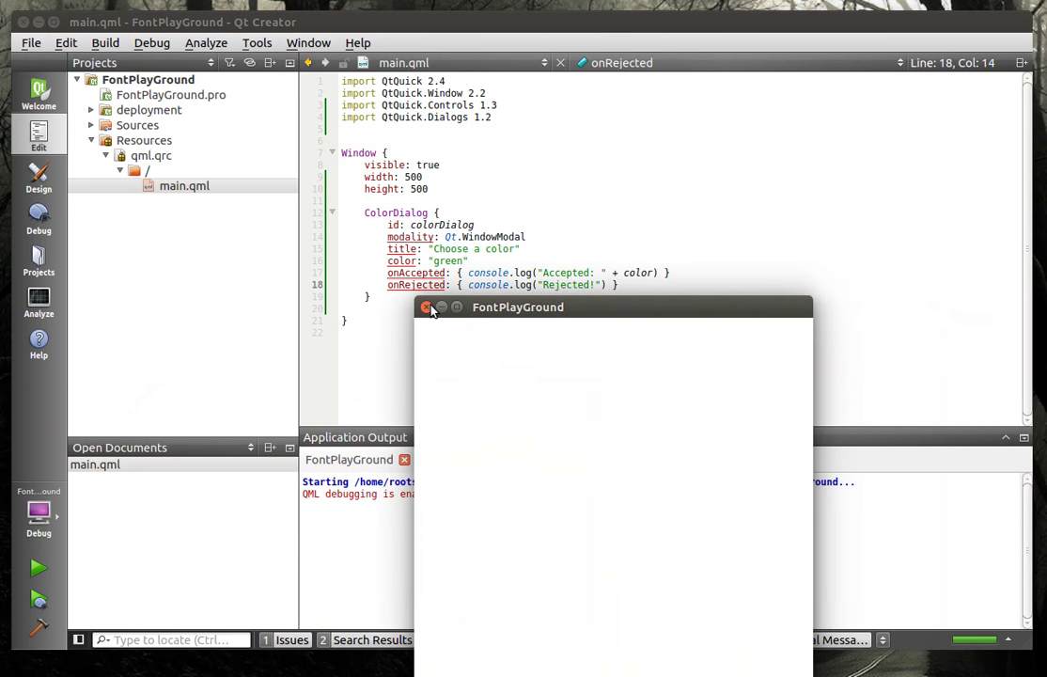
left_click(427, 307)
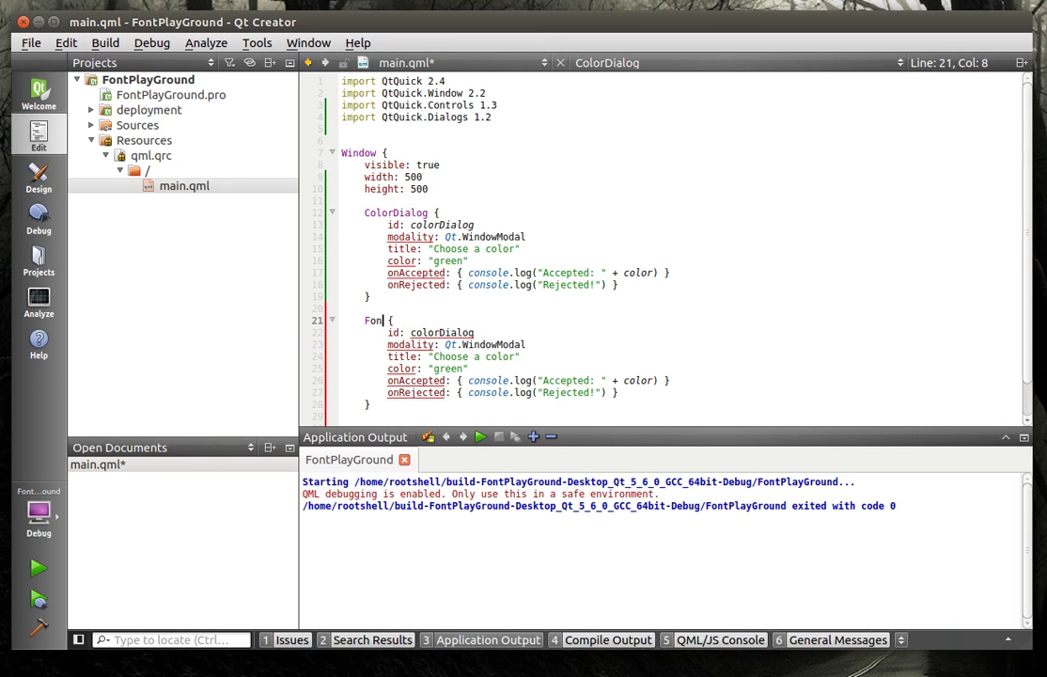
Type the fontDialog FontDialog block, changing its title word to 'font' for 'Choose a font'.
type("tDialog")
left_click(432, 332)
type("font")
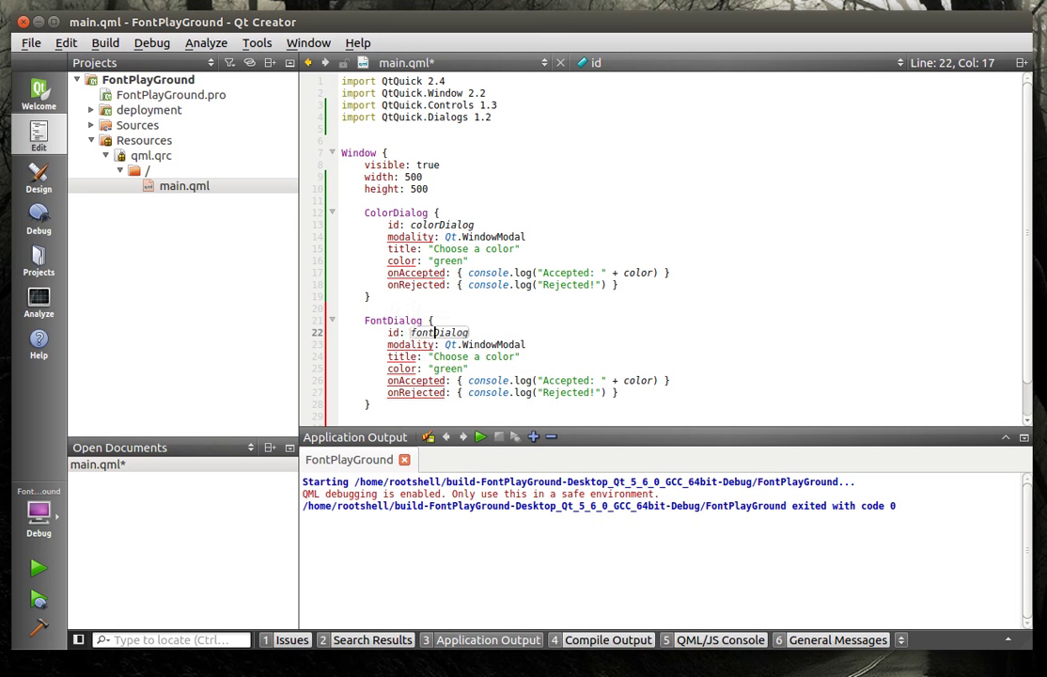
double_click(497, 317)
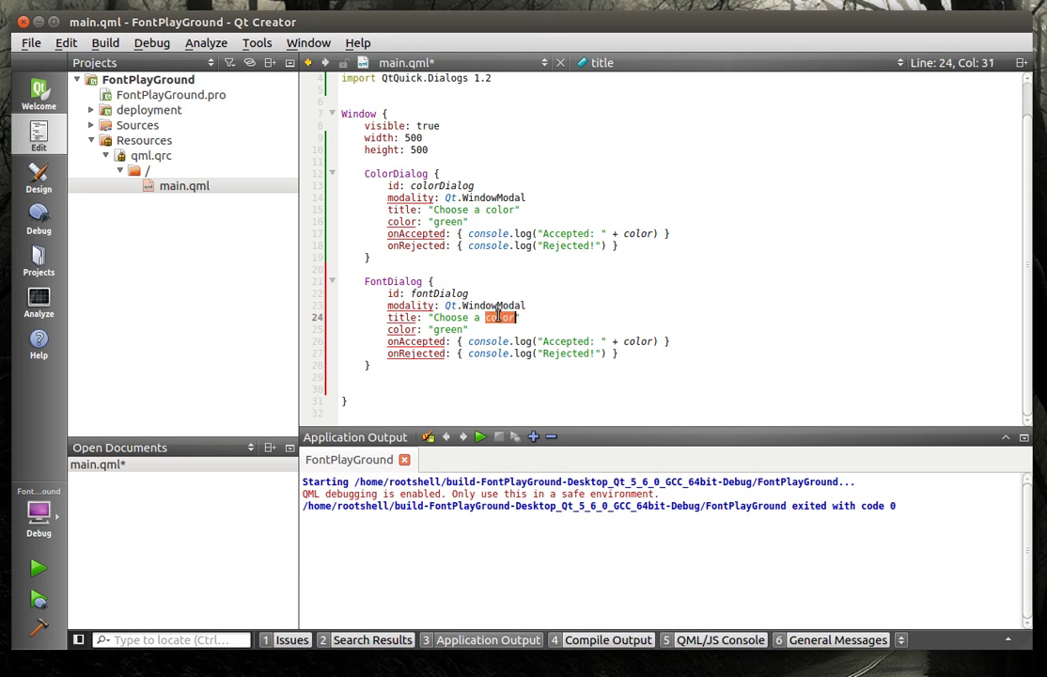
type("font")
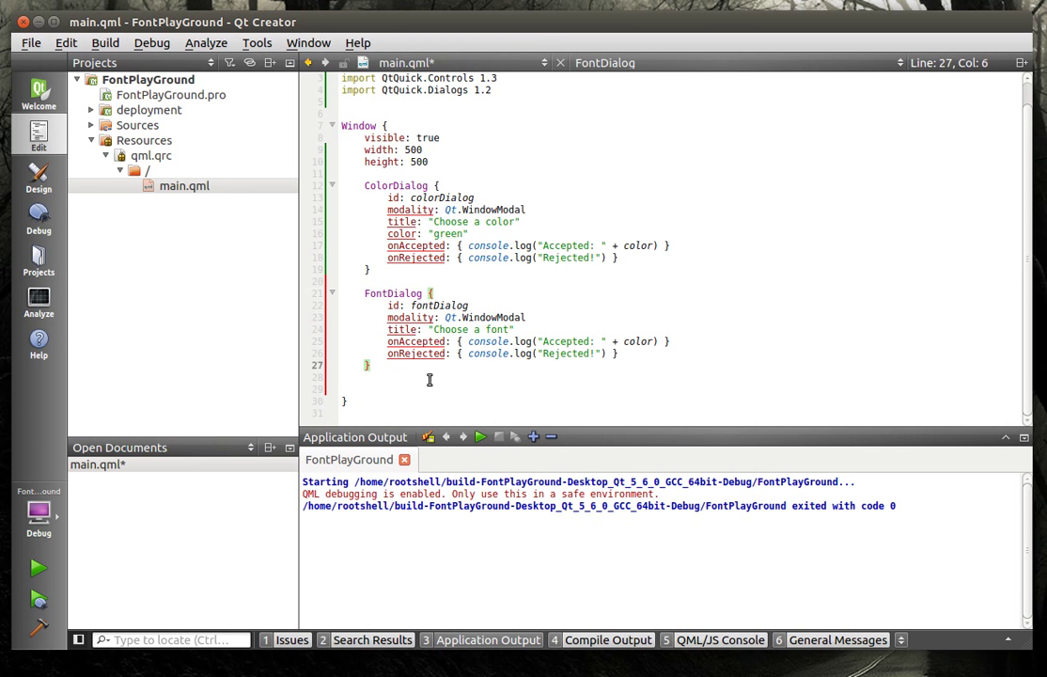
mouse_move(400, 321)
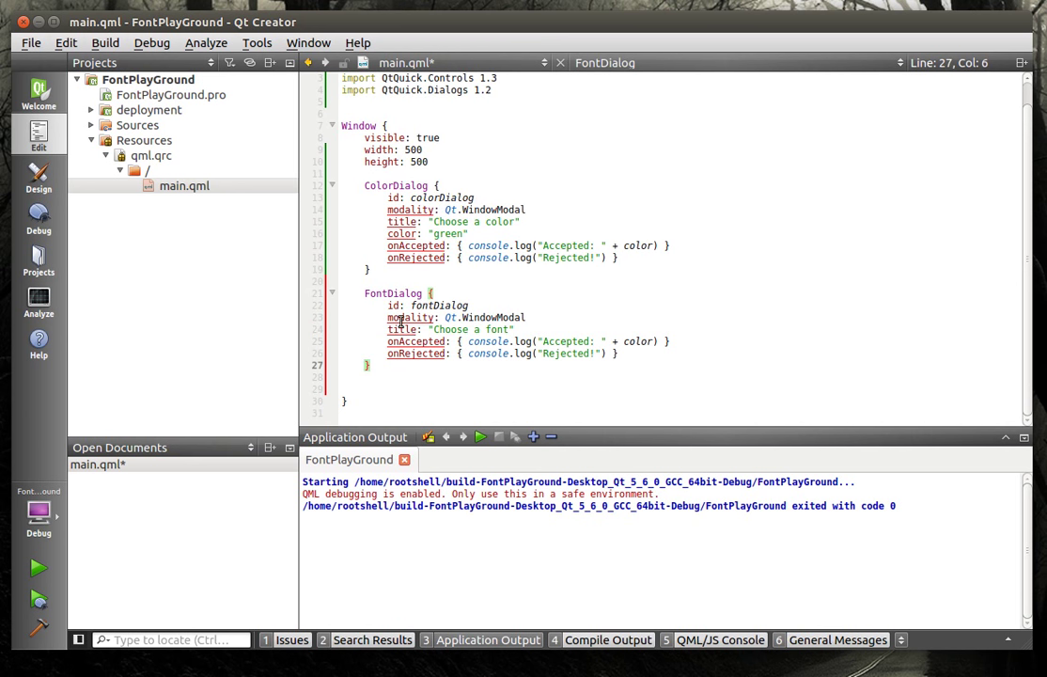
mouse_move(410, 317)
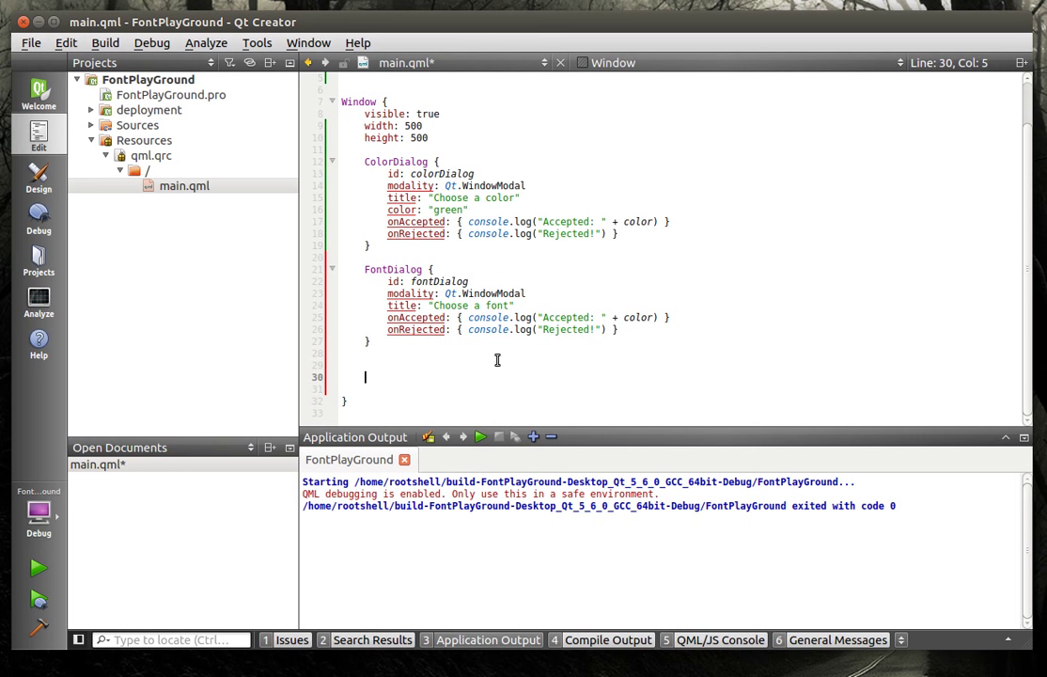
left_click(479, 436)
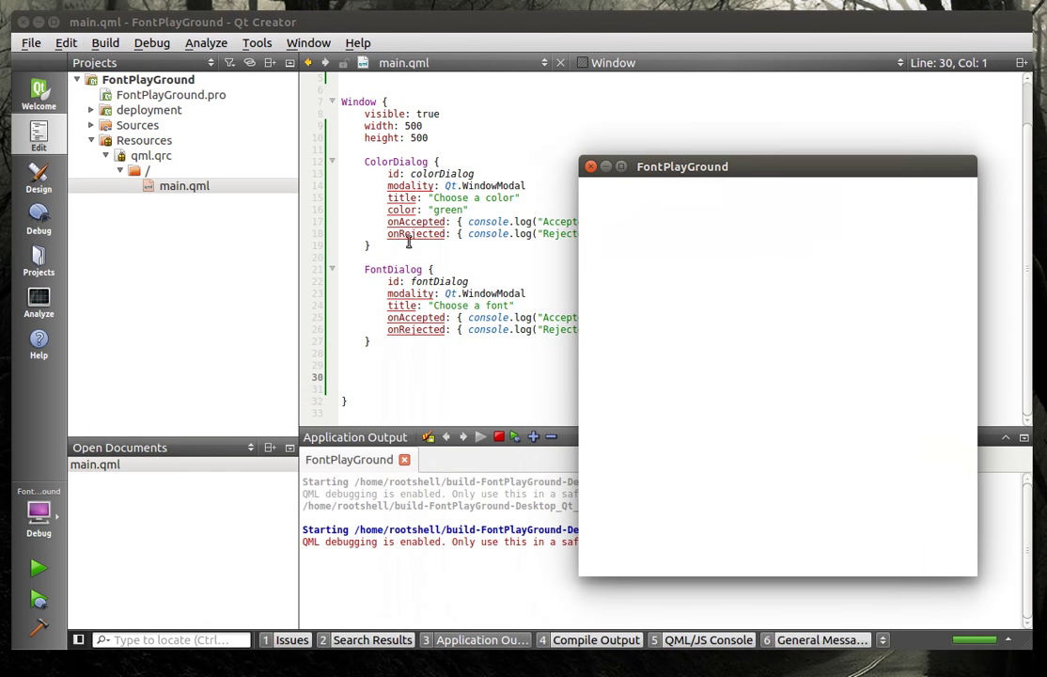
mouse_move(684, 214)
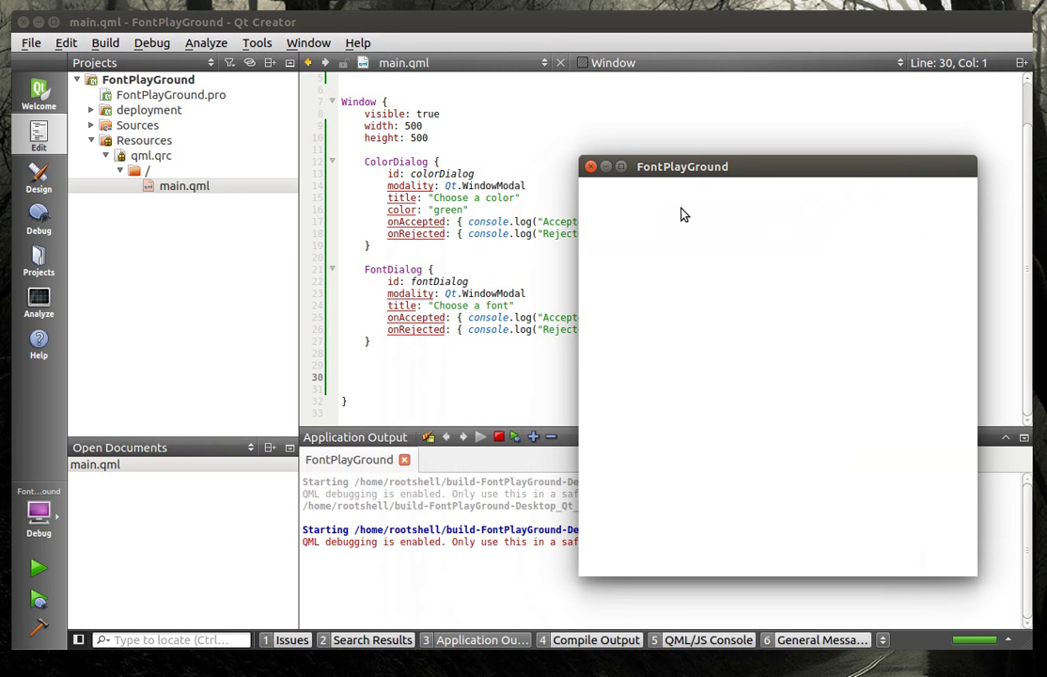
mouse_move(638, 264)
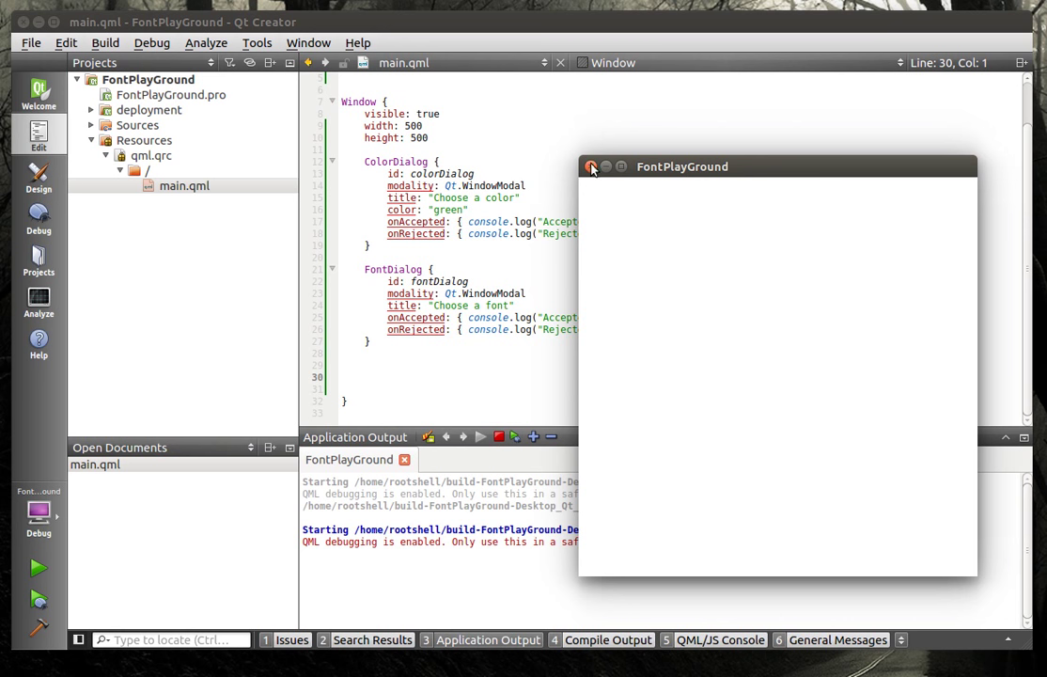
left_click(591, 166)
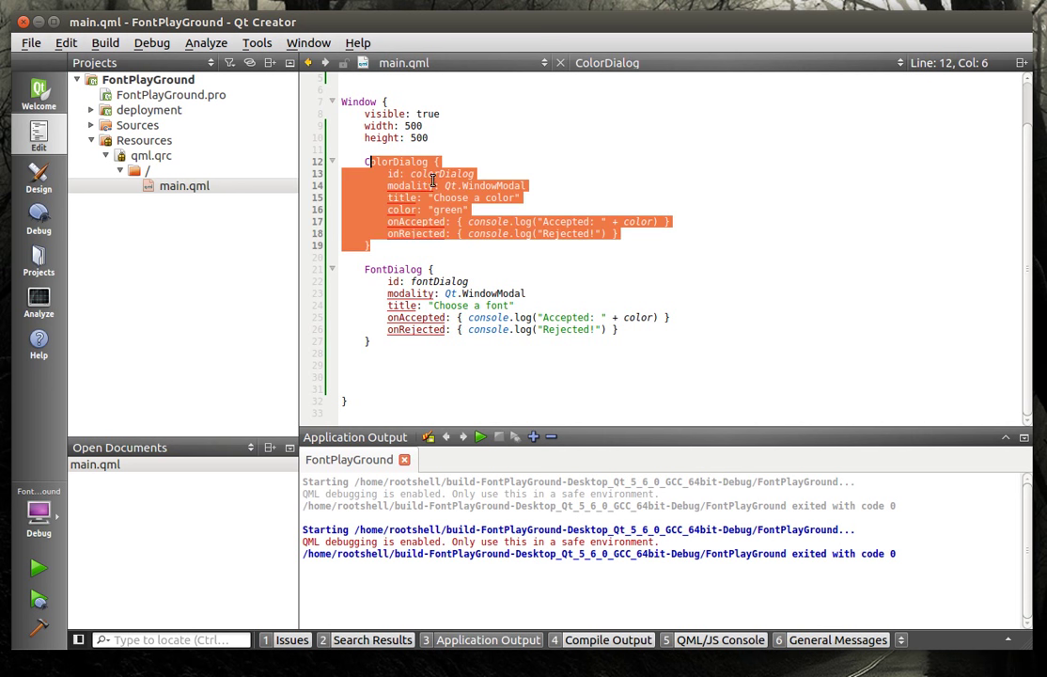
left_click(371, 244)
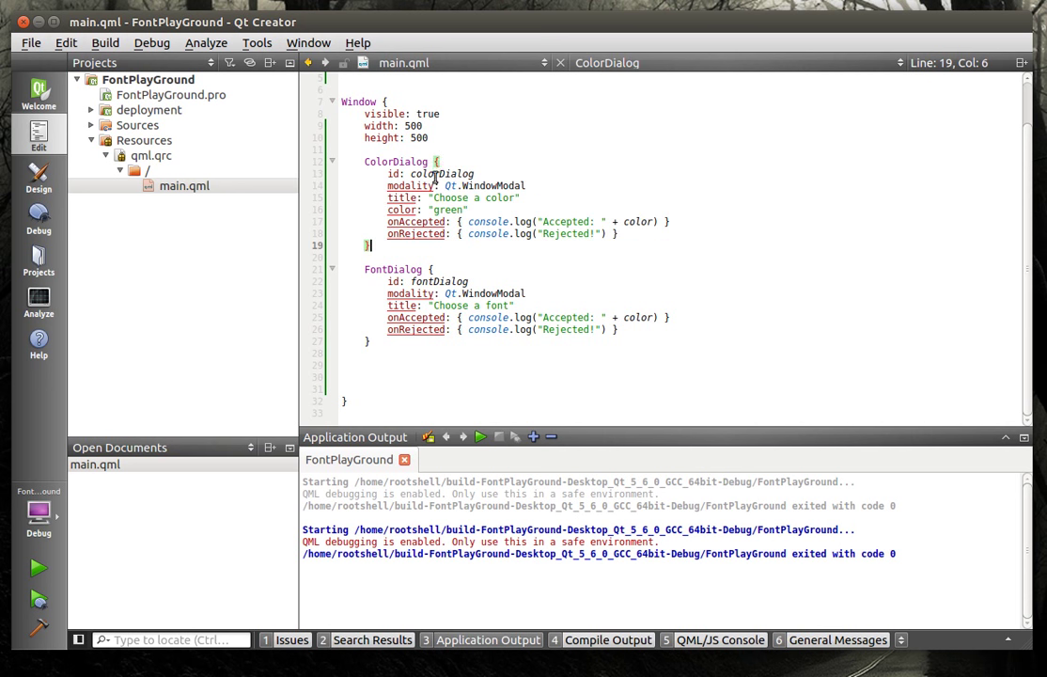
left_click(390, 364)
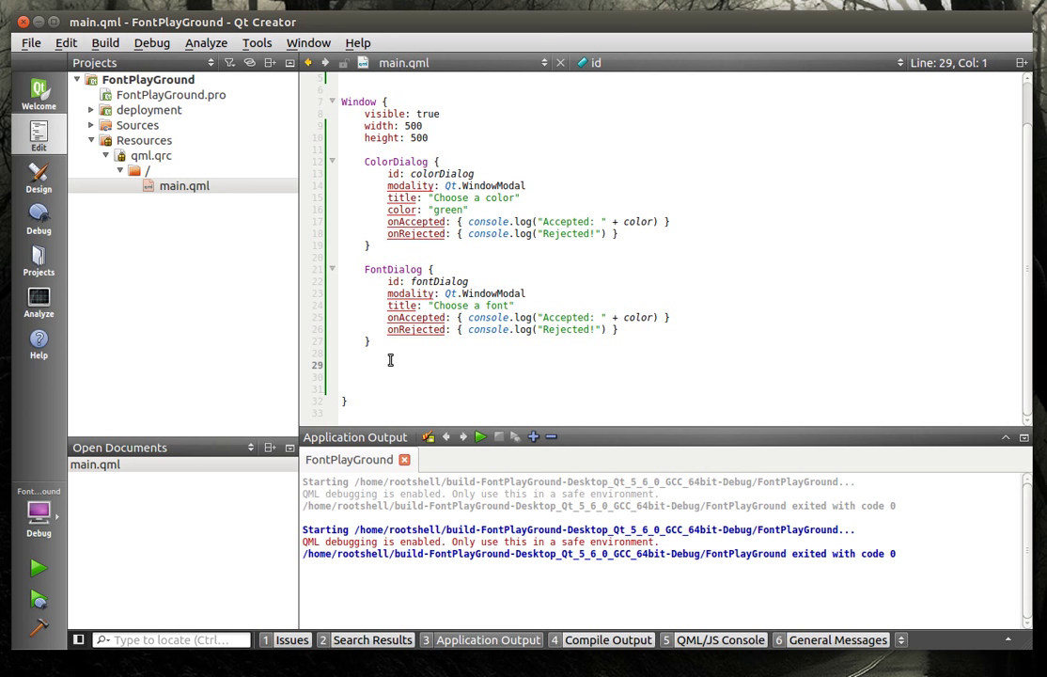
On line 29, create a Row block holding a Button with id btnColor and text 'Color'.
left_click(386, 362)
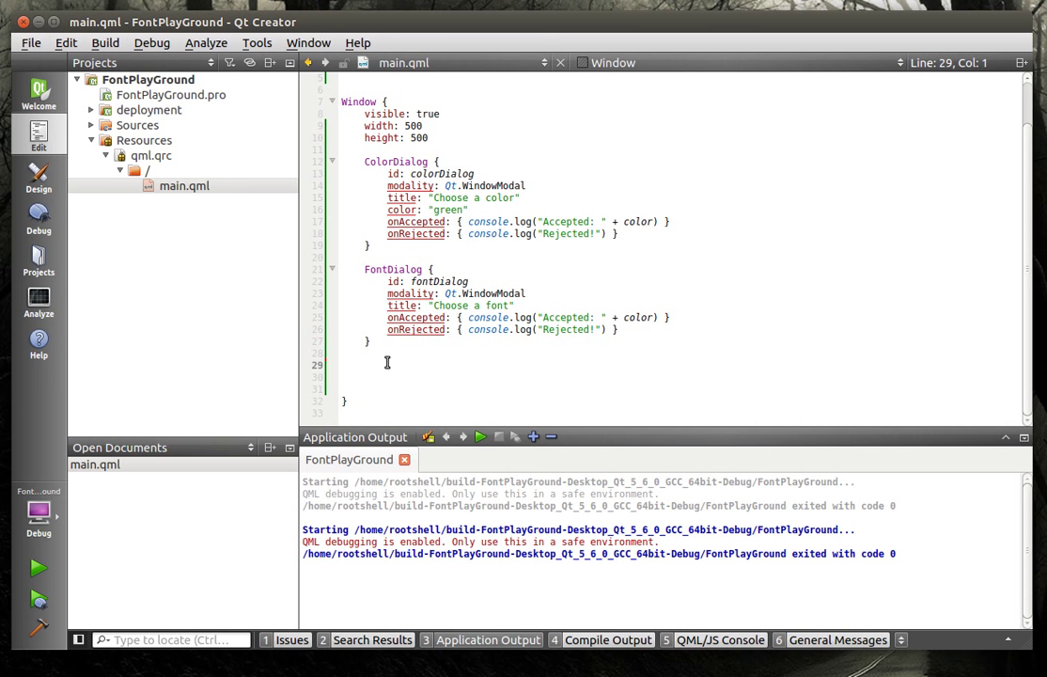
type("Row {")
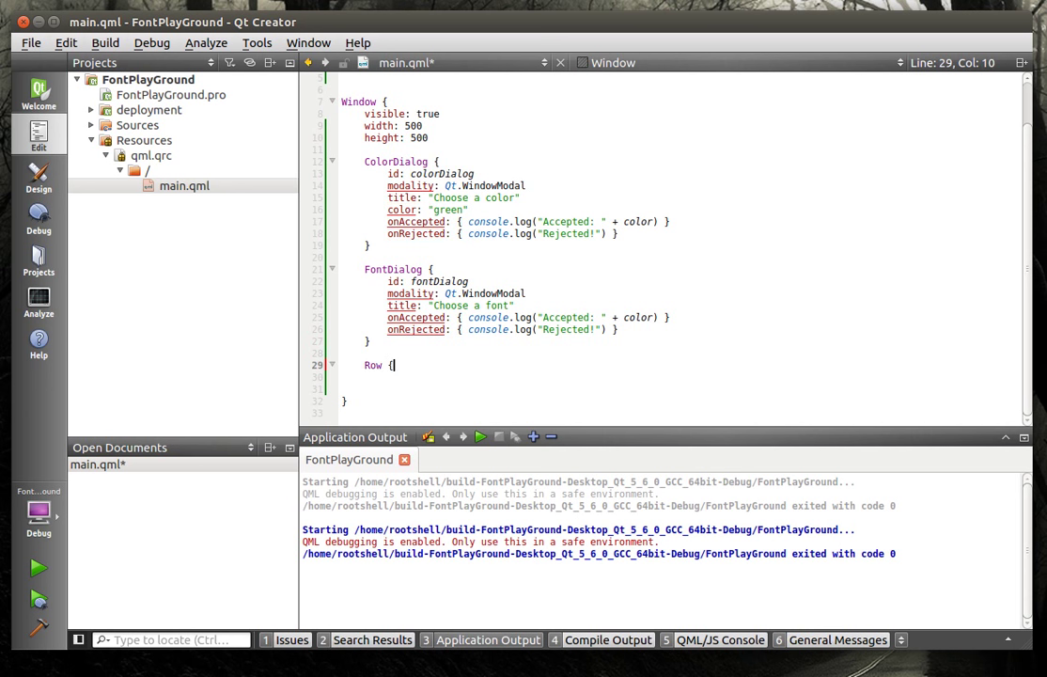
key("Return")
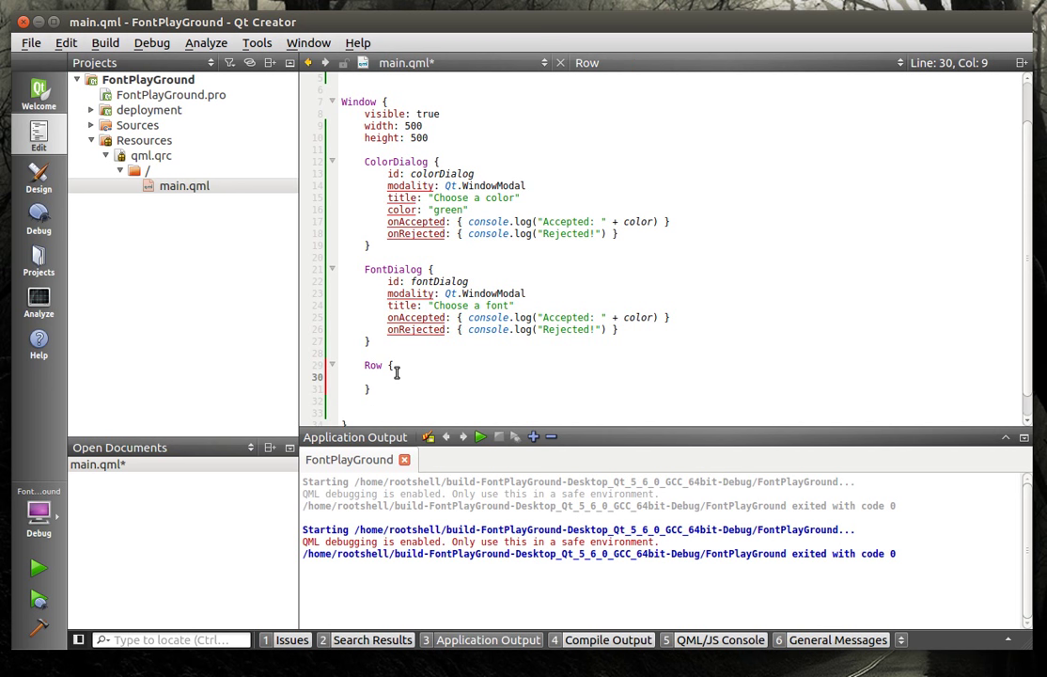
type("Button")
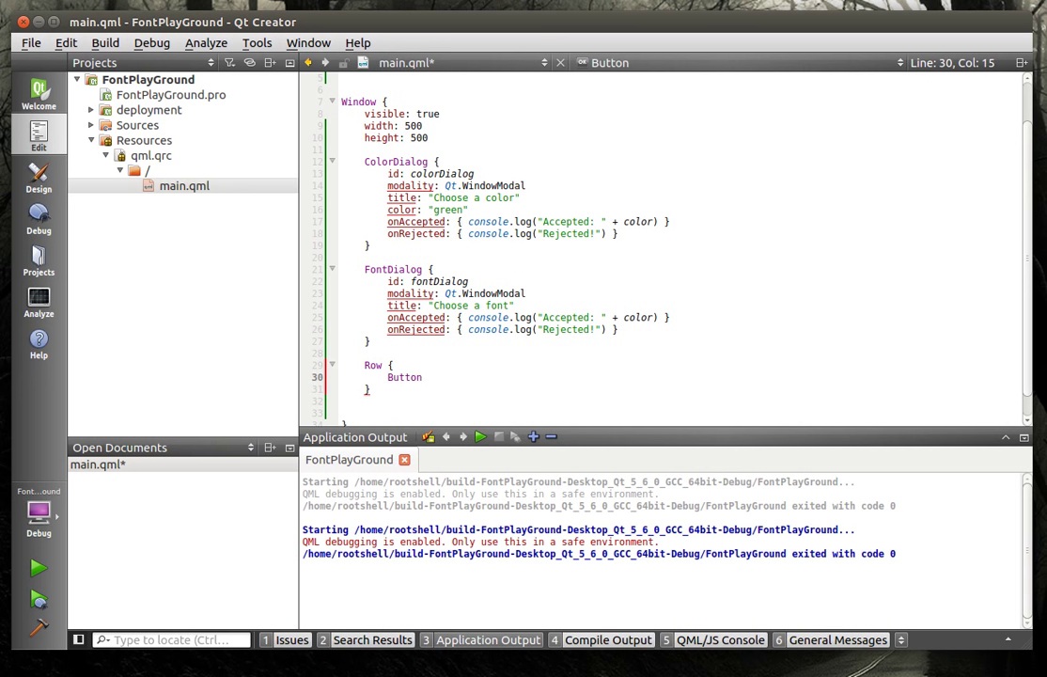
type("{")
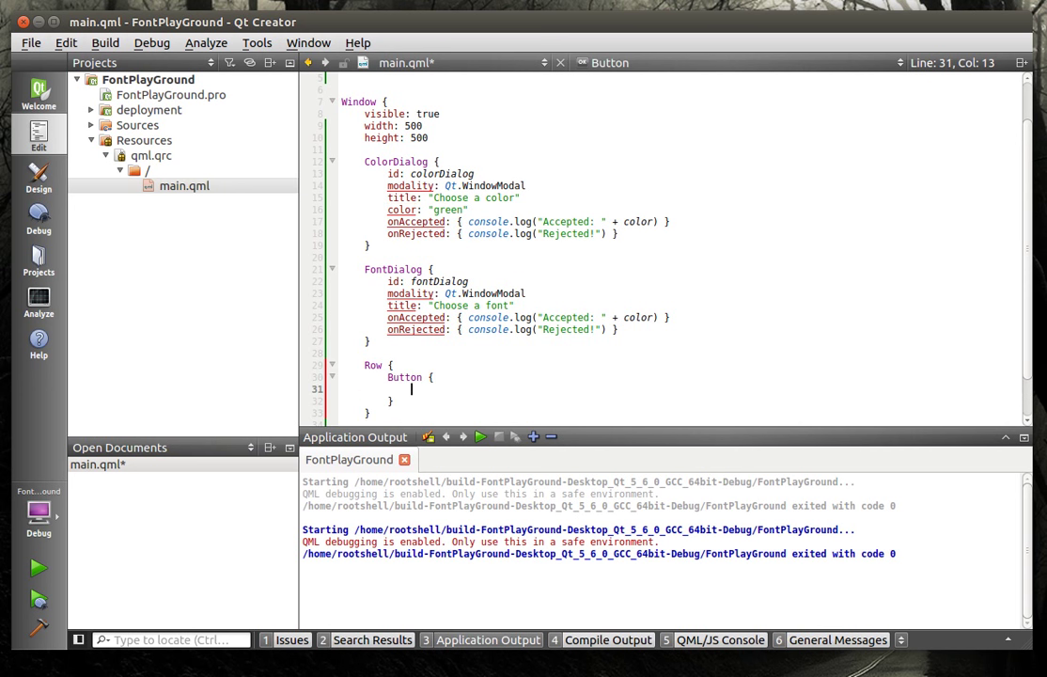
type("id:")
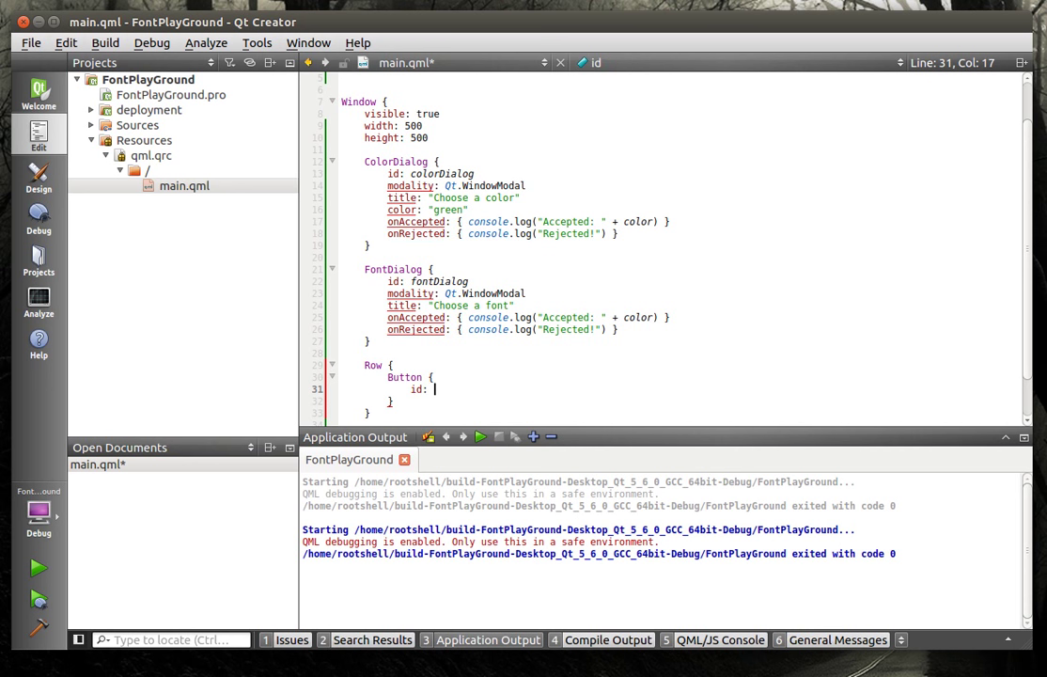
type("btnBU")
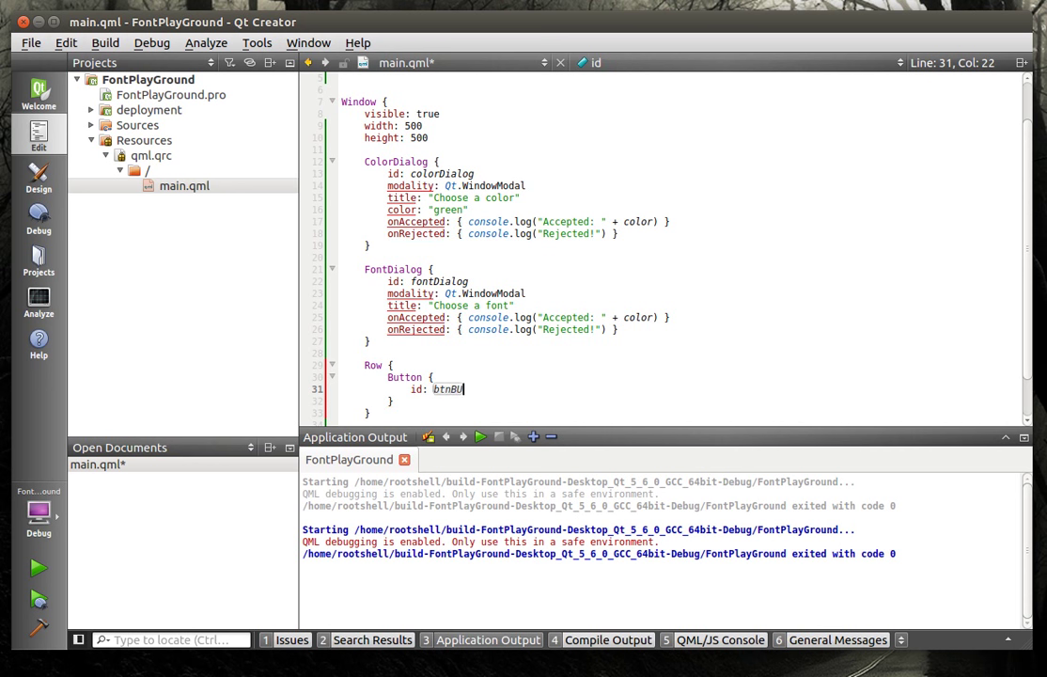
key("BackSpace")
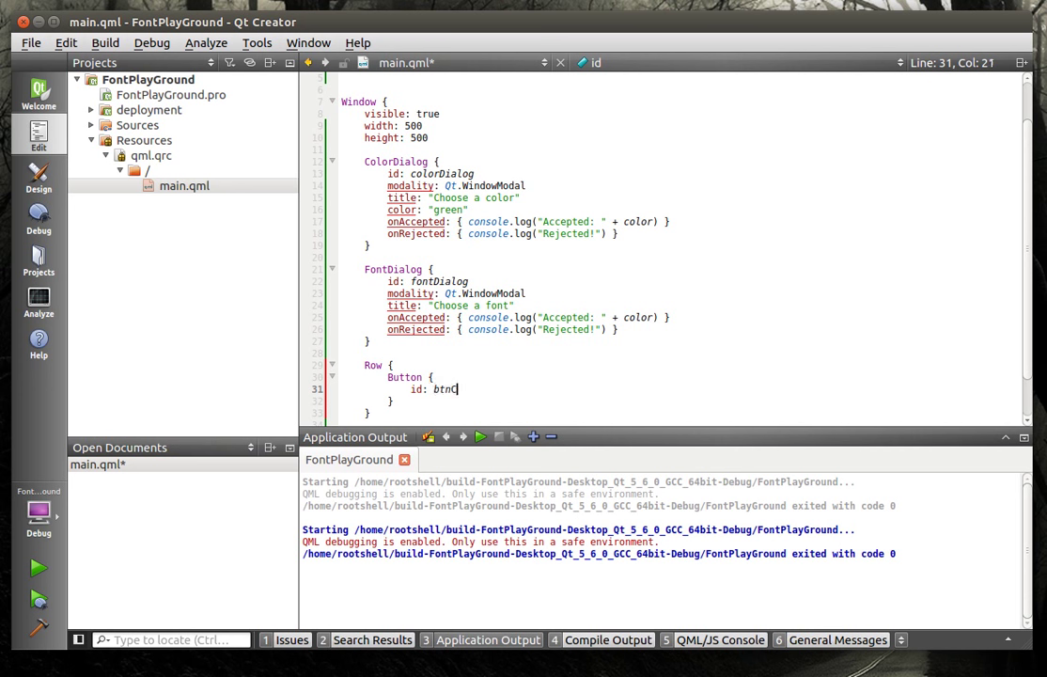
type("Color\"")
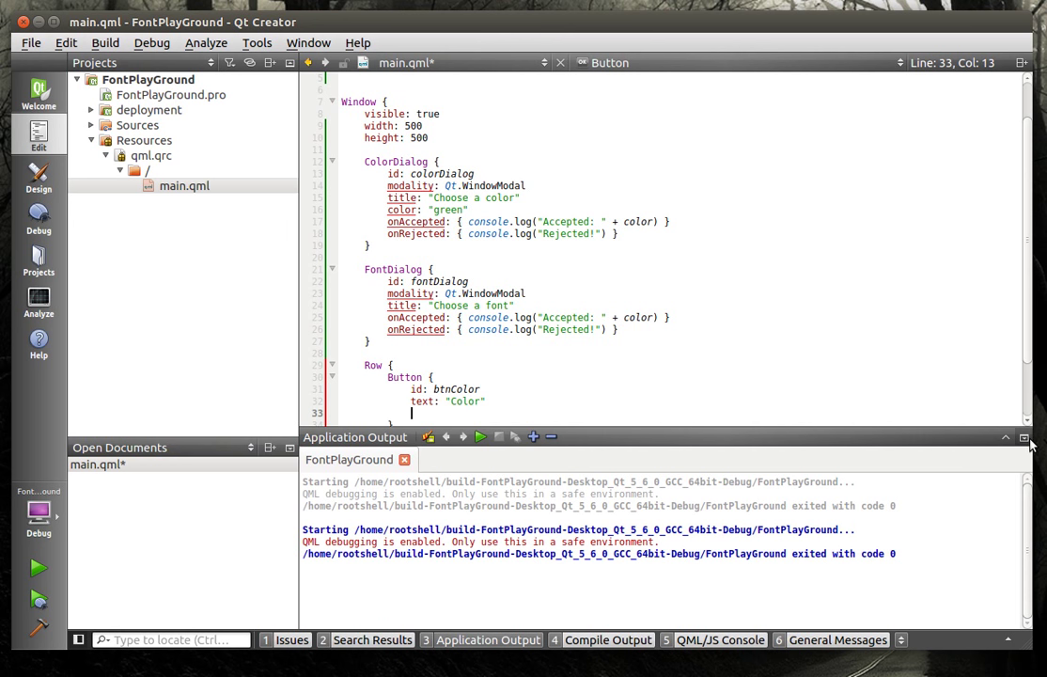
Hide the output pane, add onClicked calling colorDialog.open() to btnColor, and select the block.
left_click(1006, 437)
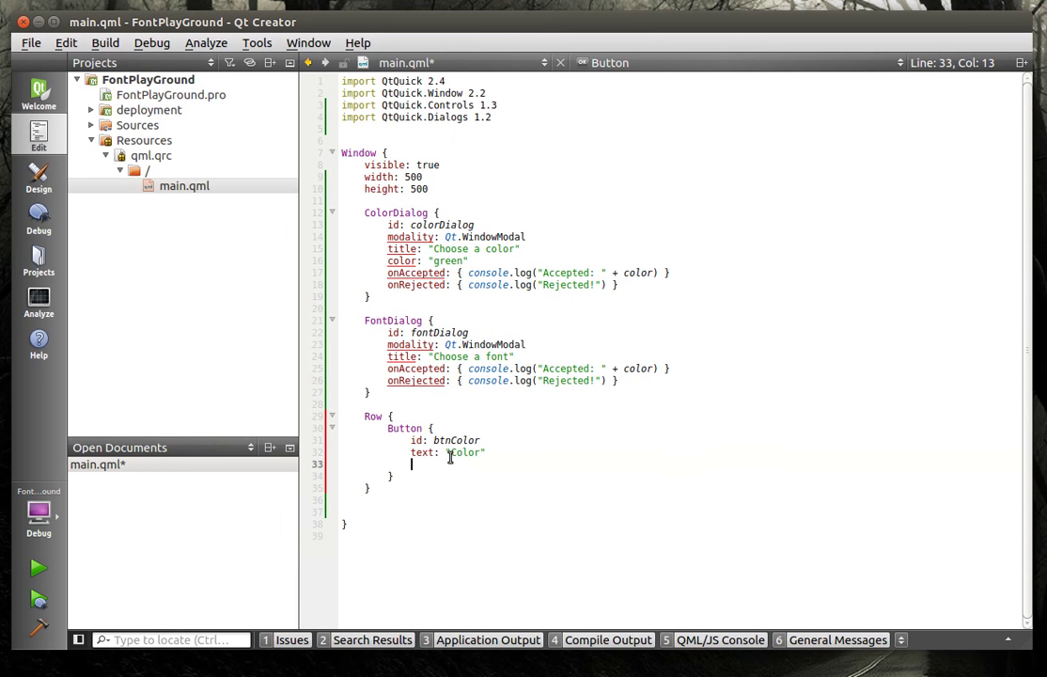
type("onClicked: {")
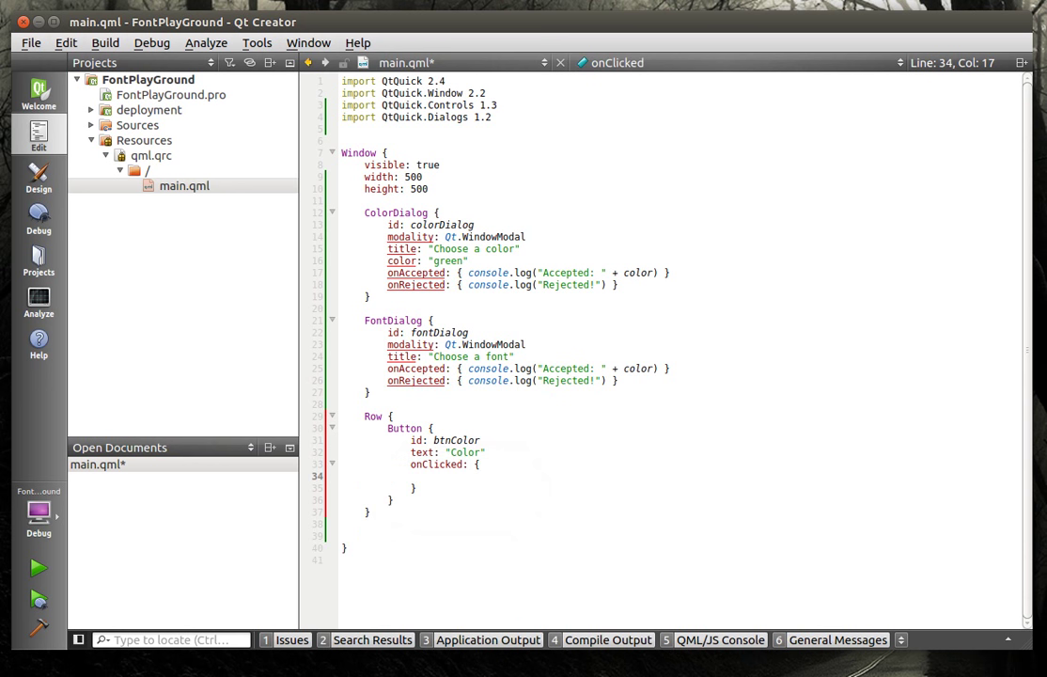
type("colorDialog.op")
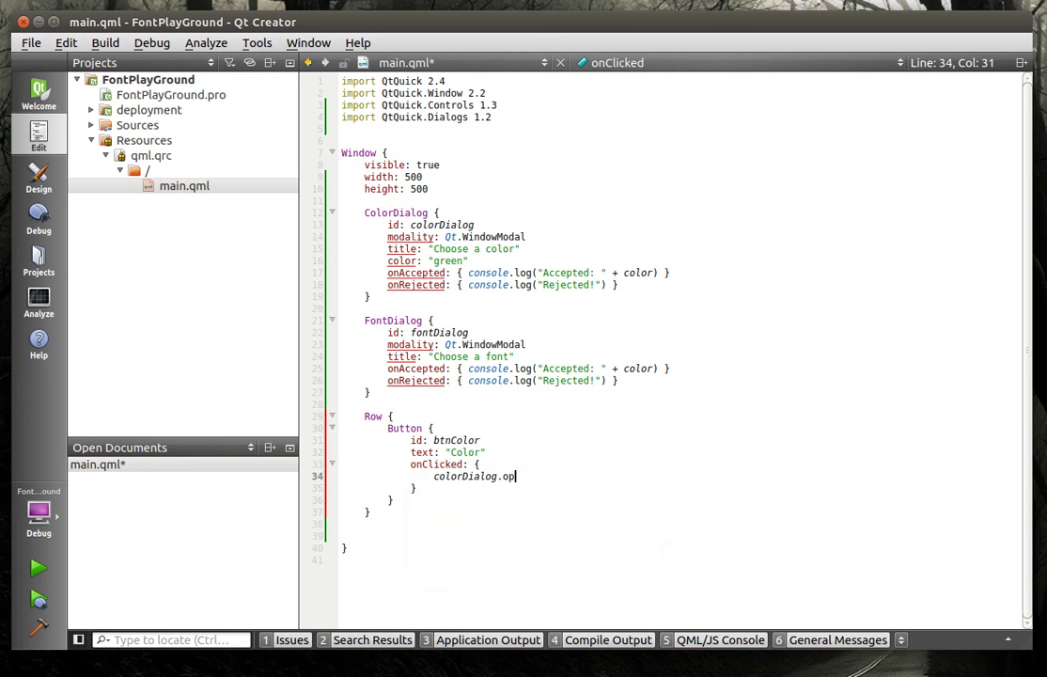
type("en()")
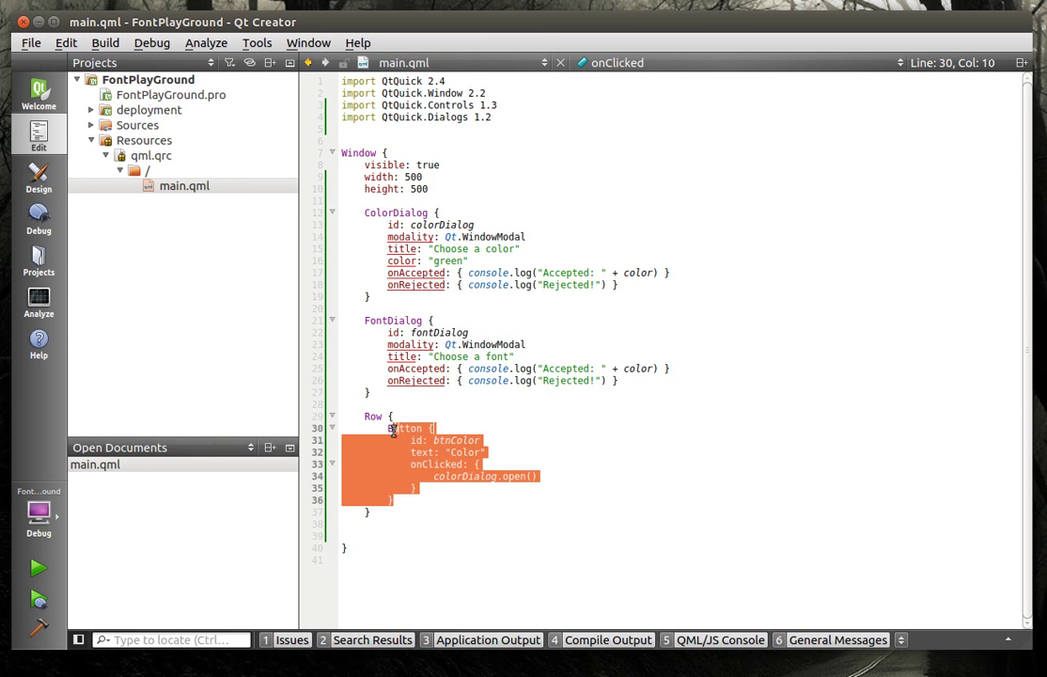
left_click(395, 500)
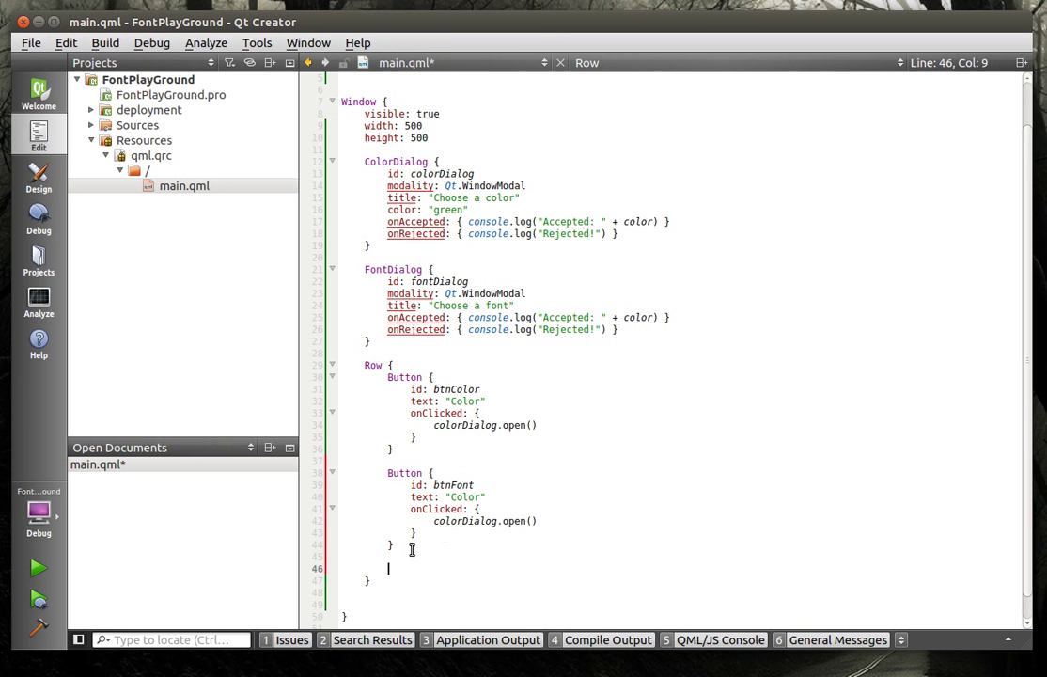
Start a TextField block with id txtText inside the Row.
type("Text")
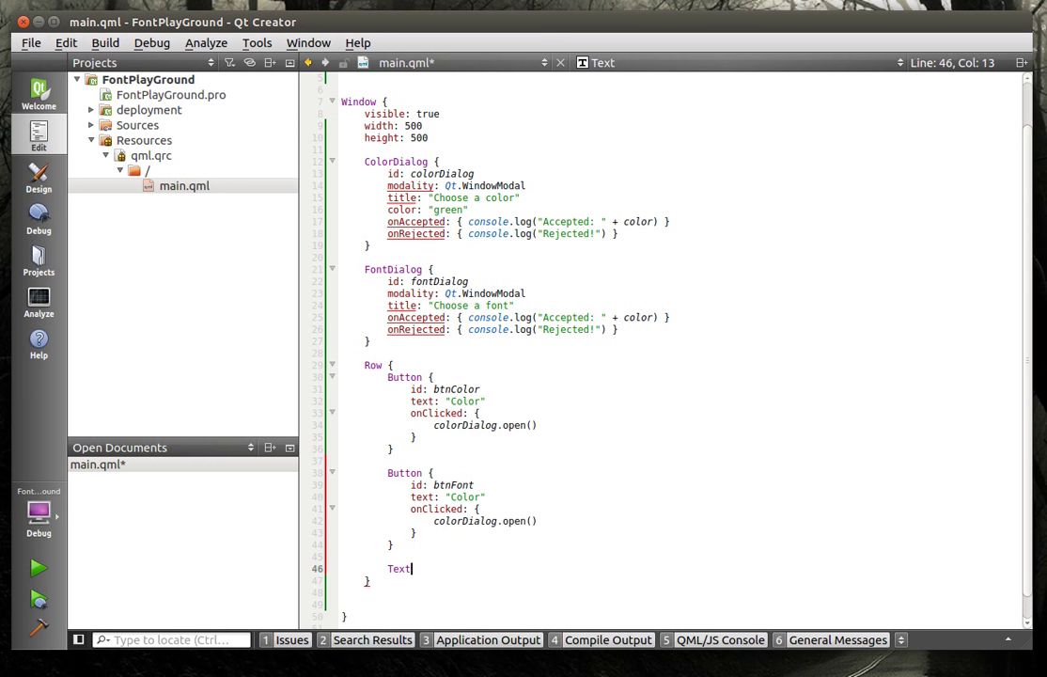
type("Field {")
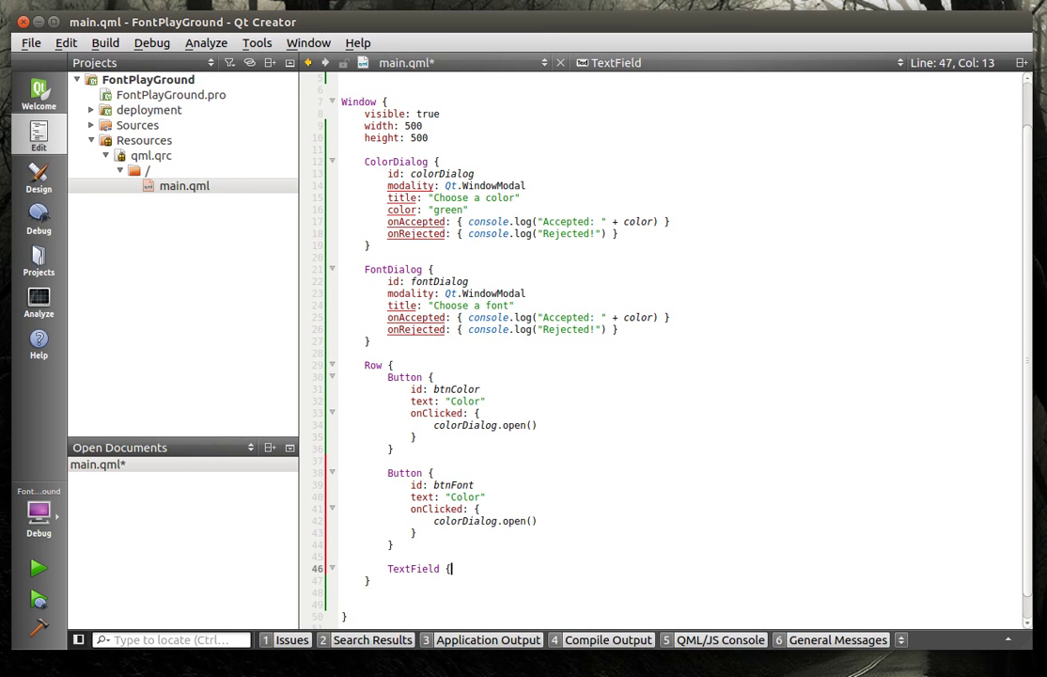
key("Return")
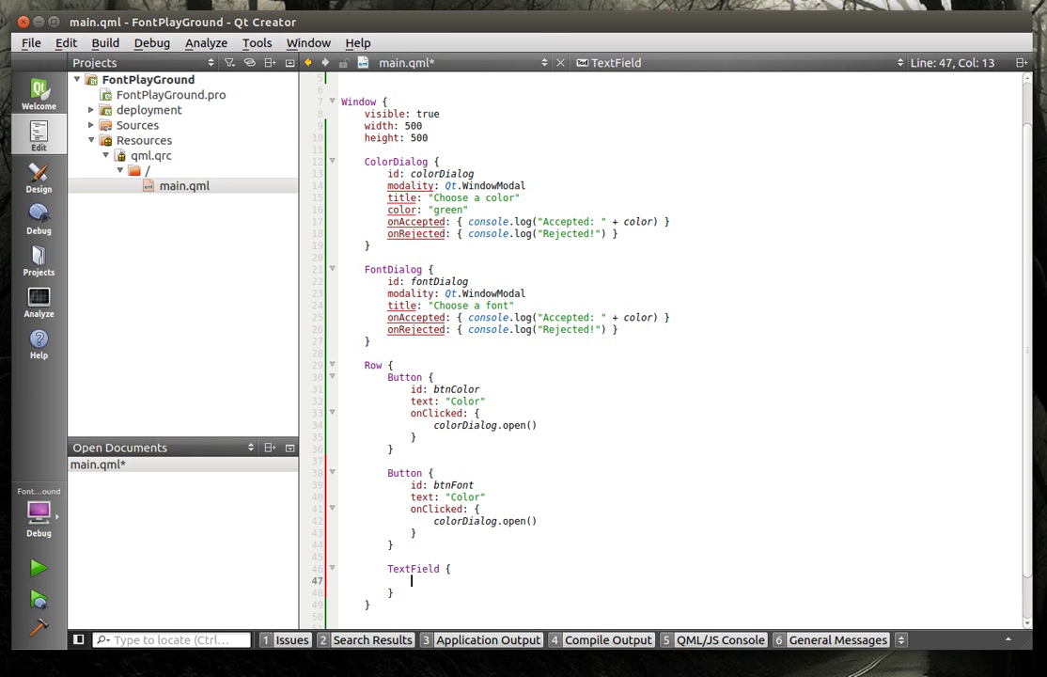
type("id:")
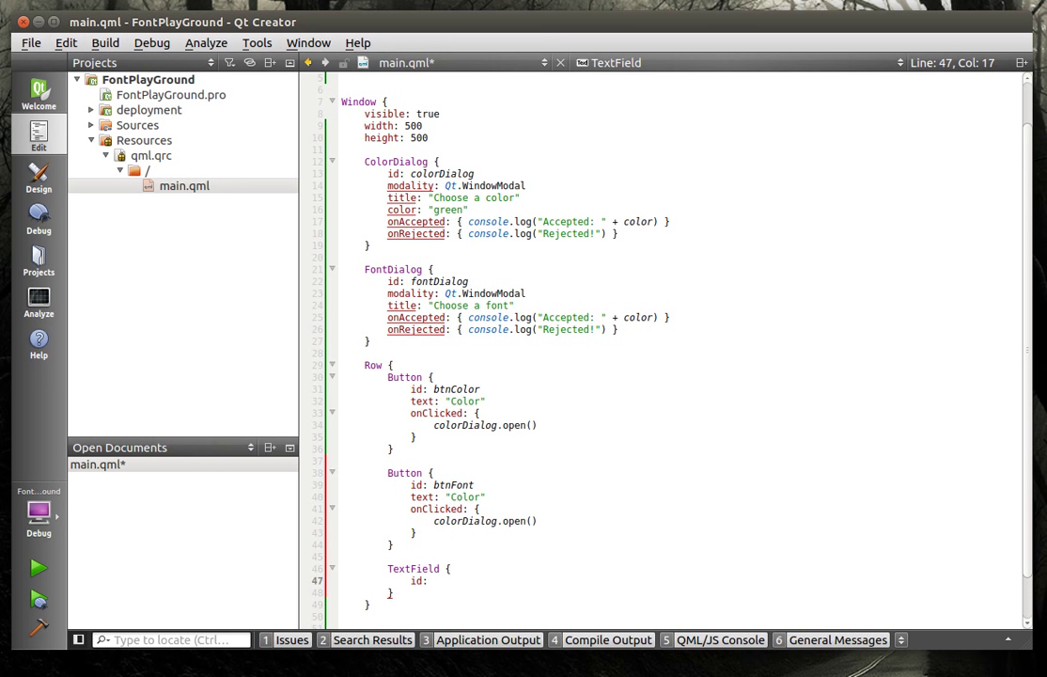
type("t")
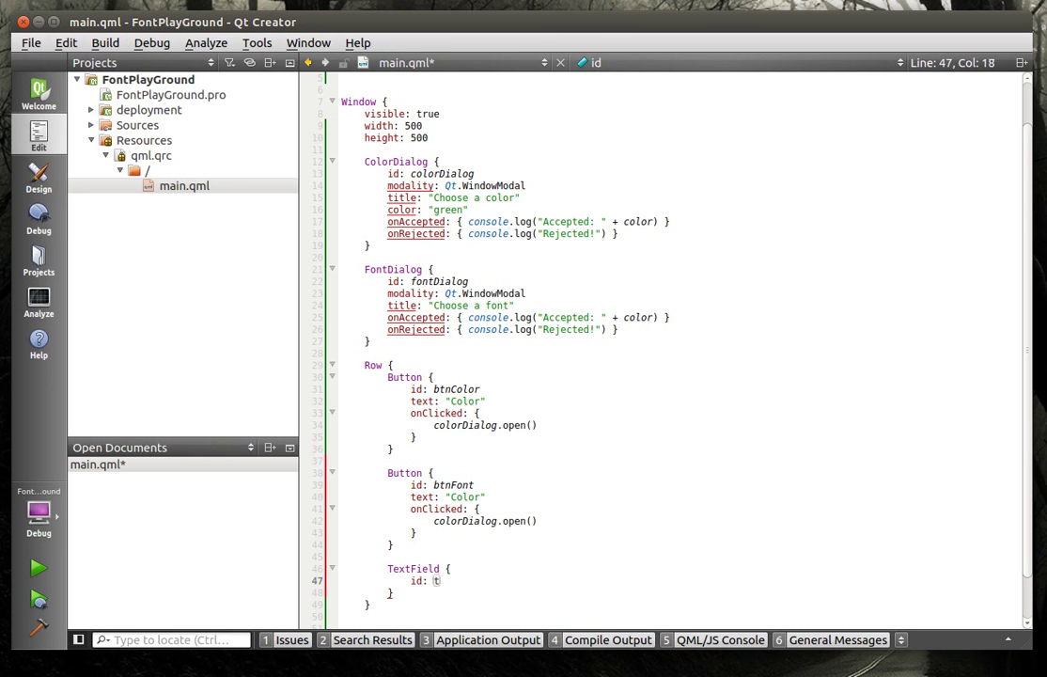
type("xtText")
type("text:")
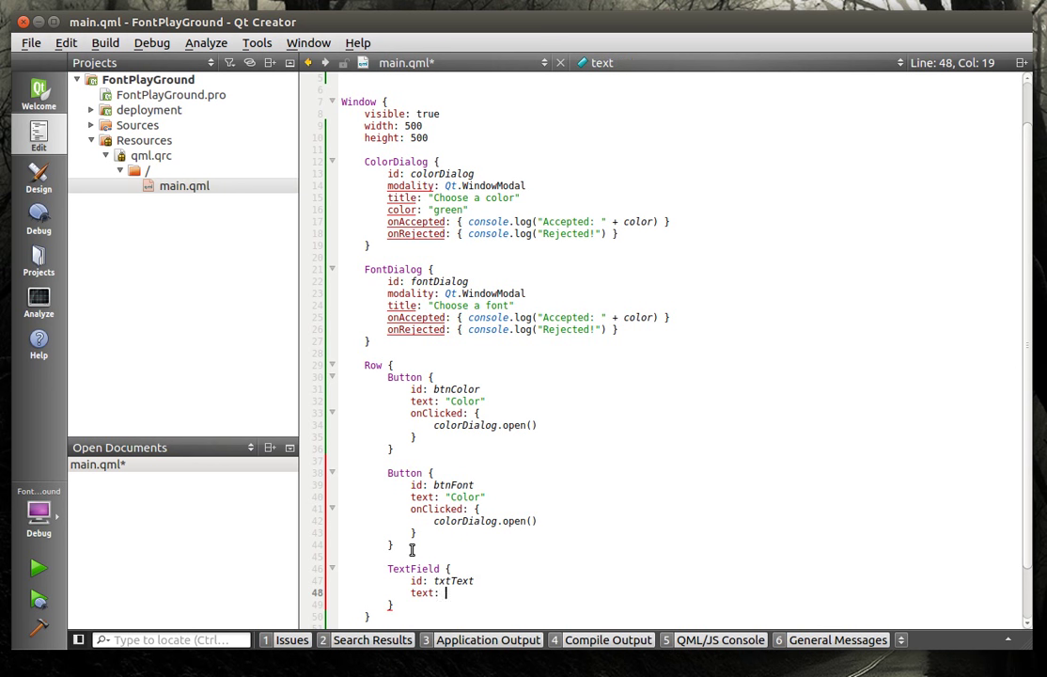
Set the TextField's text to 'Enter some text' and its width to 300.
type("Em")
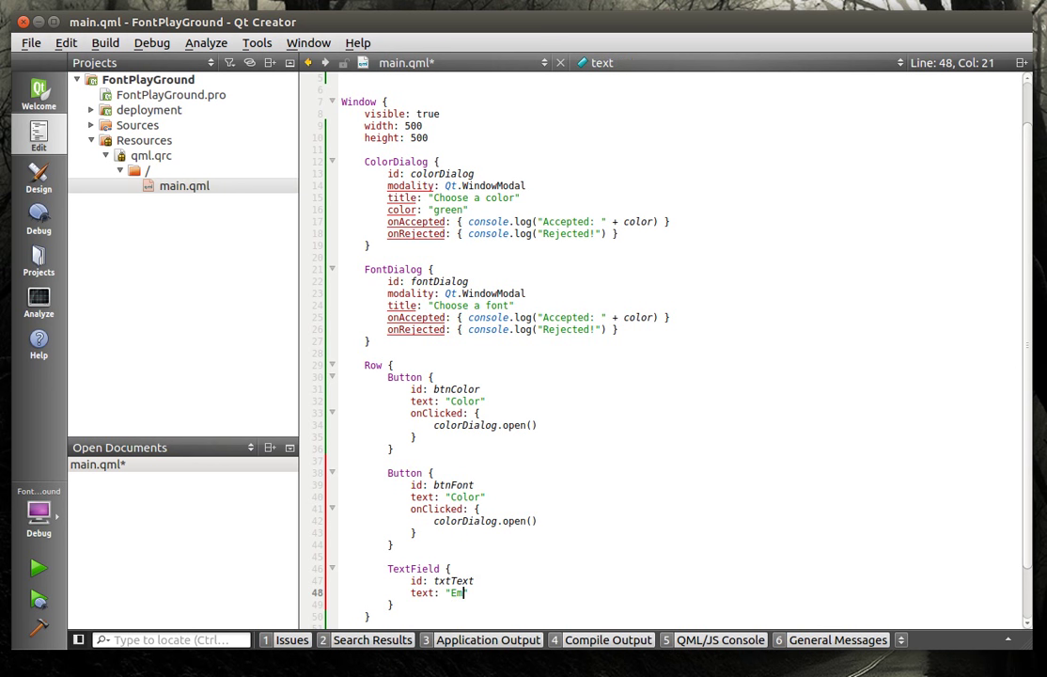
type("nter s")
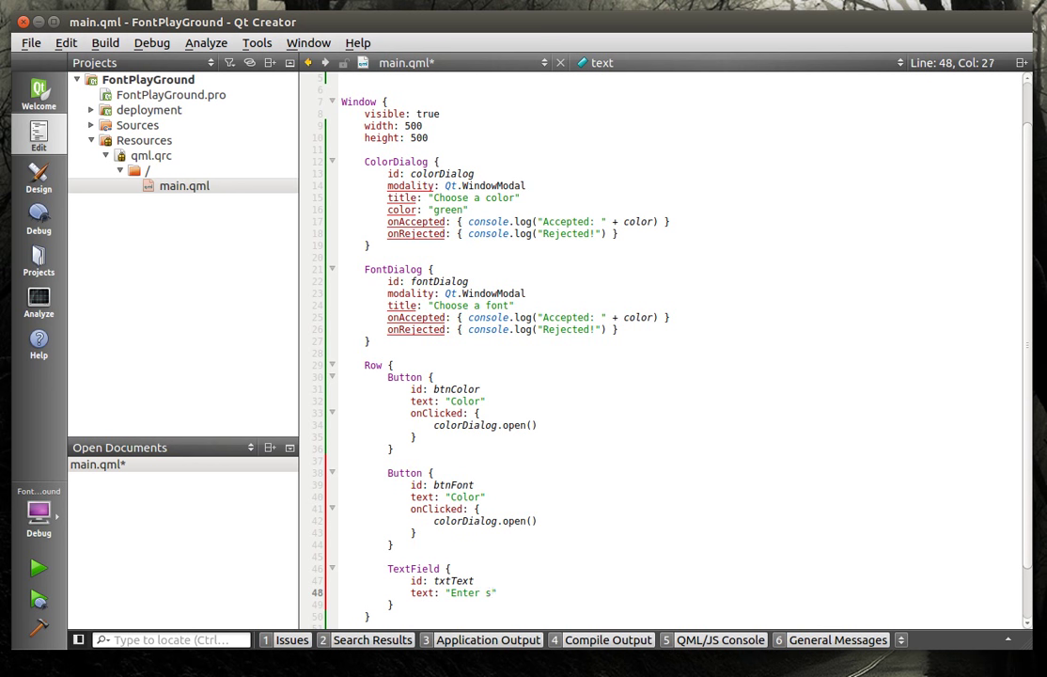
type("ome text")
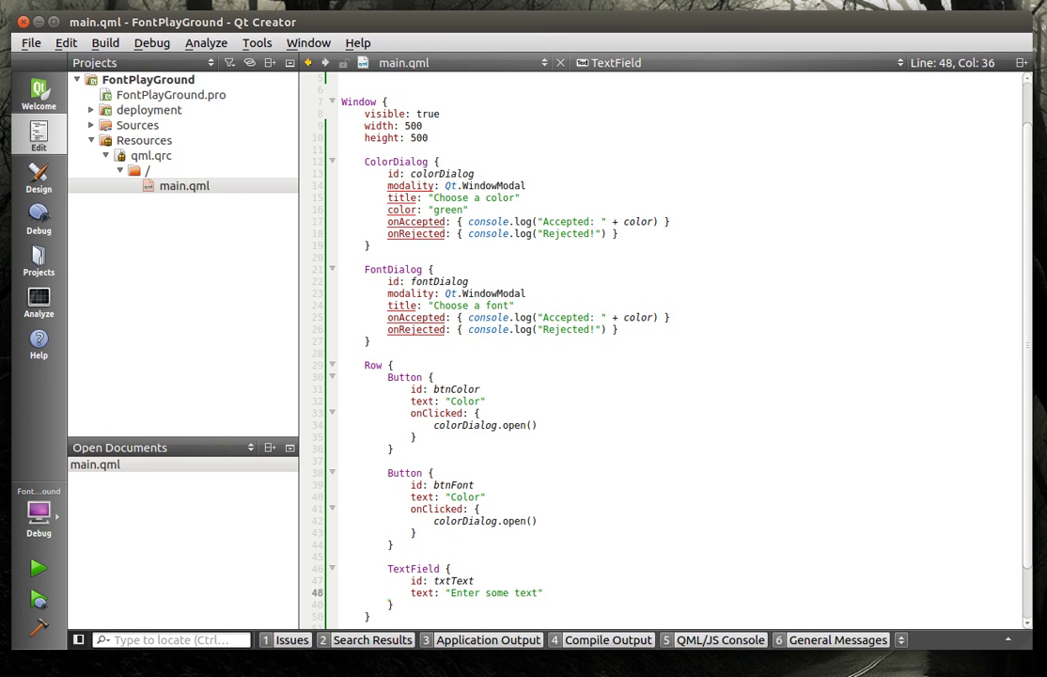
type("widh")
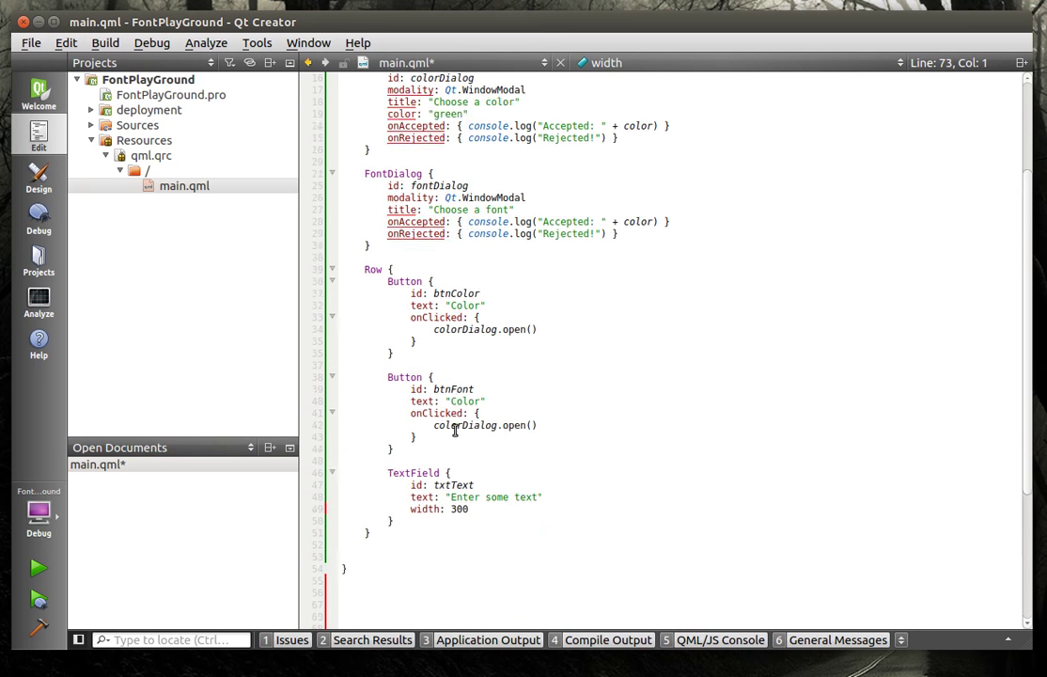
scroll("down", 3)
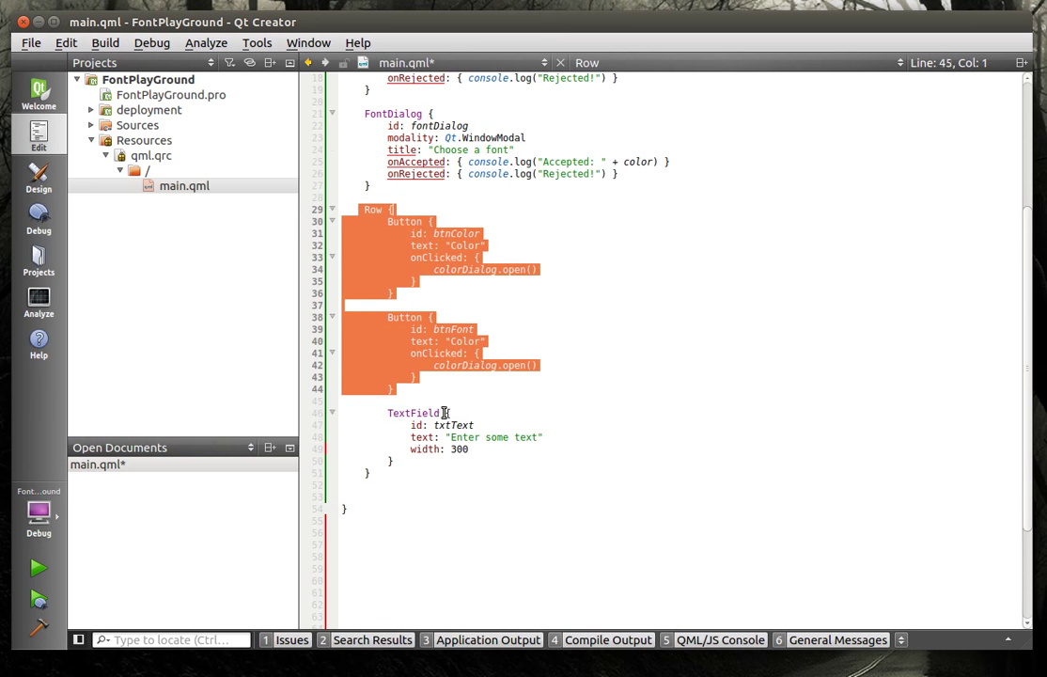
Build and run FontPlayGround, showing two Color buttons beside the text field.
left_click(436, 485)
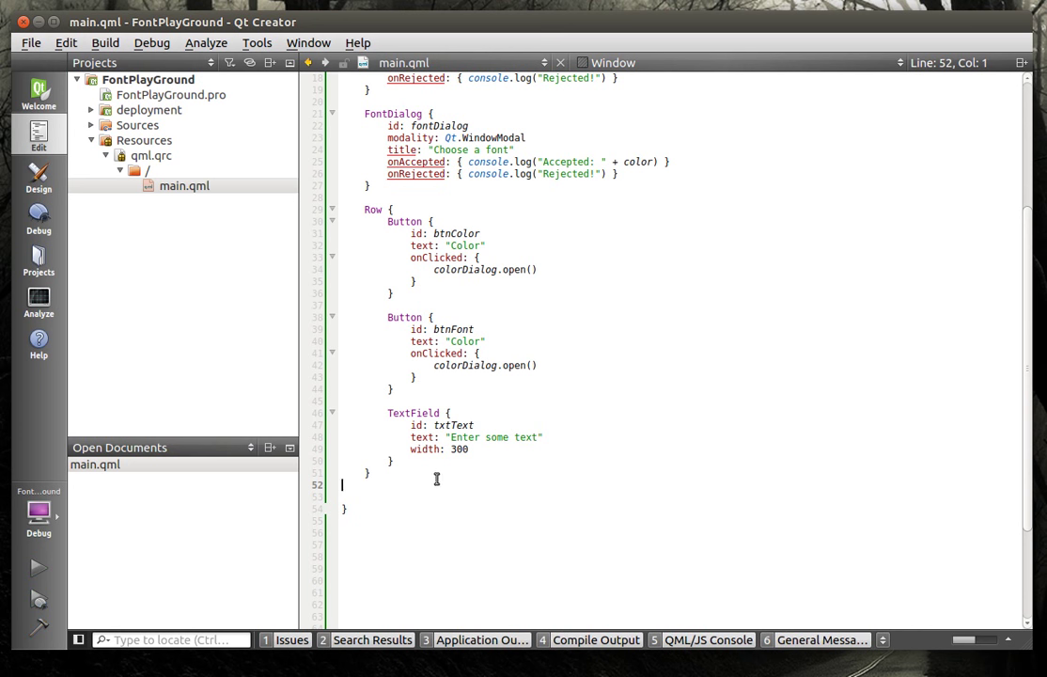
left_click(38, 567)
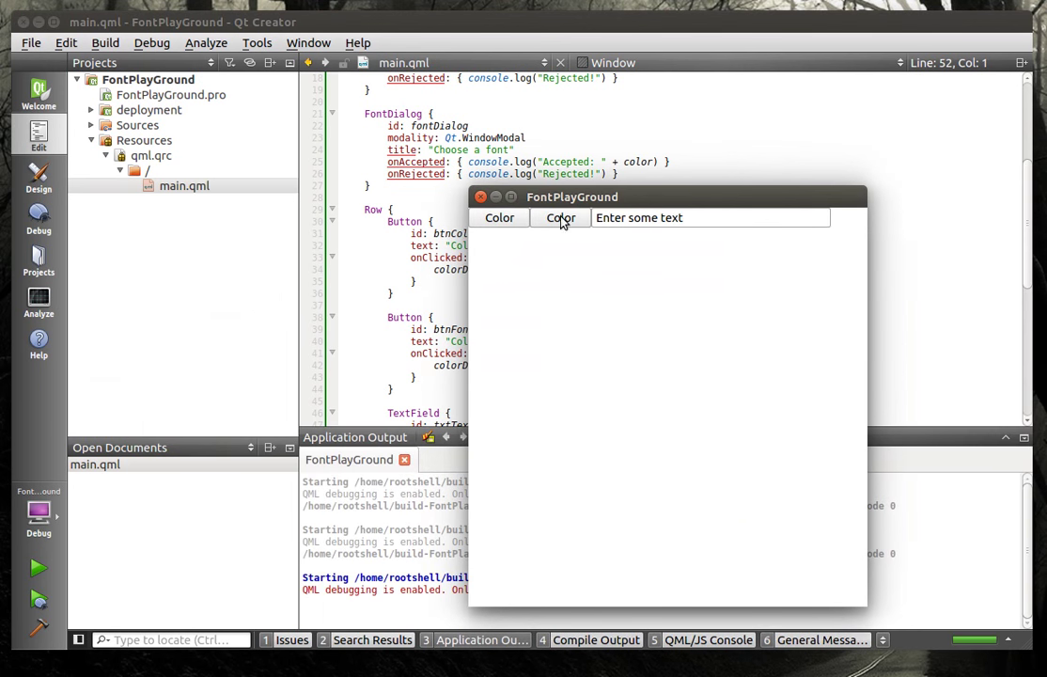
mouse_move(689, 217)
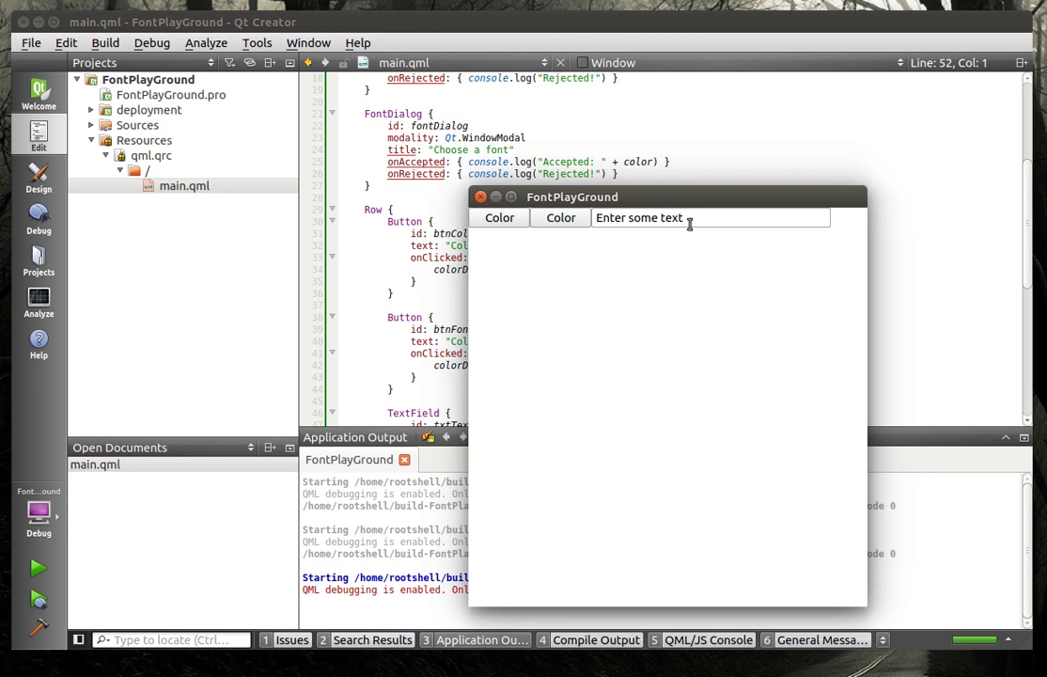
mouse_move(753, 436)
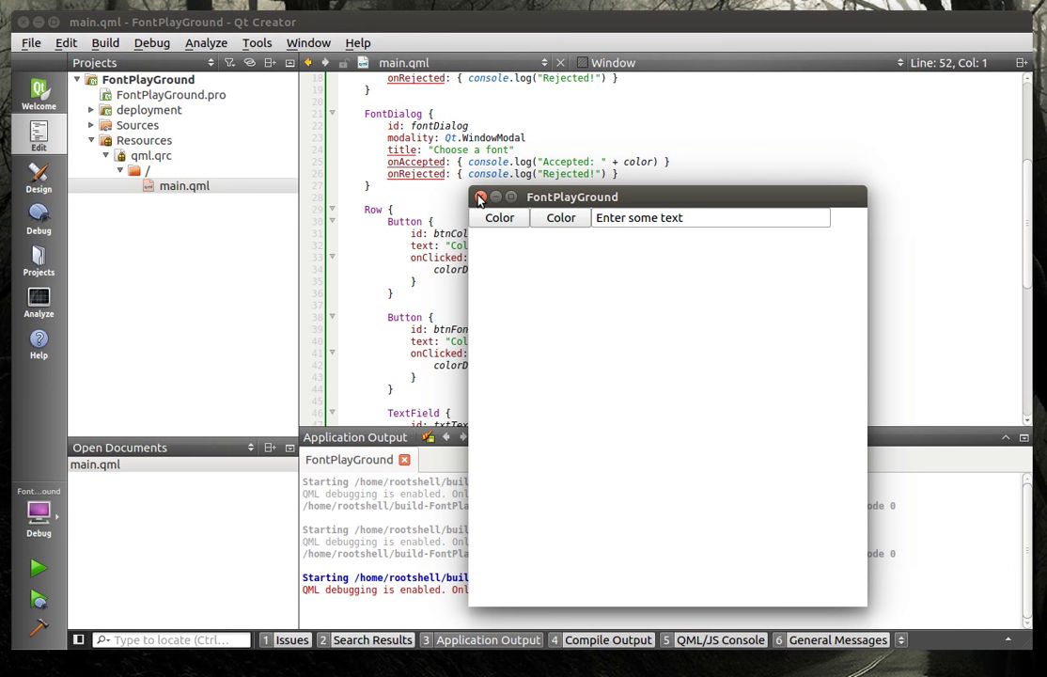
Close the app, then make btnFont call fontDialog.open() with its text edited to 'Fone'.
left_click(480, 197)
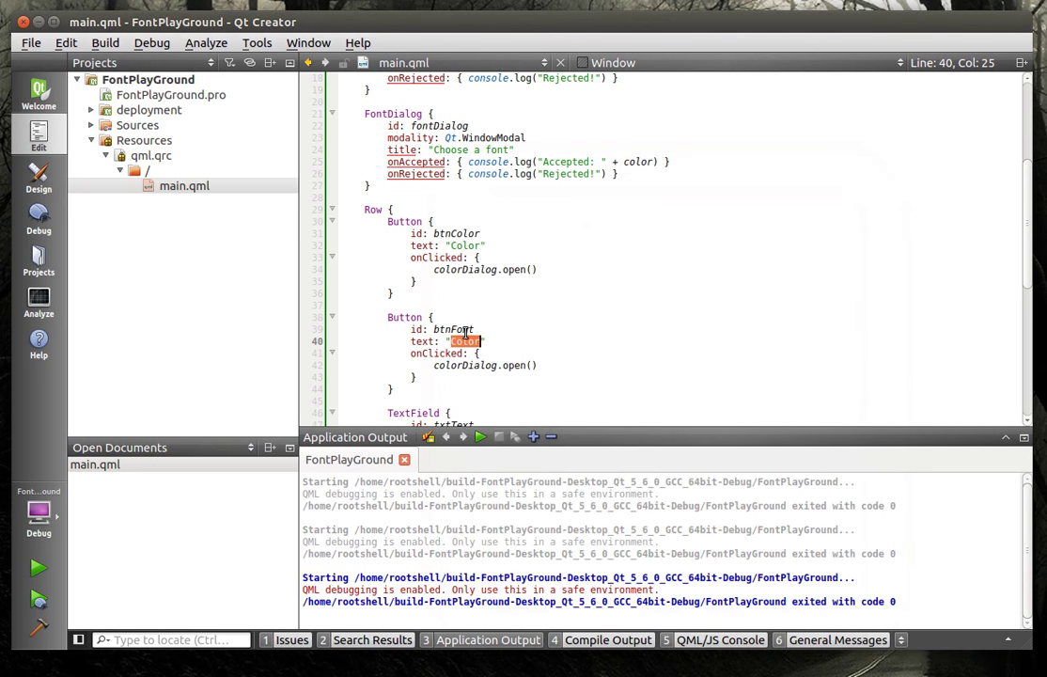
type("Font")
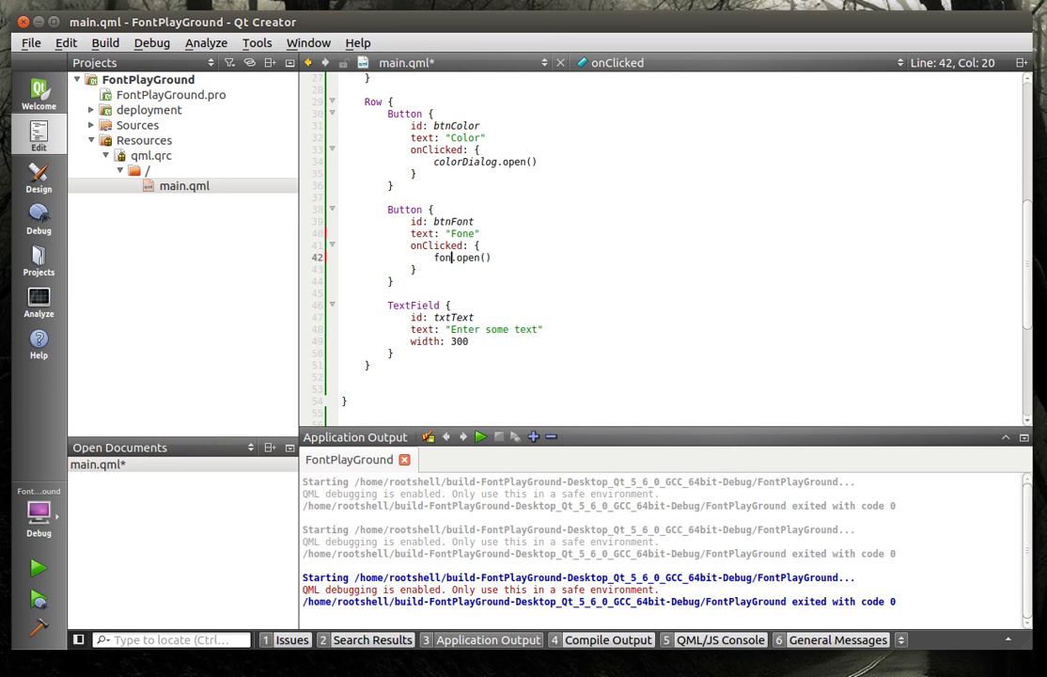
type("Dialog")
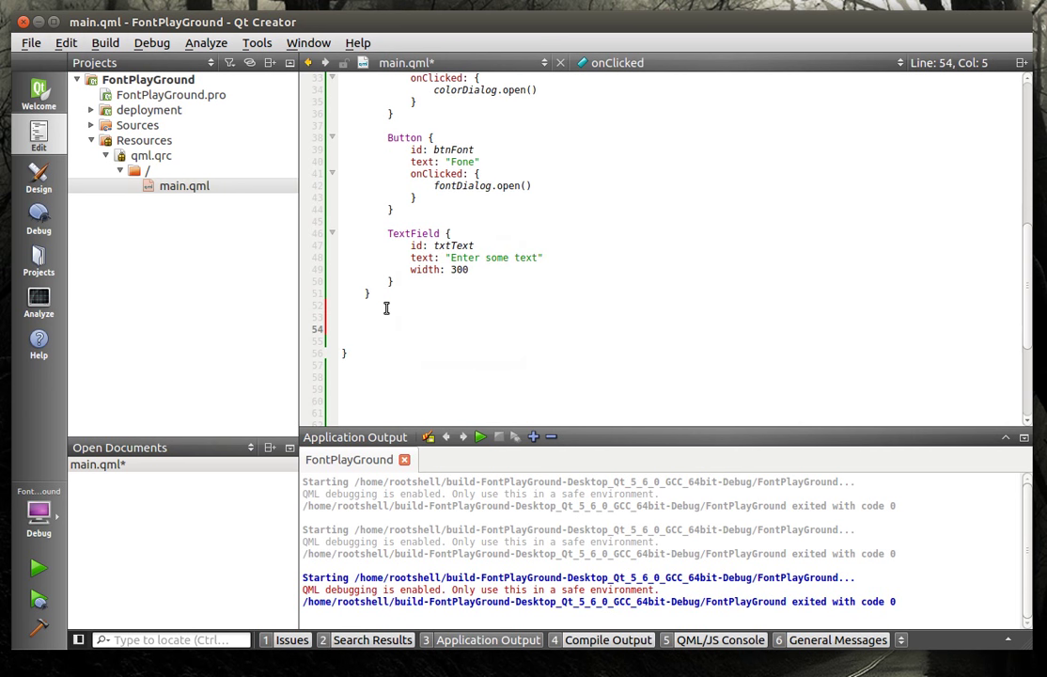
Add a Text item with id preview, anchored to the centre of its parent.
type("Text {")
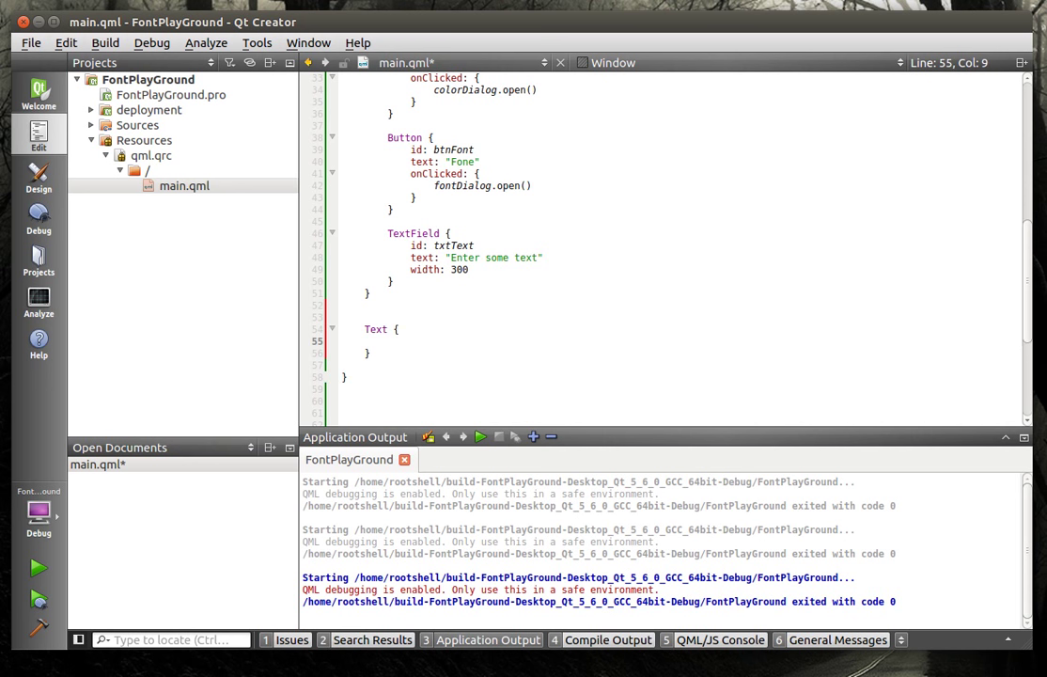
type("id:")
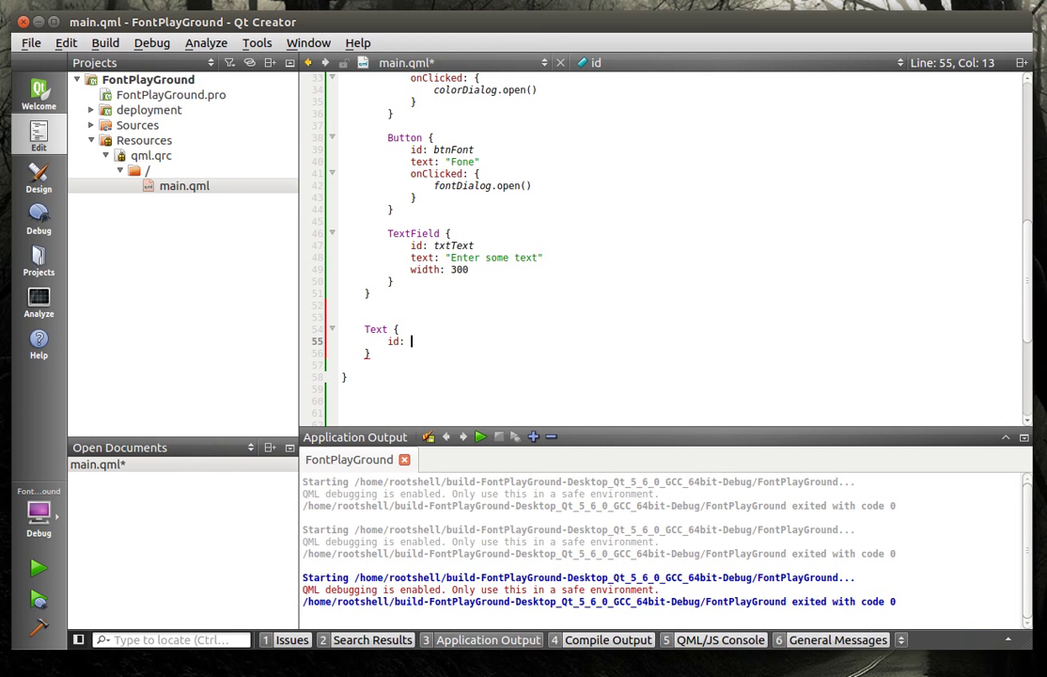
type("s")
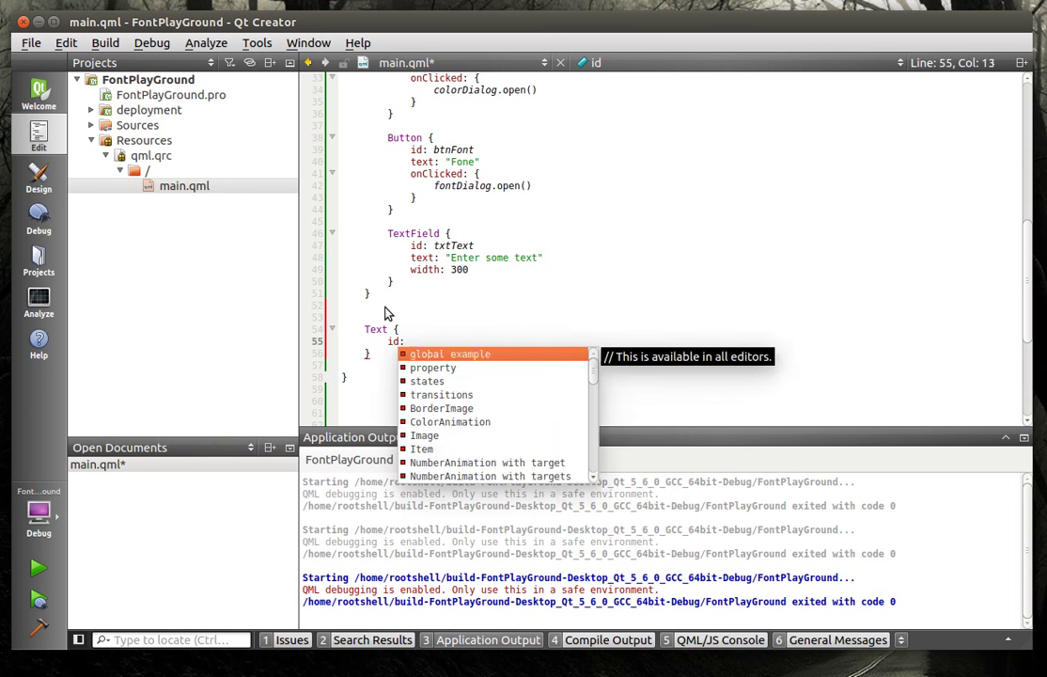
type("prev")
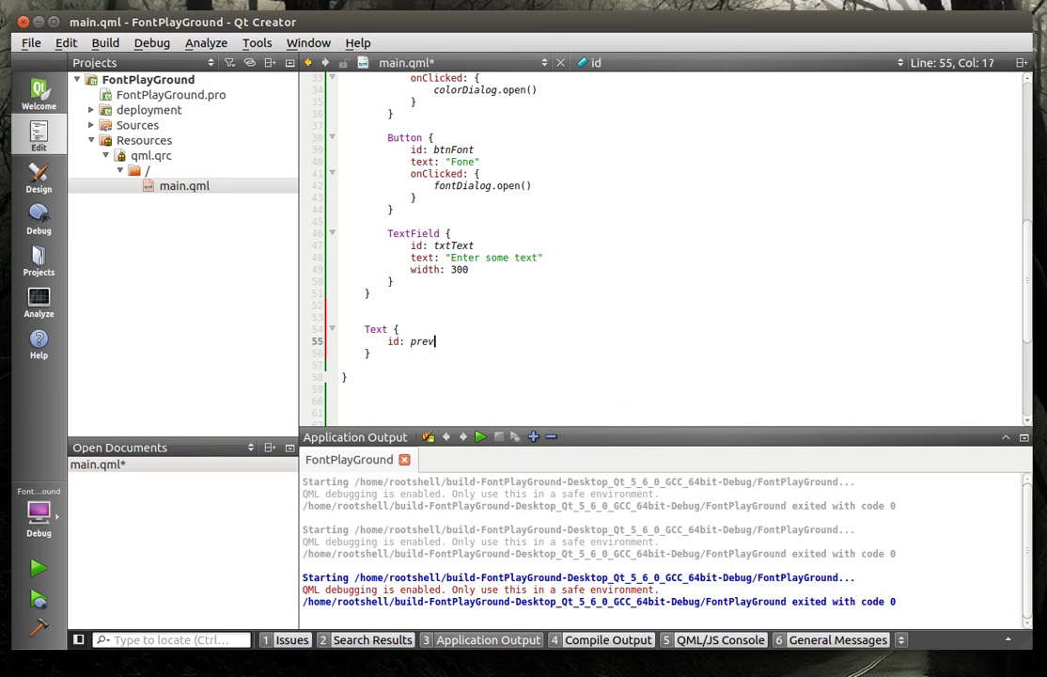
type("iew")
type("anchors.centerIn:")
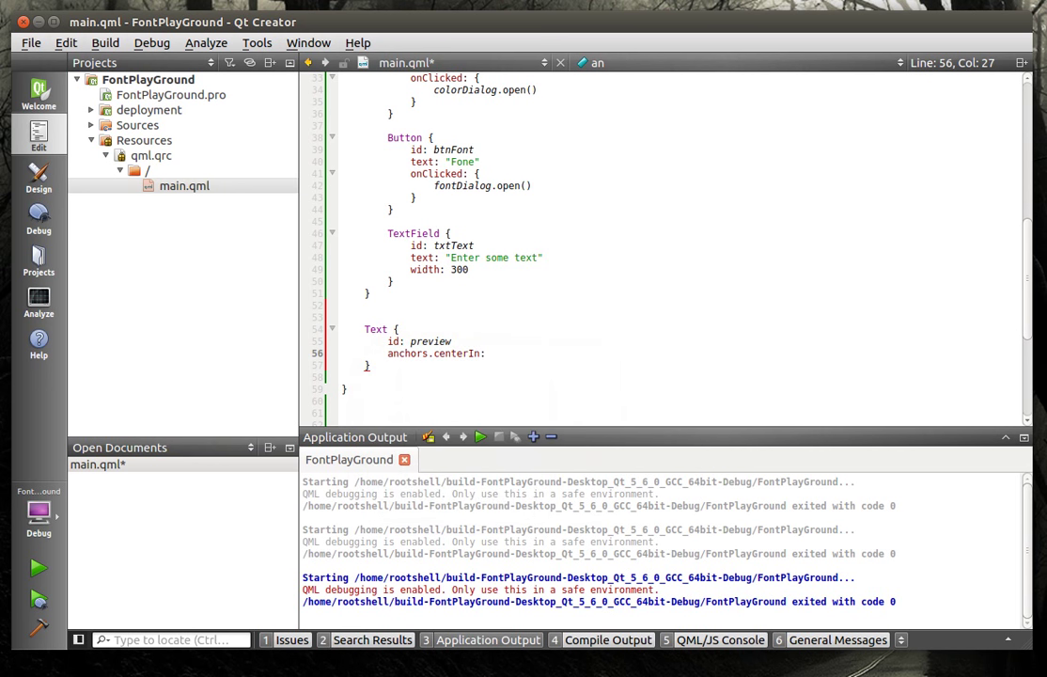
type("pa")
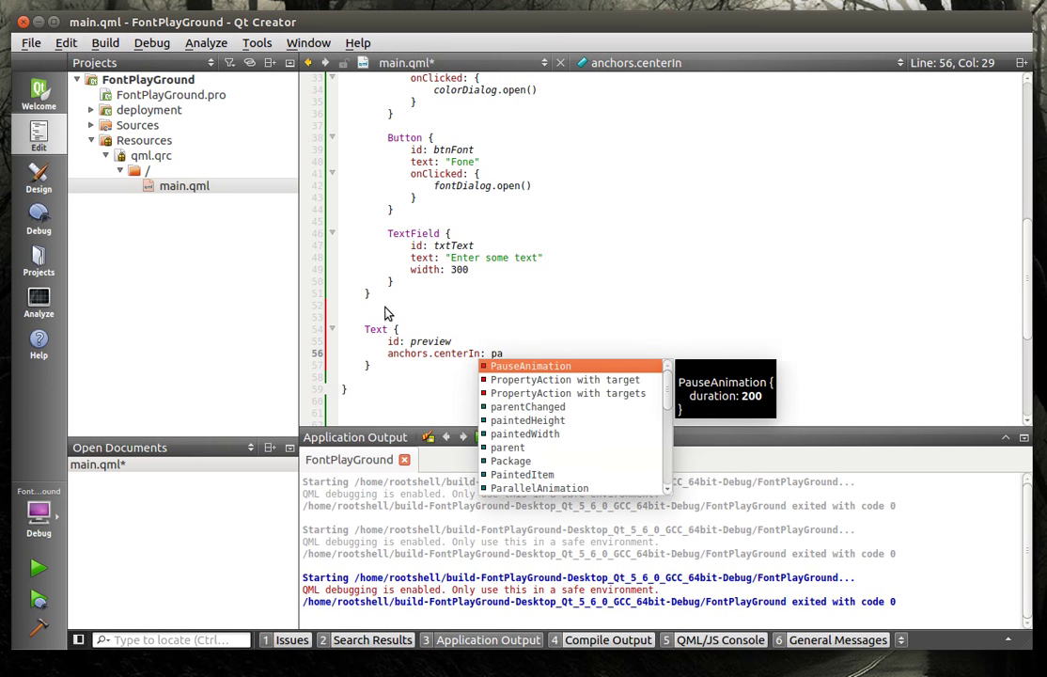
type("rent")
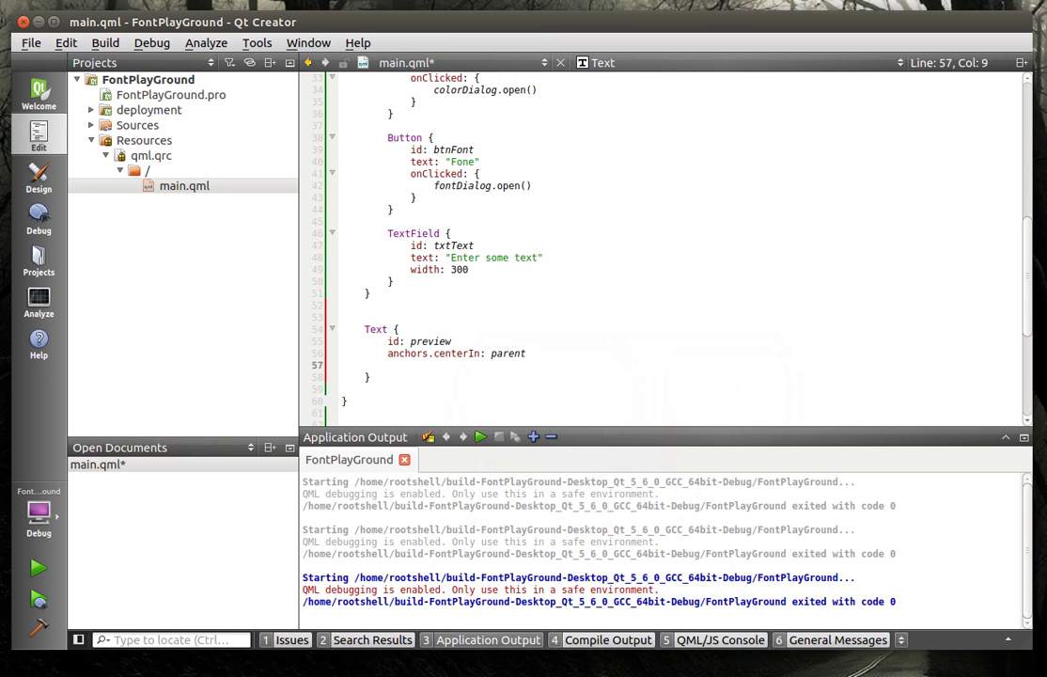
Bind preview's font to fontDialog.font, color to colorDialog.color, text to txtText.text, and save.
type("fom")
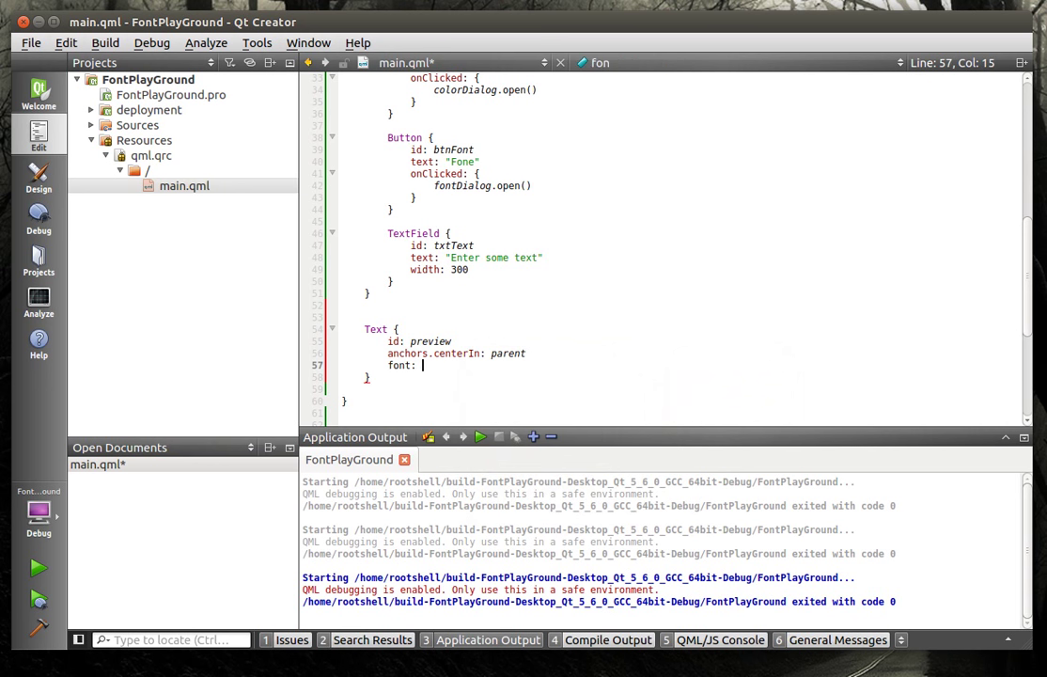
type("f")
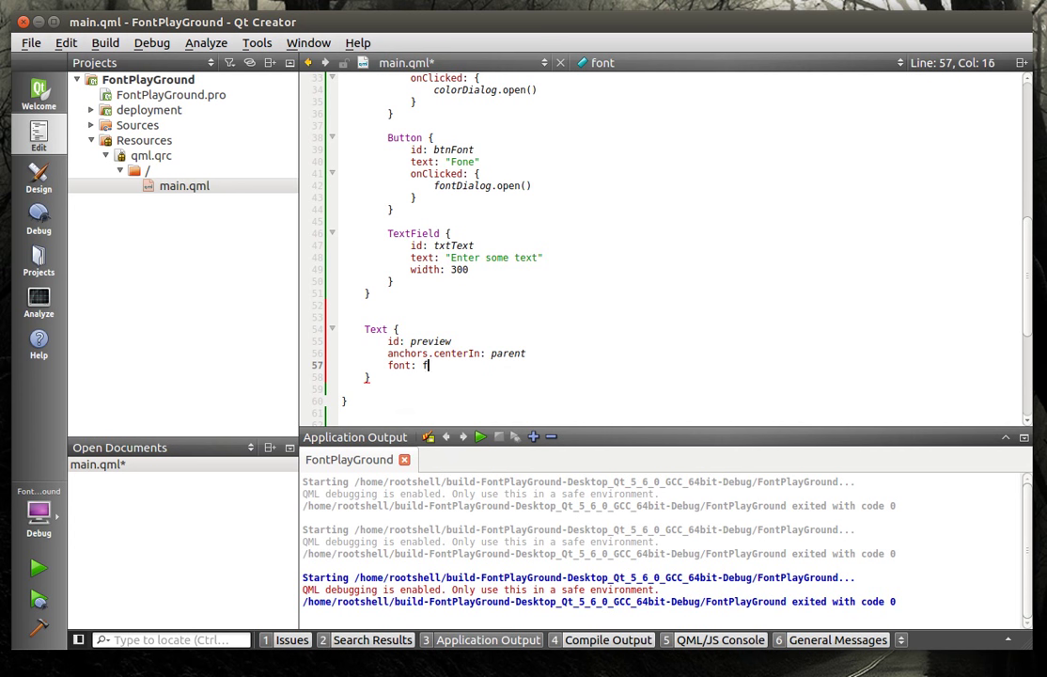
type("ontDialog.font")
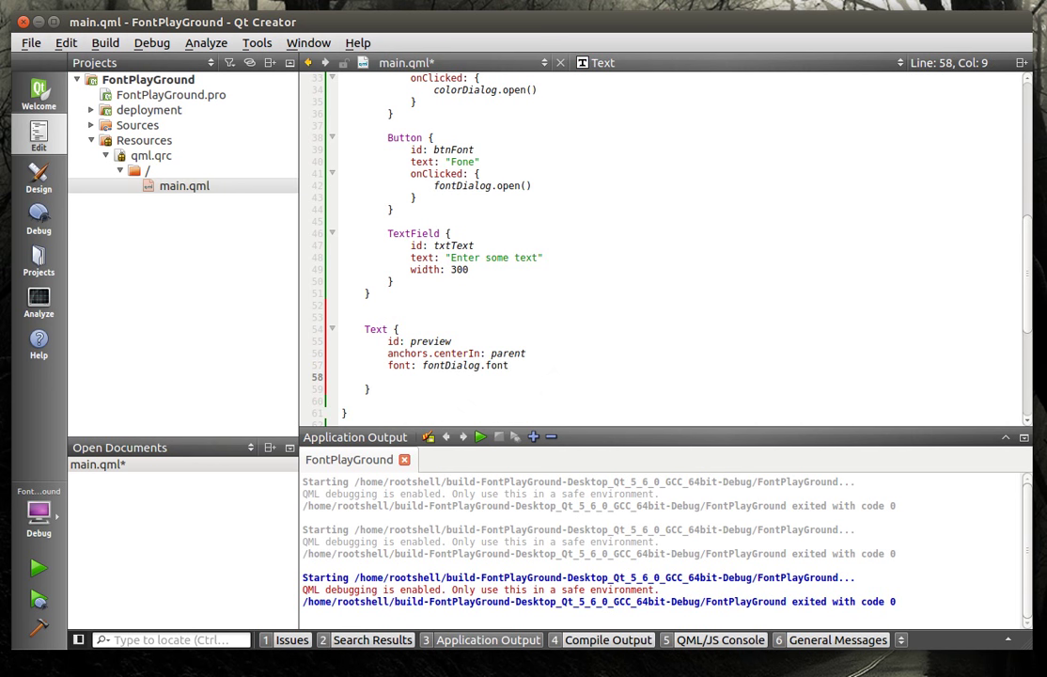
type("color: co")
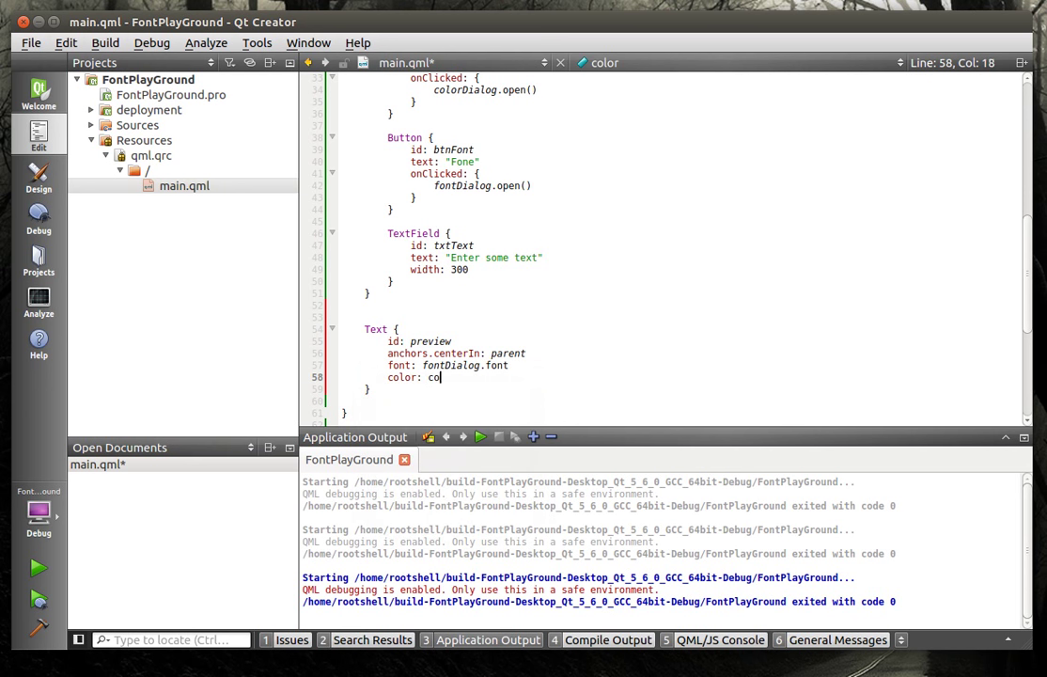
type("orDialo")
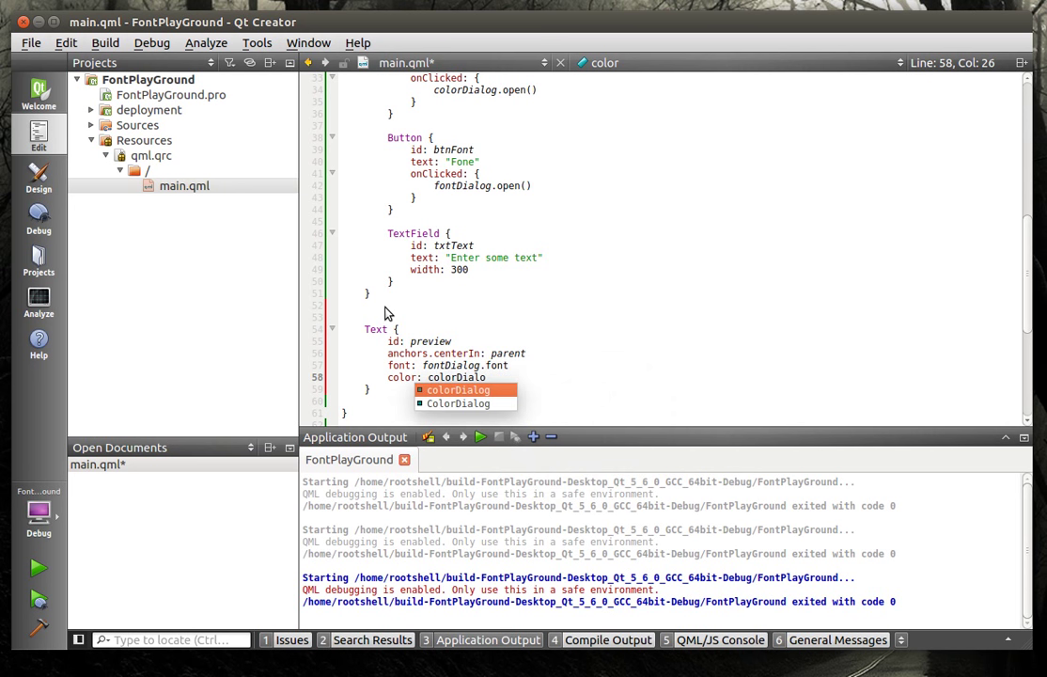
type(".color")
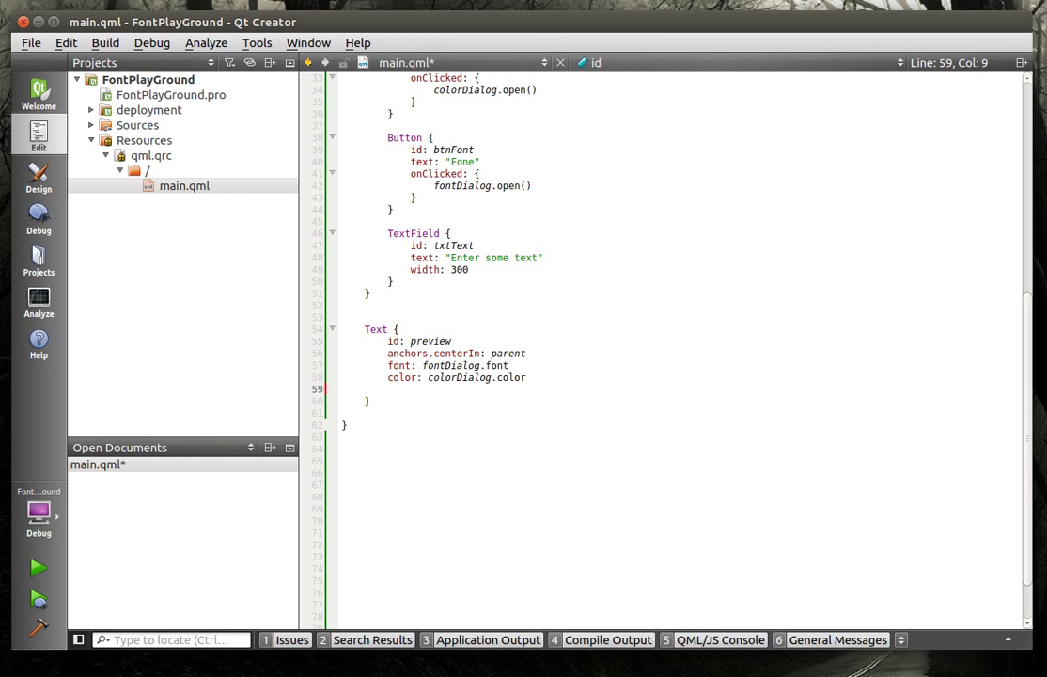
type("text: txtText")
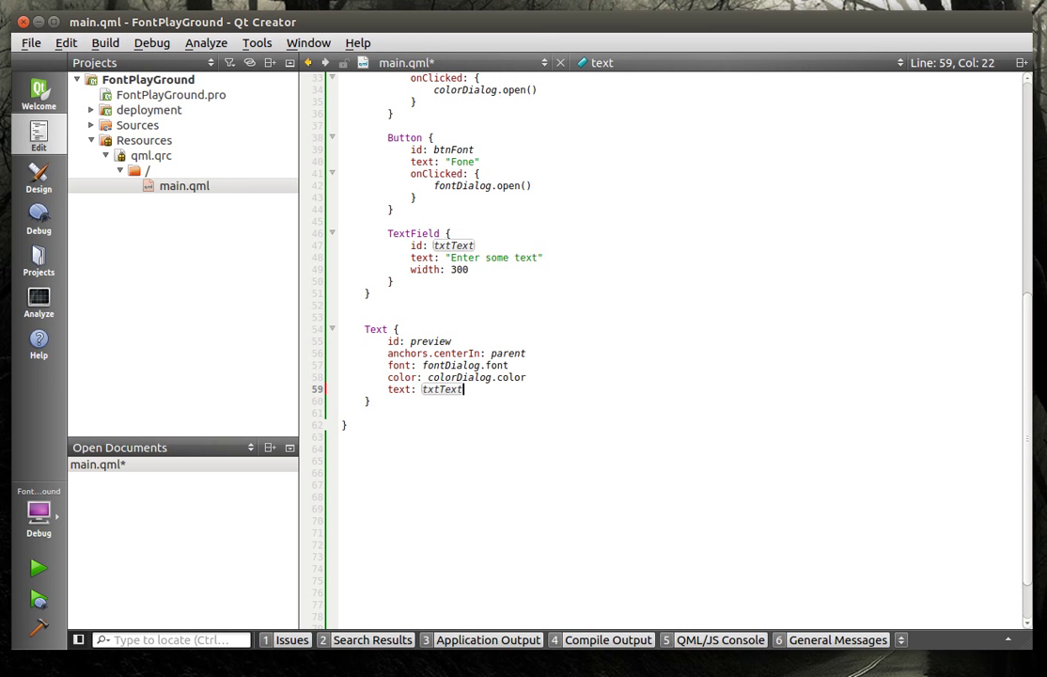
type(".text")
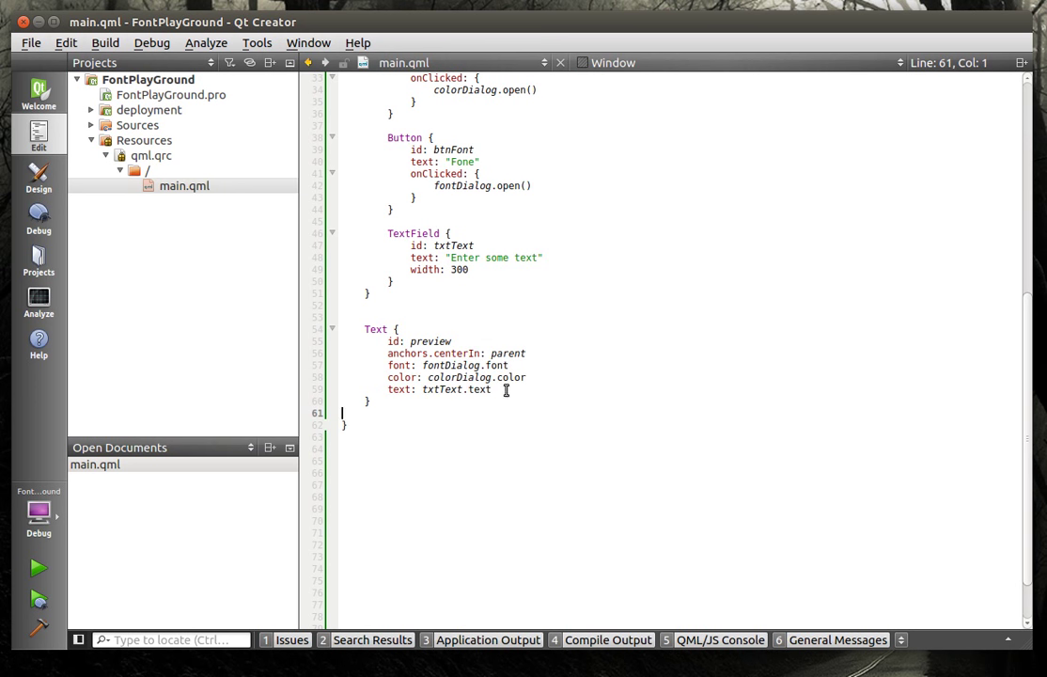
Relaunch FontPlayGround and move its window into view.
left_click(492, 389)
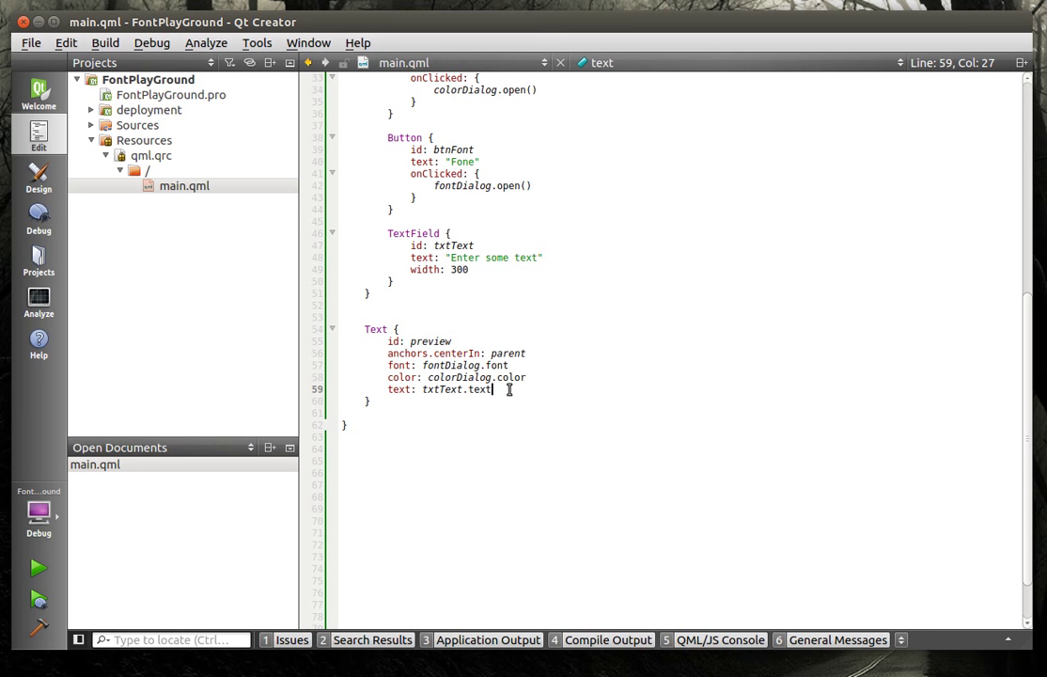
left_click(37, 567)
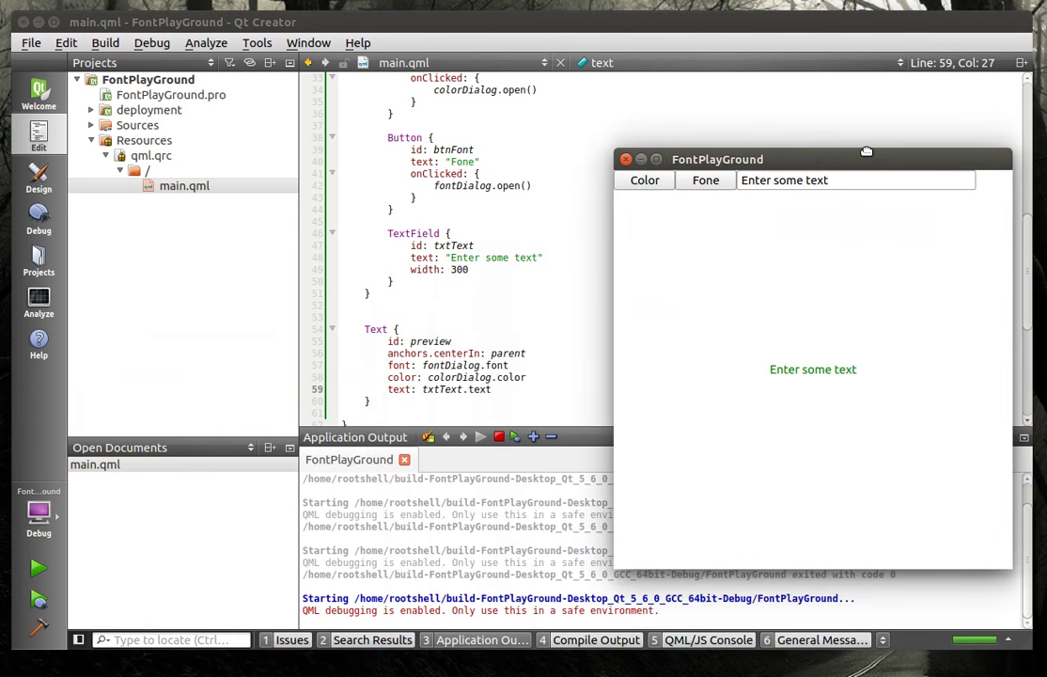
left_click_drag(717, 159, 691, 131)
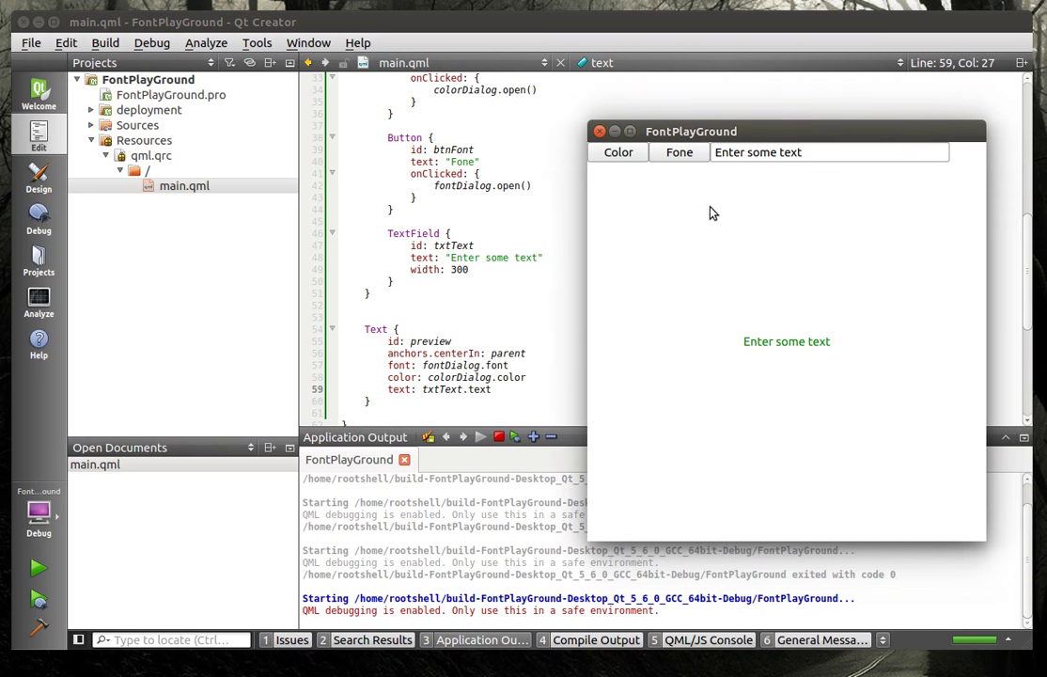
mouse_move(610, 148)
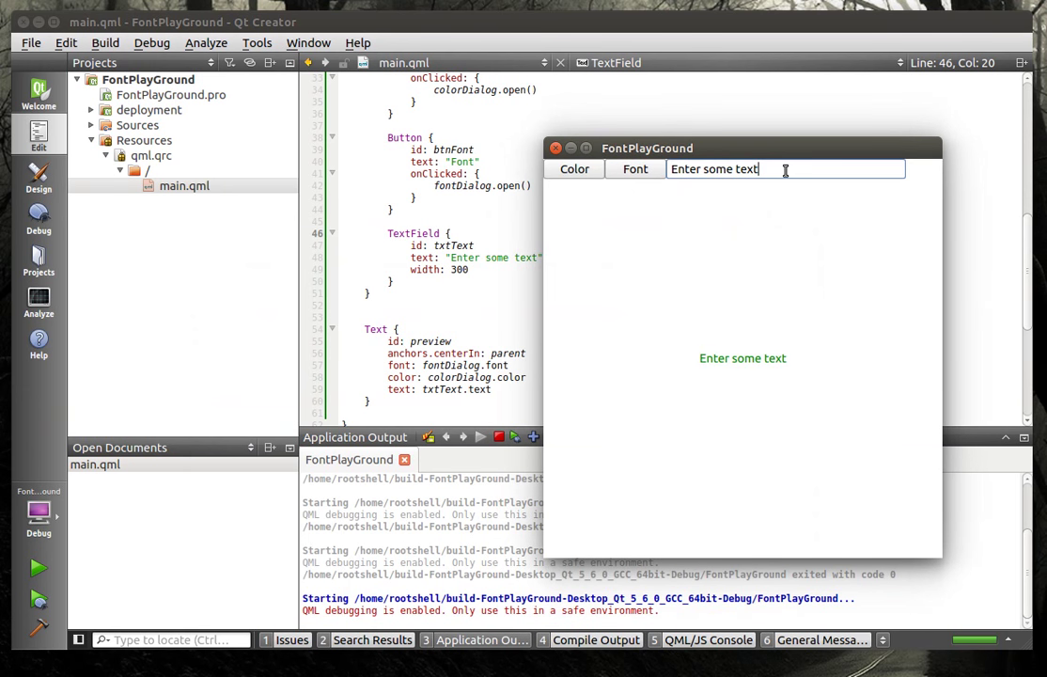
Type 'asdas' into the text field, turn the preview red, then close the app.
type("asdasdasd")
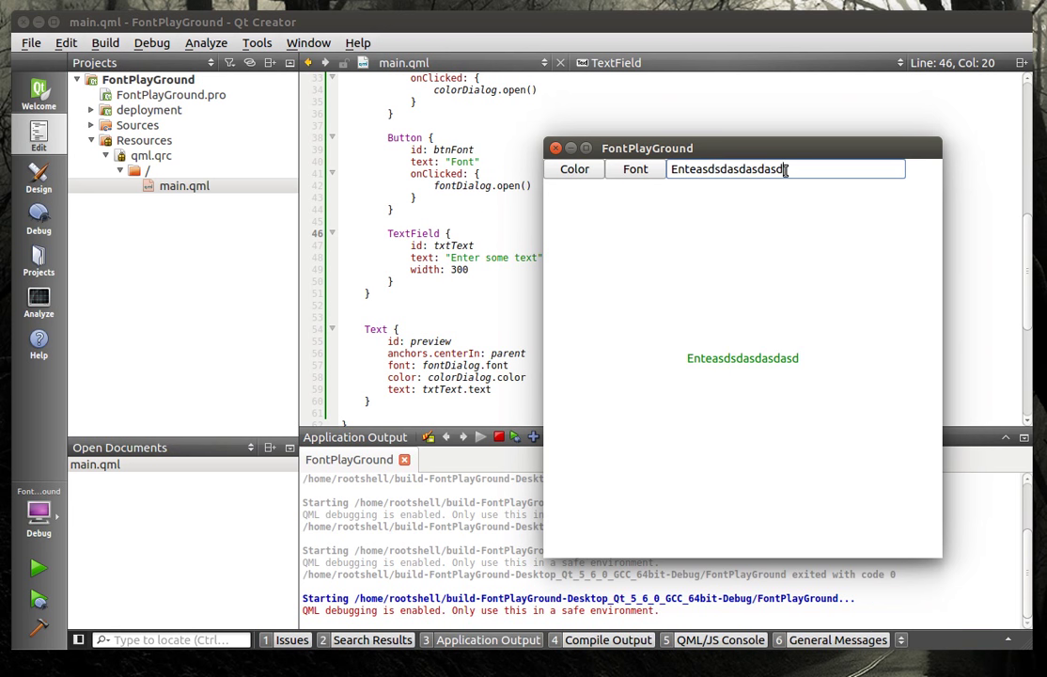
left_click(574, 169)
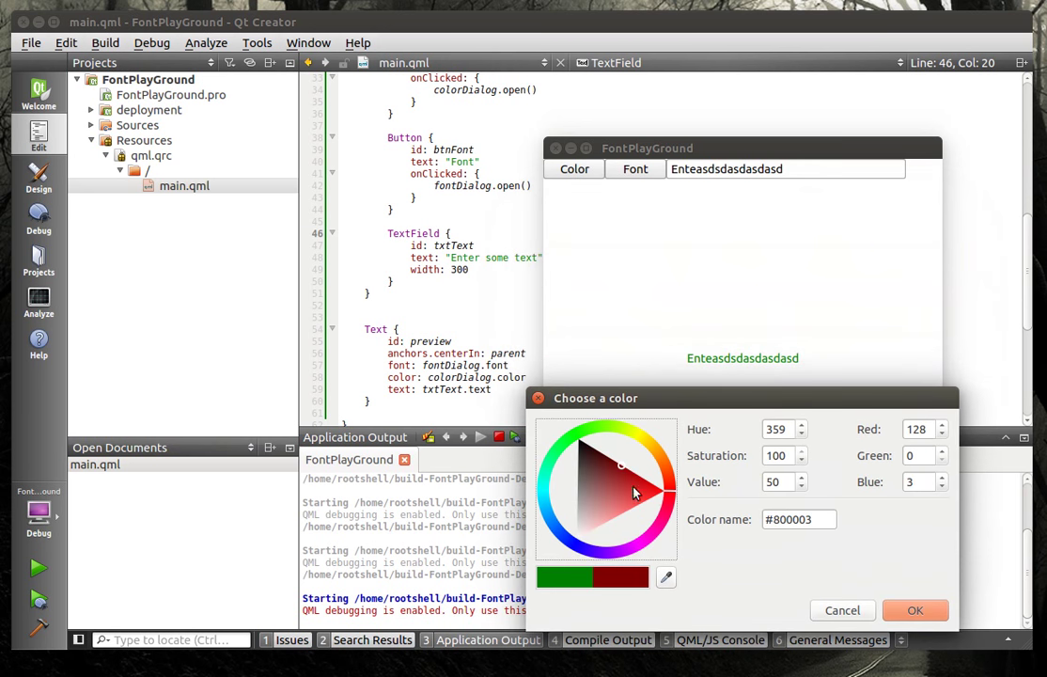
left_click(914, 610)
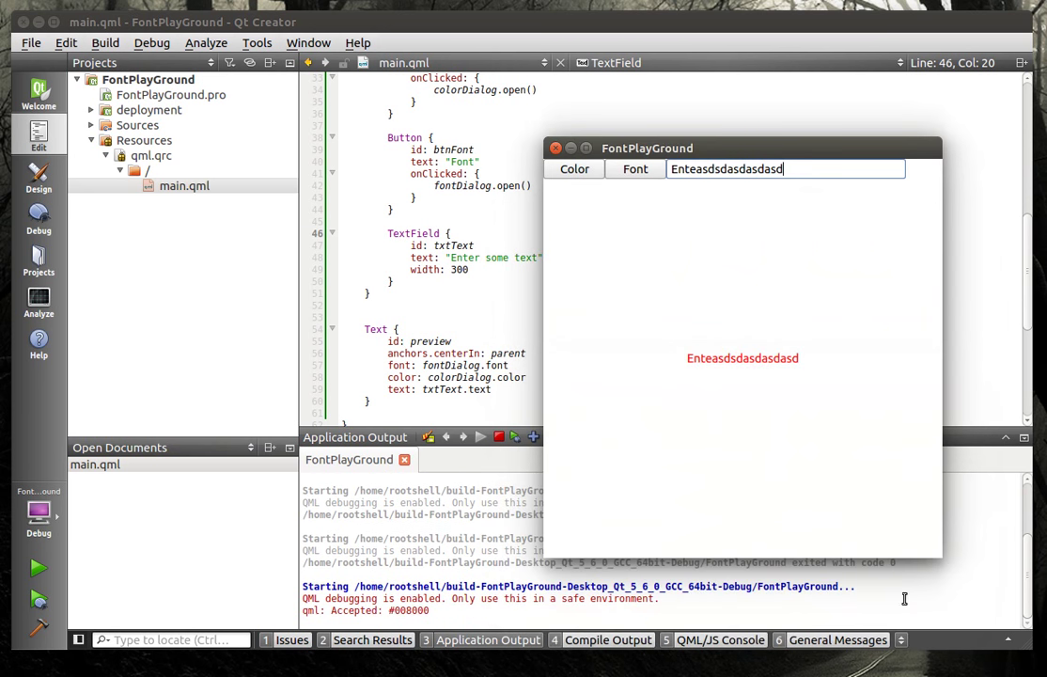
mouse_move(724, 378)
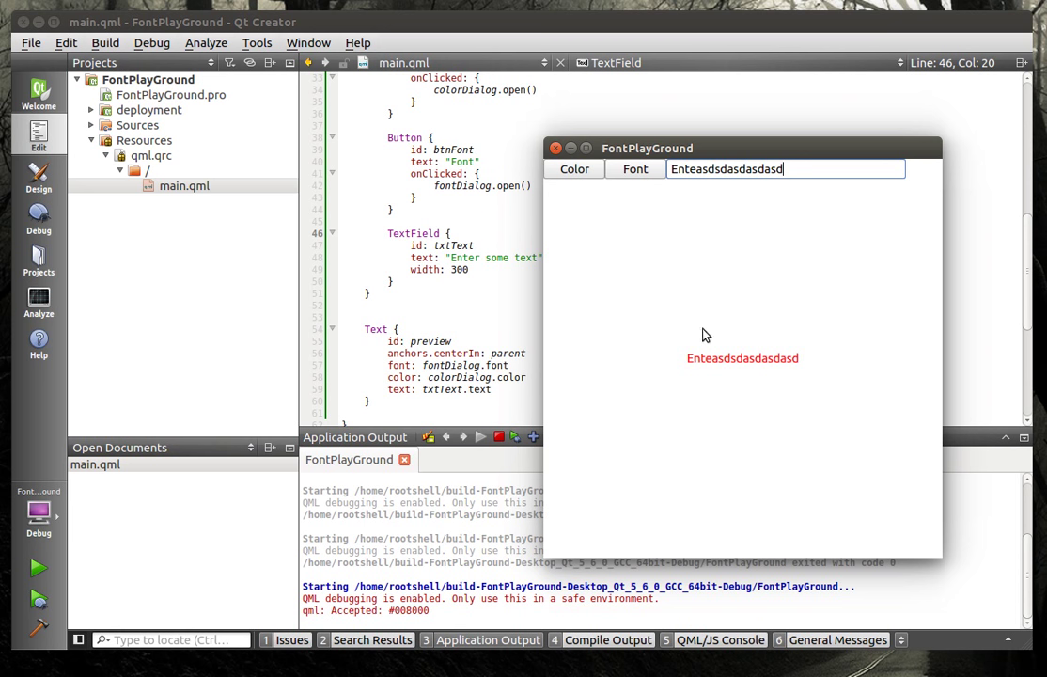
left_click(556, 147)
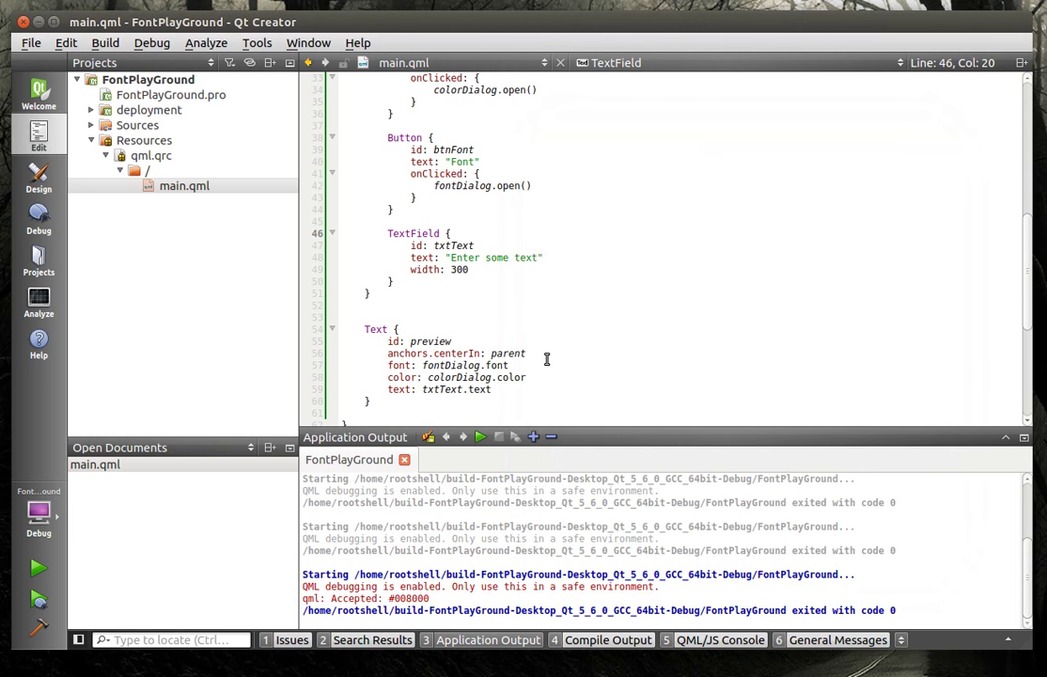
left_click(532, 185)
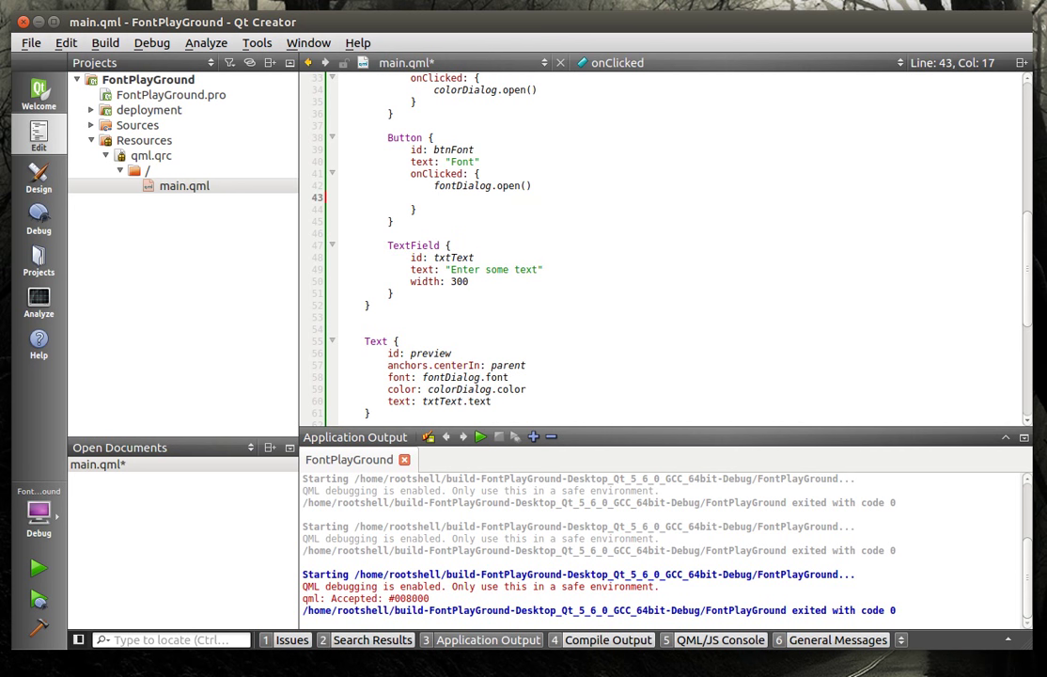
type("preview")
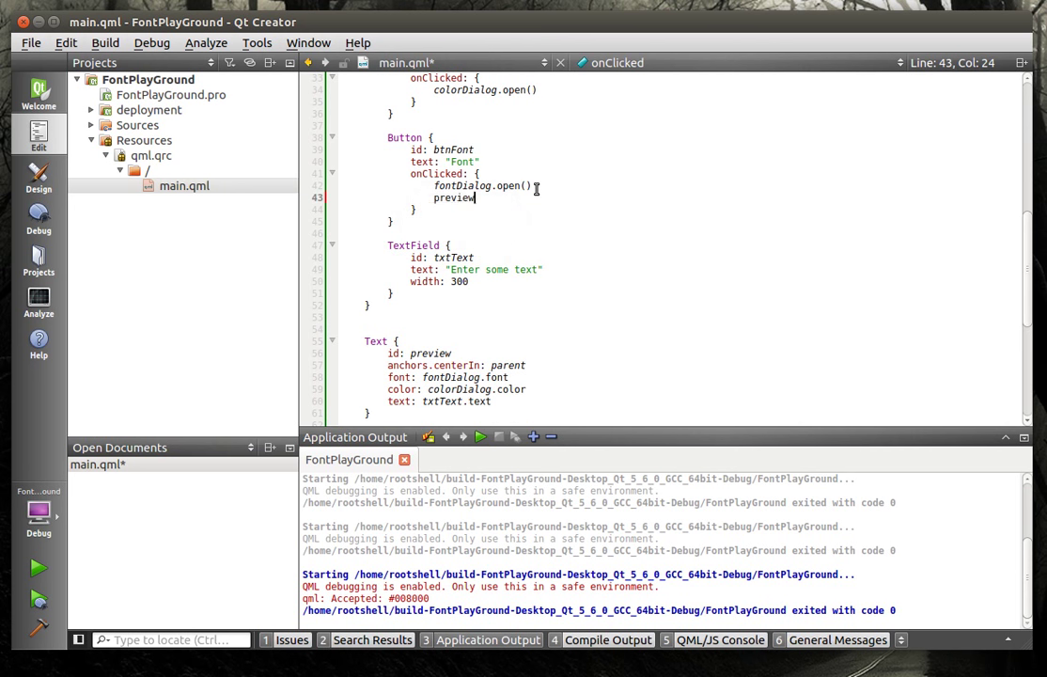
type(".font")
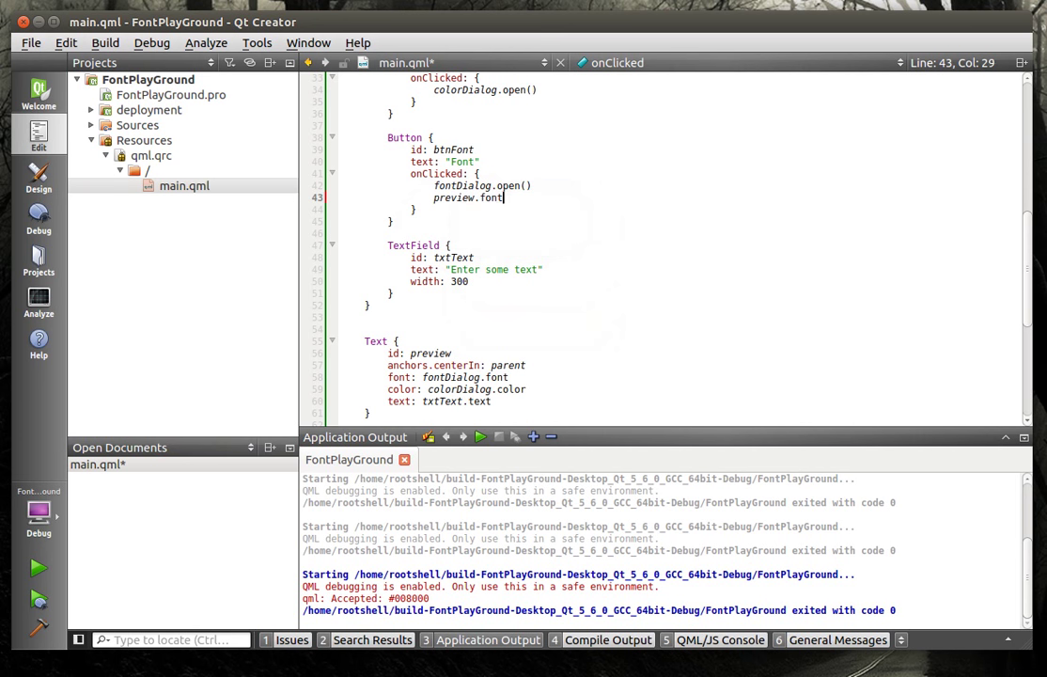
type("= fontDialog.")
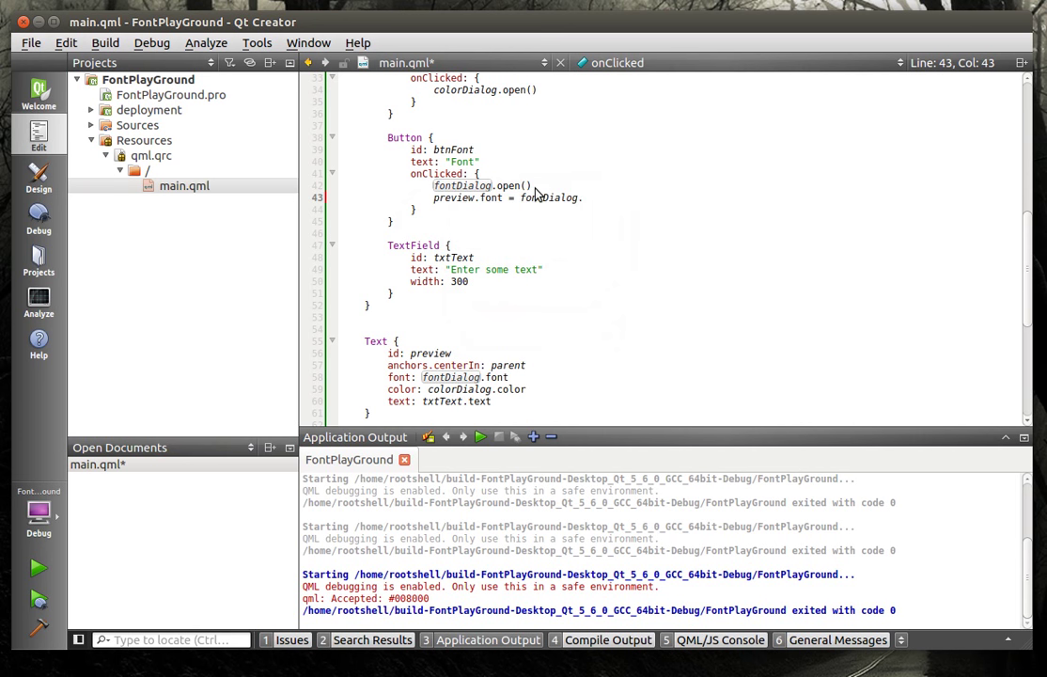
type(".font")
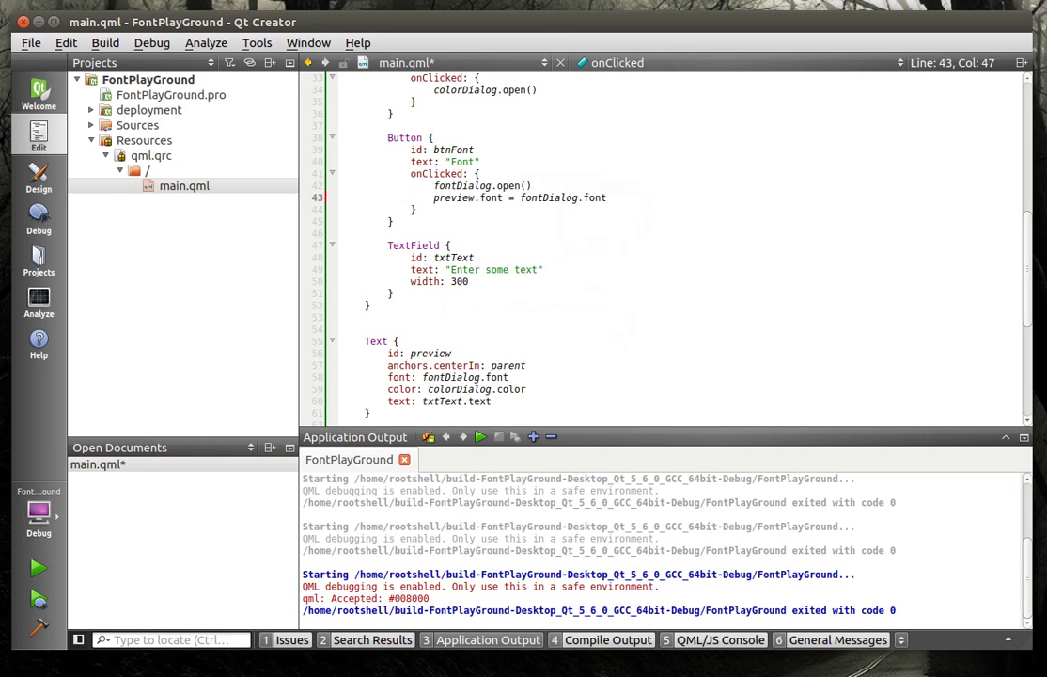
left_click(38, 566)
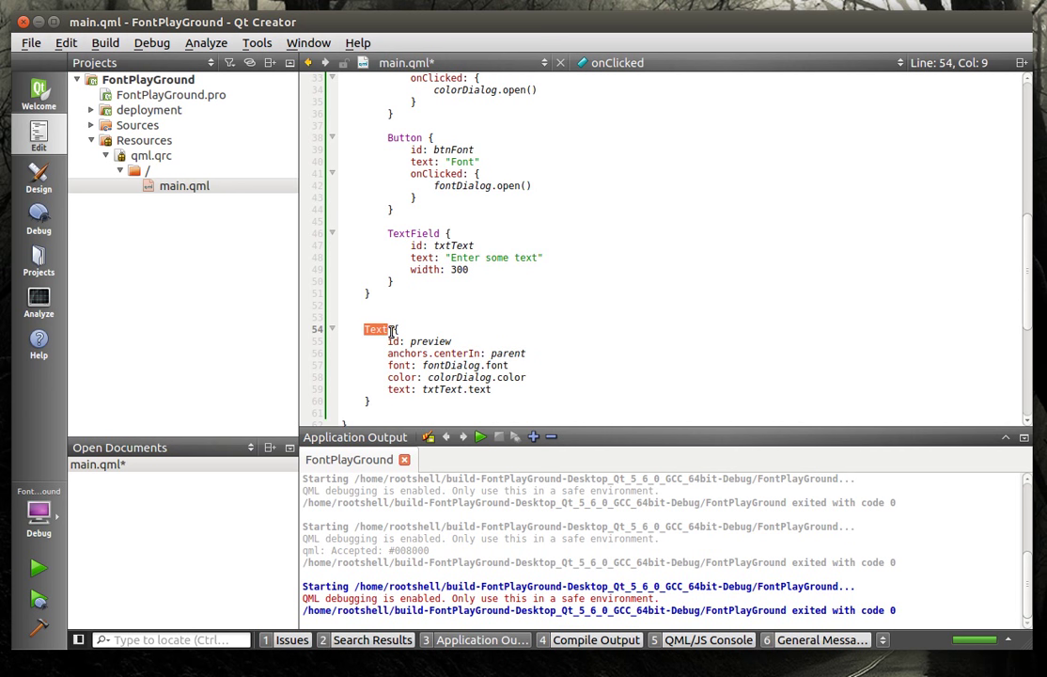
left_click_drag(387, 257, 489, 282)
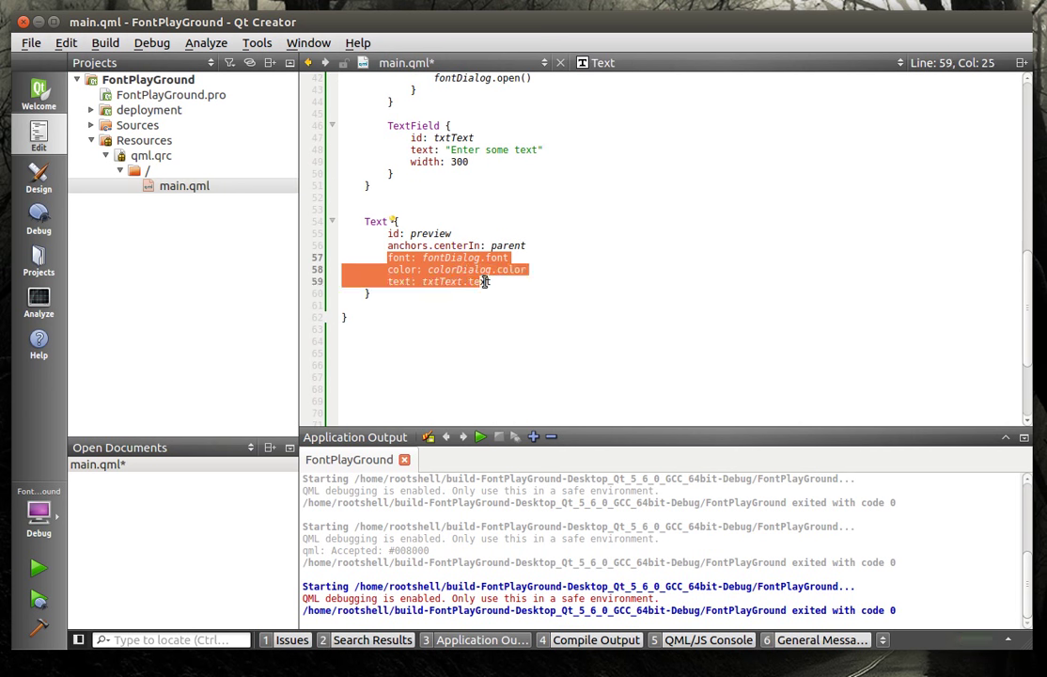
left_click(501, 245)
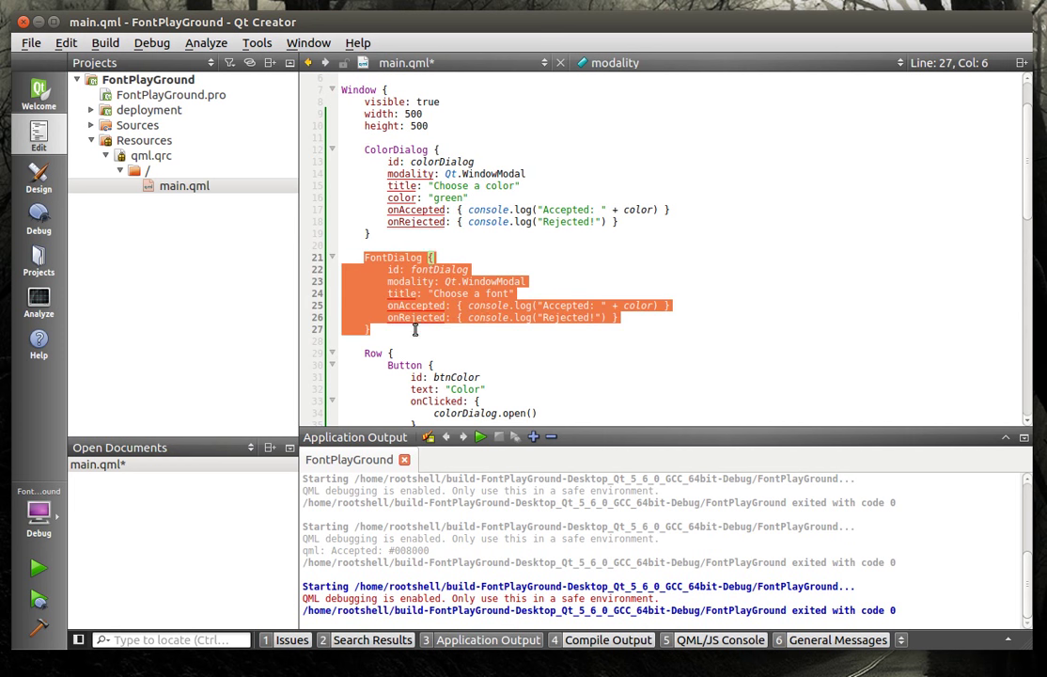
Relaunch FontPlayGround and set the preview font to Ubuntu Regular at size 26.
left_click(470, 270)
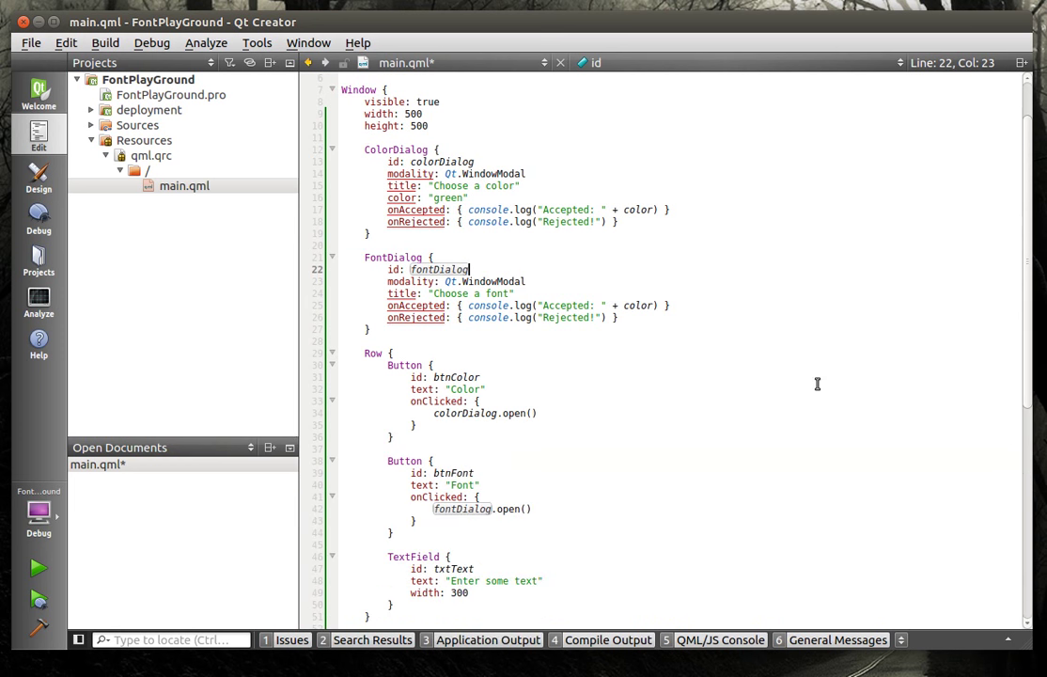
left_click(434, 365)
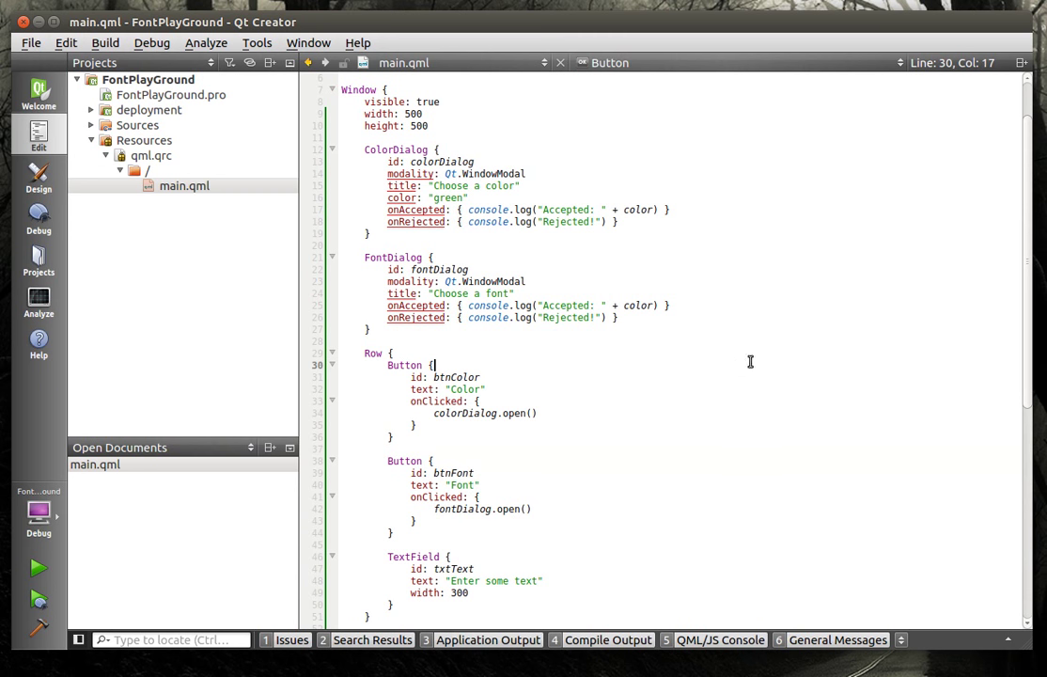
left_click(38, 567)
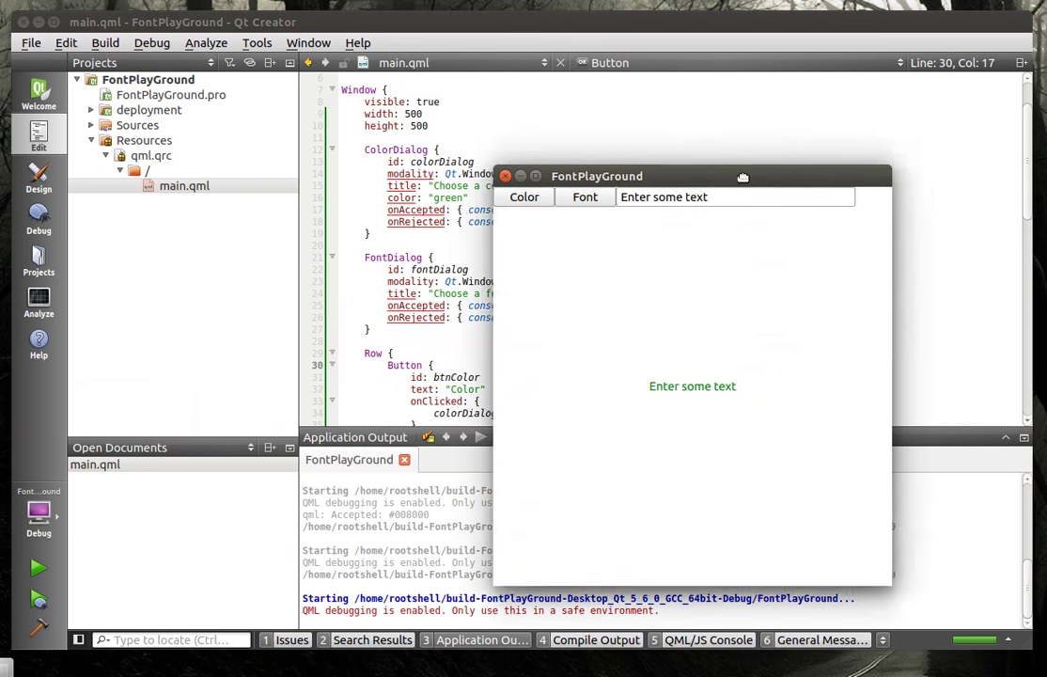
left_click(585, 197)
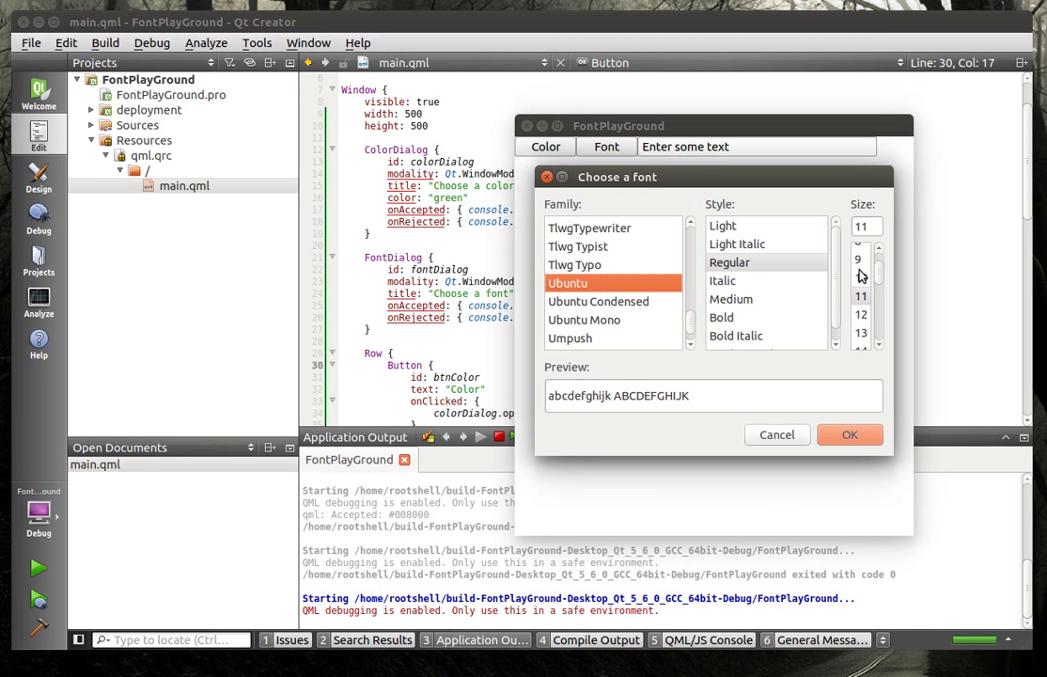
left_click(860, 330)
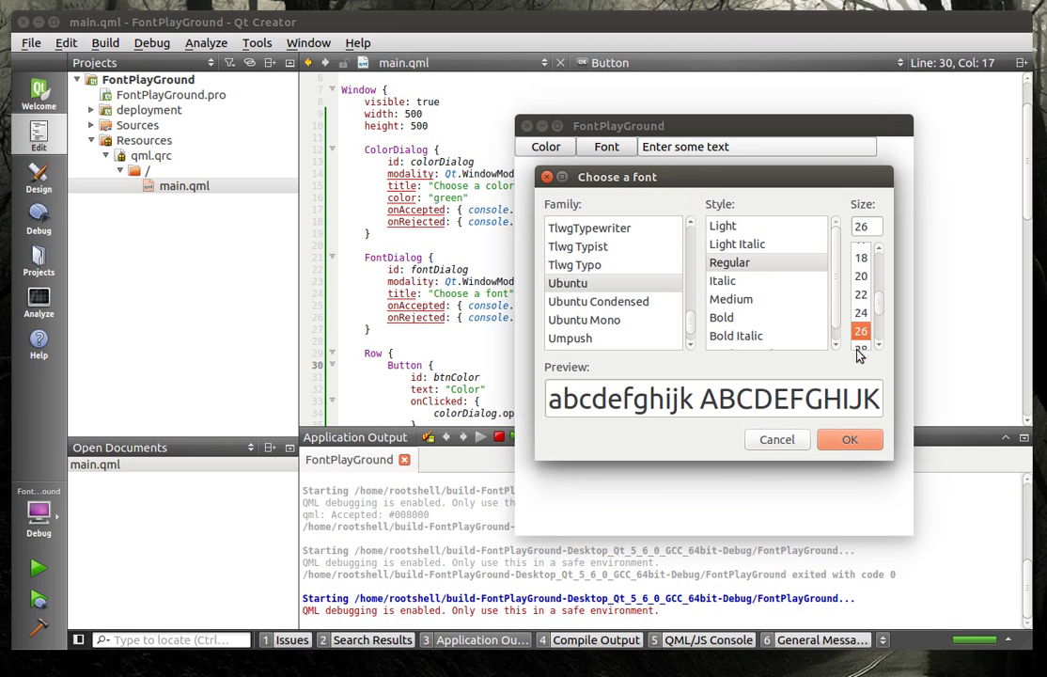
mouse_move(850, 439)
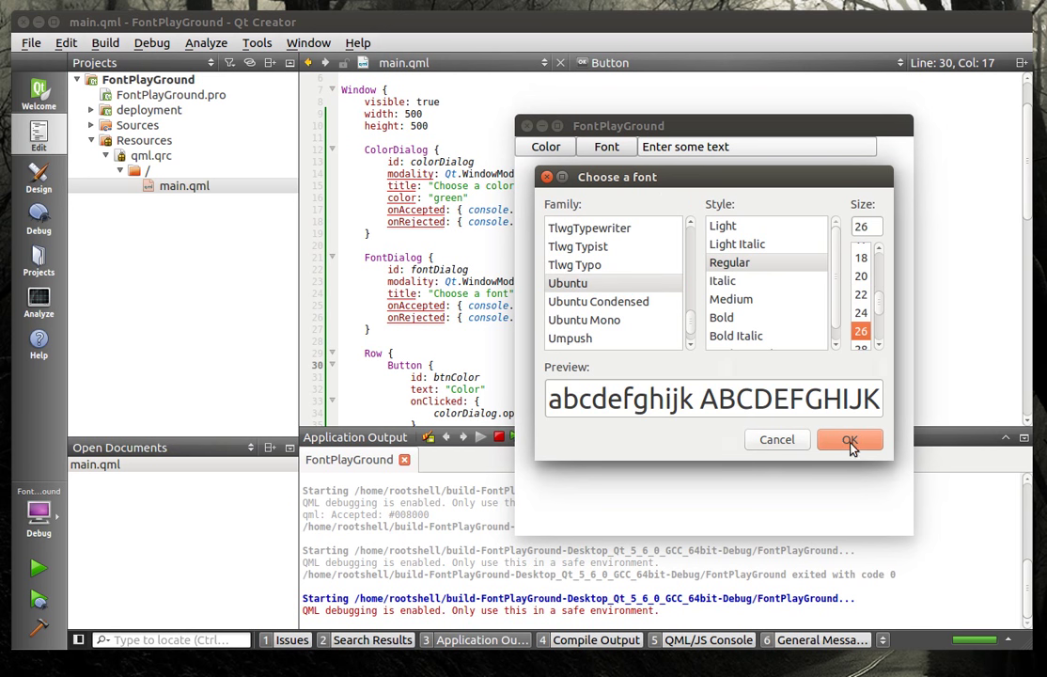
left_click(849, 439)
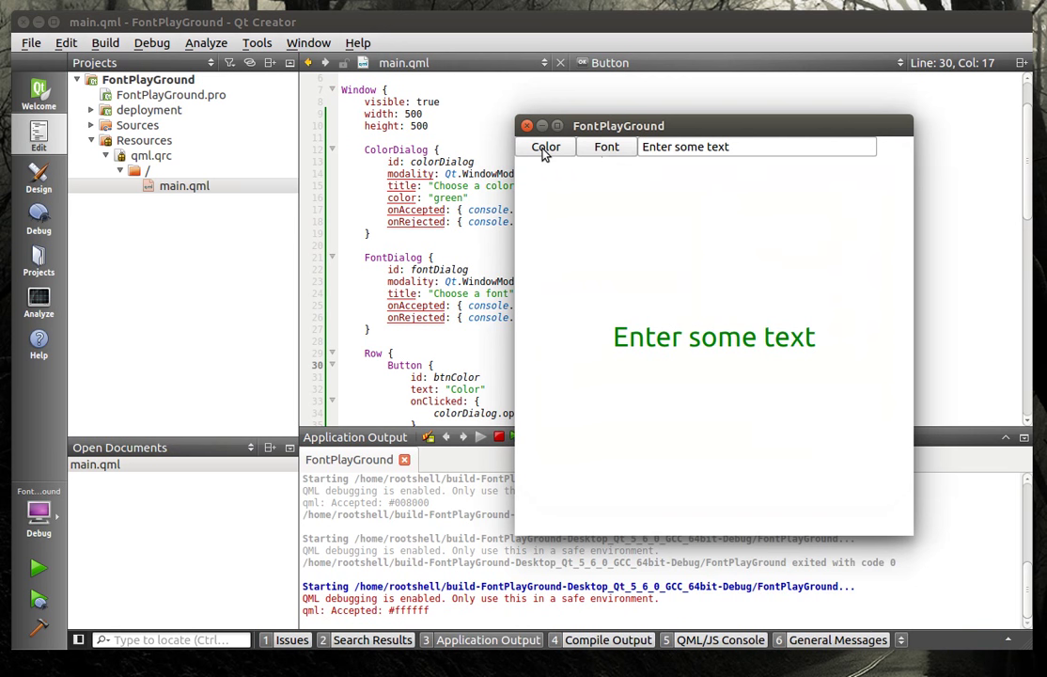
Open the colour chooser, drag it aside, and cancel so the preview stays green.
left_click(546, 146)
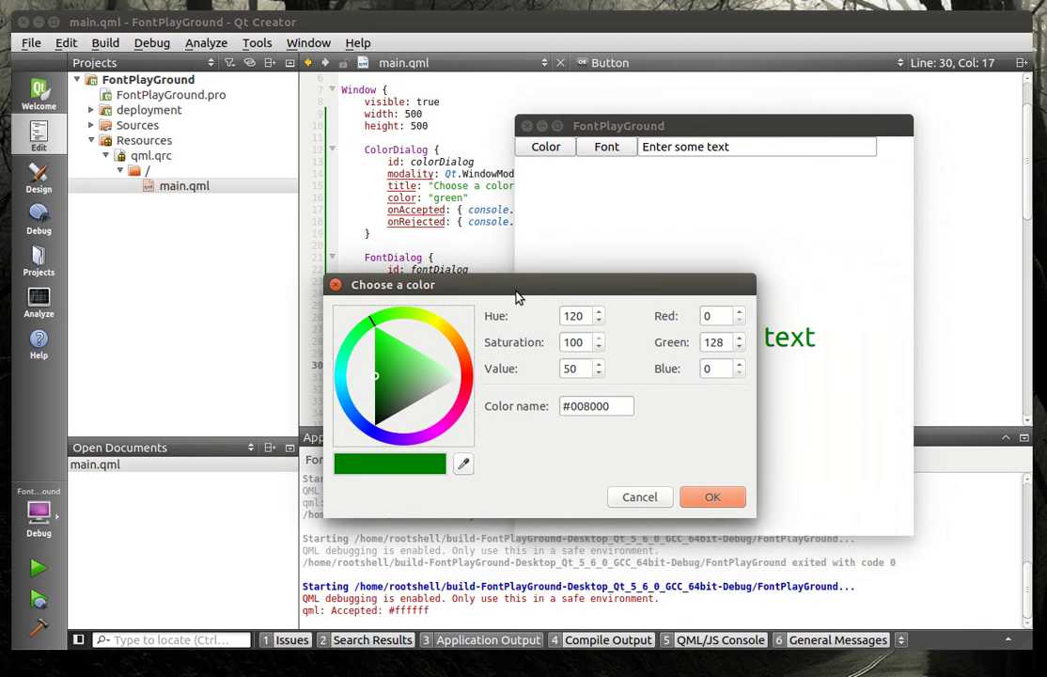
mouse_move(588, 195)
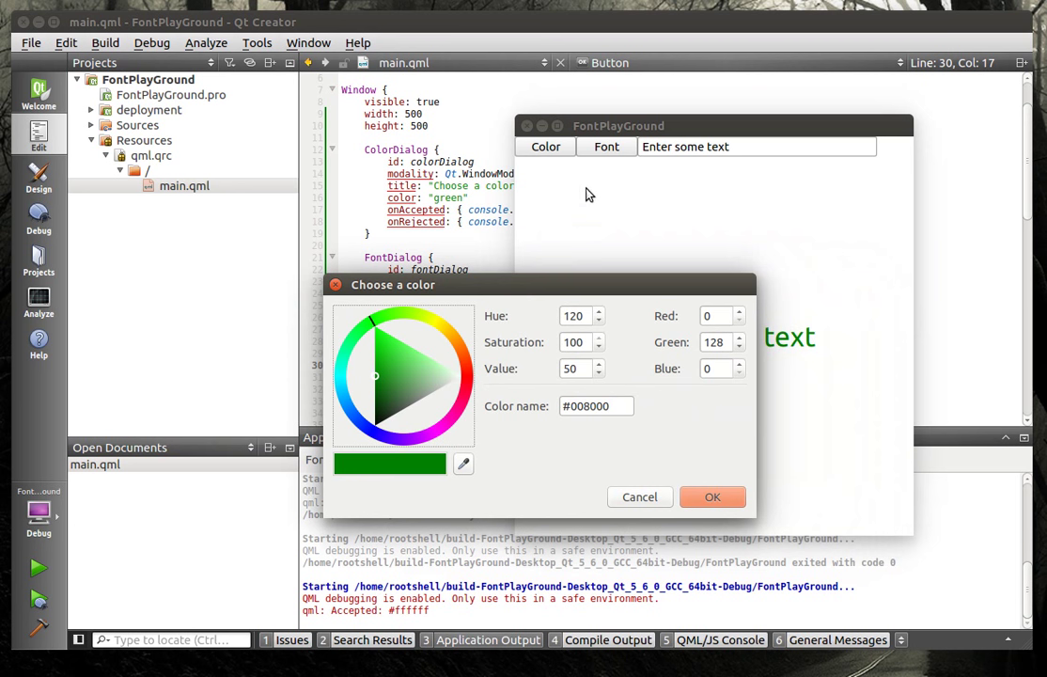
mouse_move(592, 203)
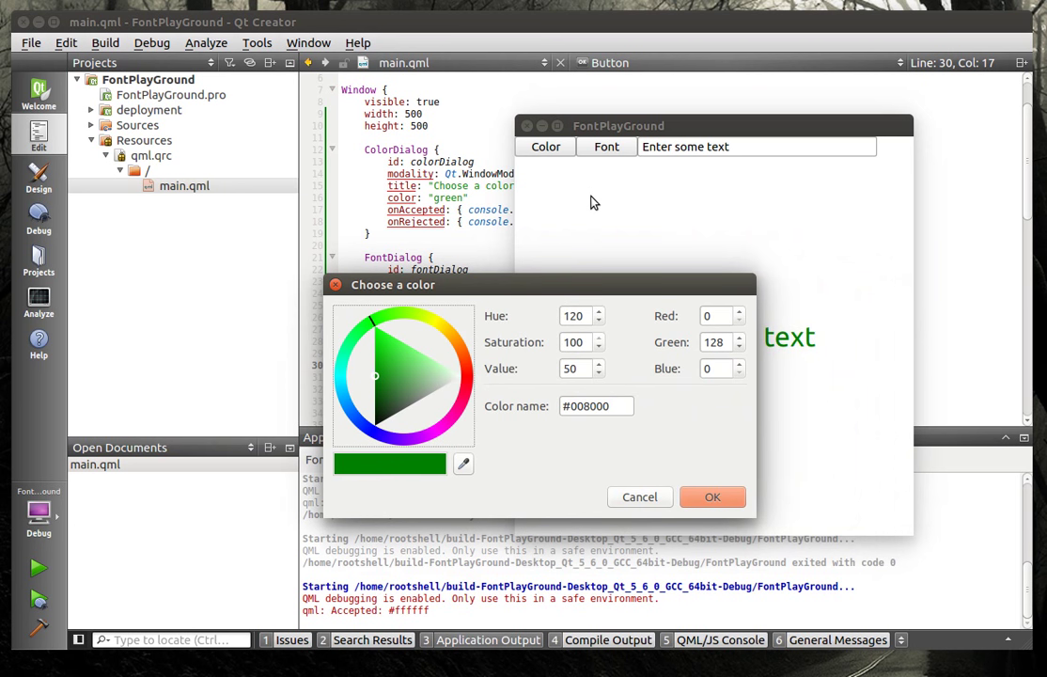
mouse_move(590, 297)
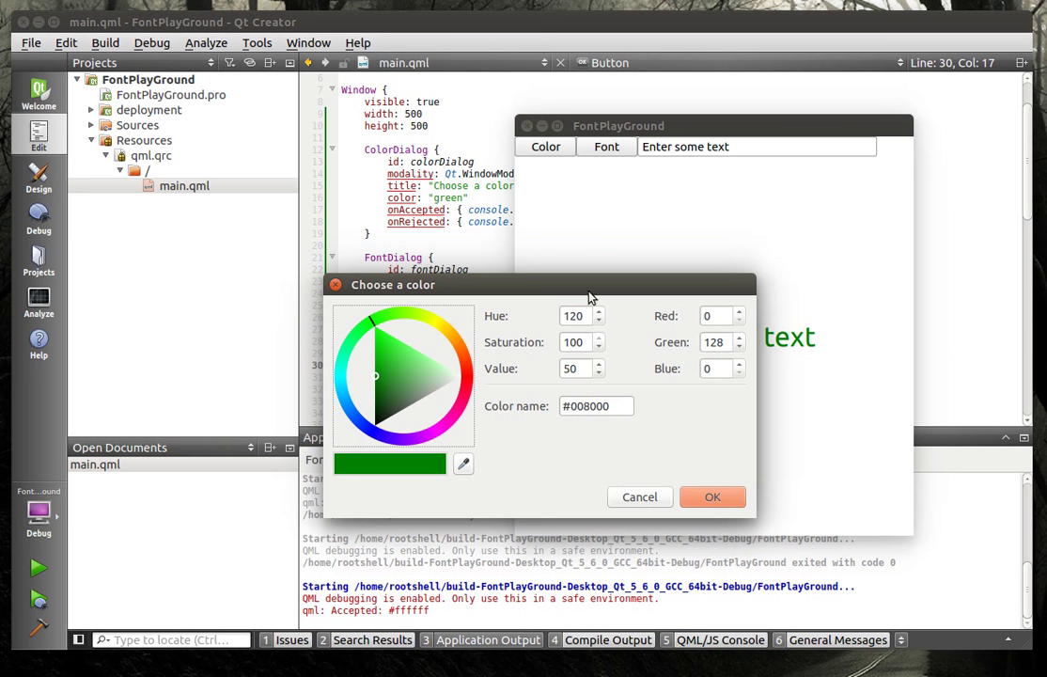
left_click_drag(574, 284, 594, 263)
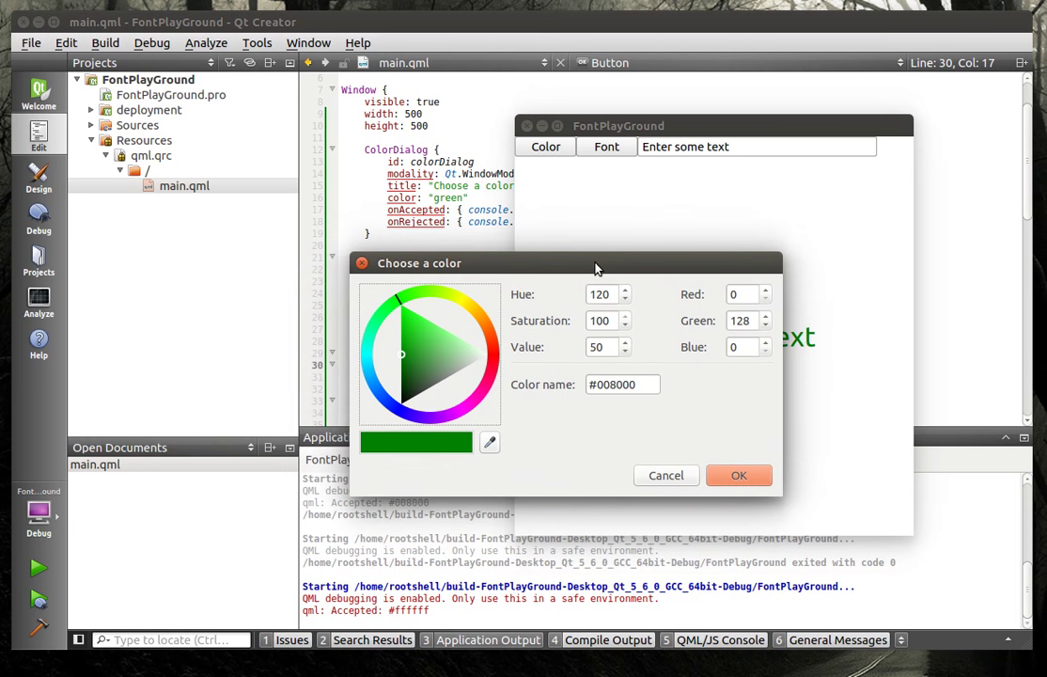
mouse_move(632, 264)
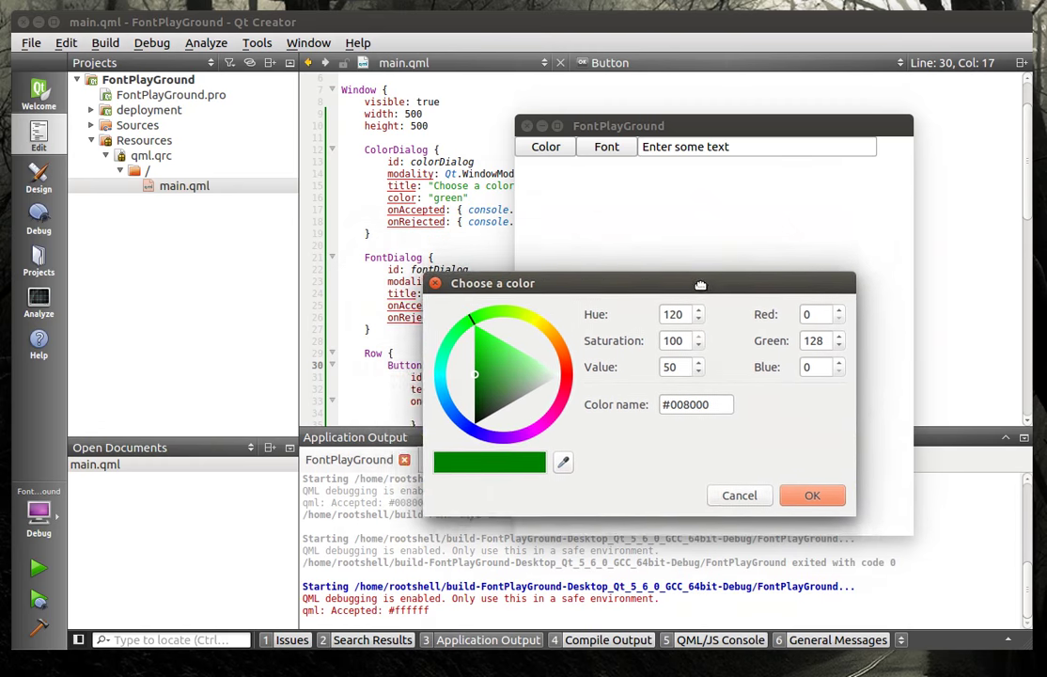
left_click_drag(701, 283, 665, 227)
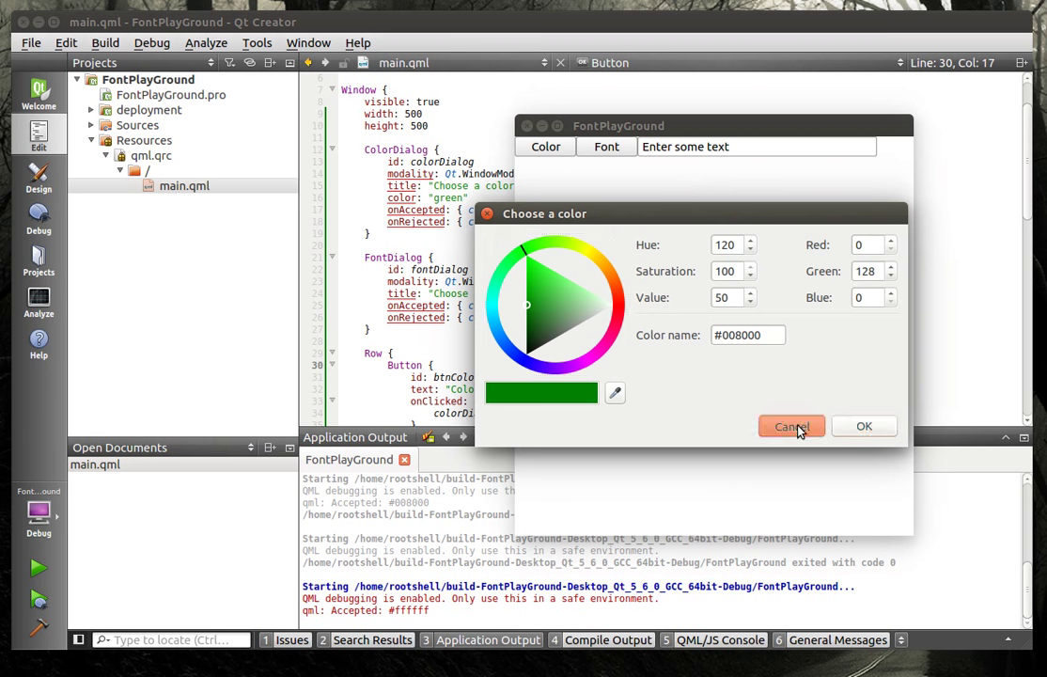
left_click(791, 426)
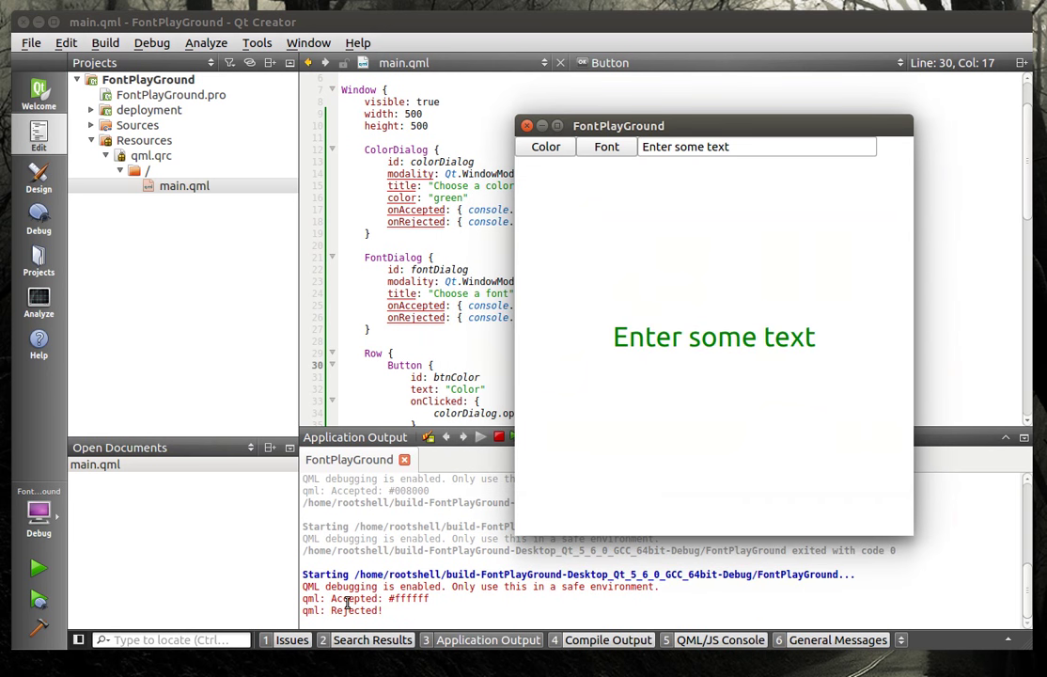
Recolour the preview text orange (#e76438) with the colour chooser.
left_click(544, 146)
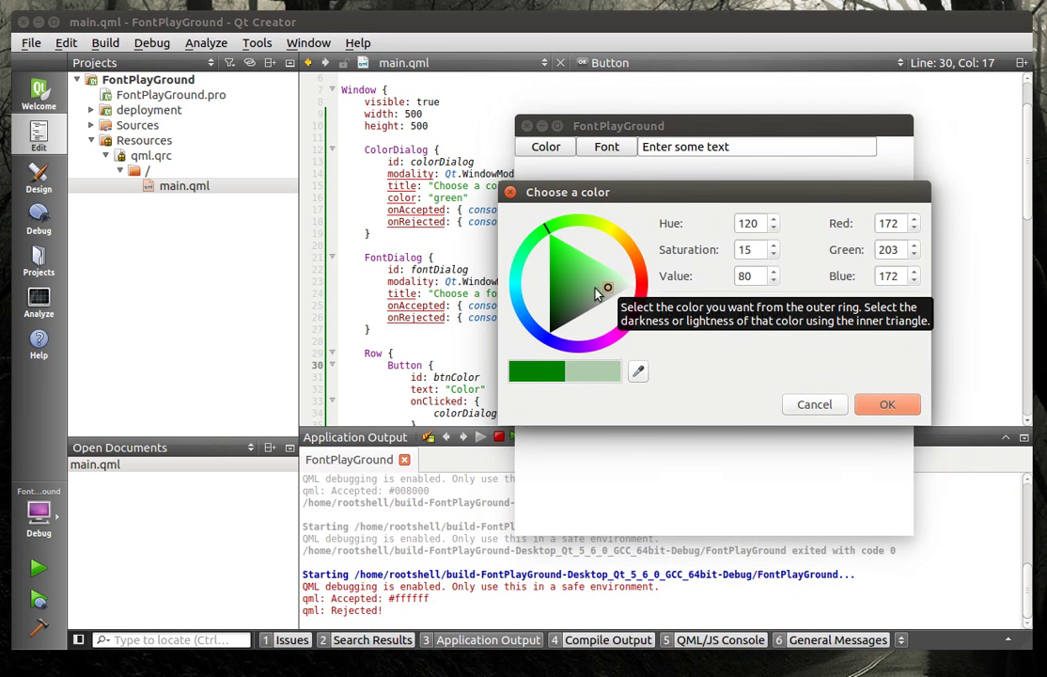
left_click(561, 283)
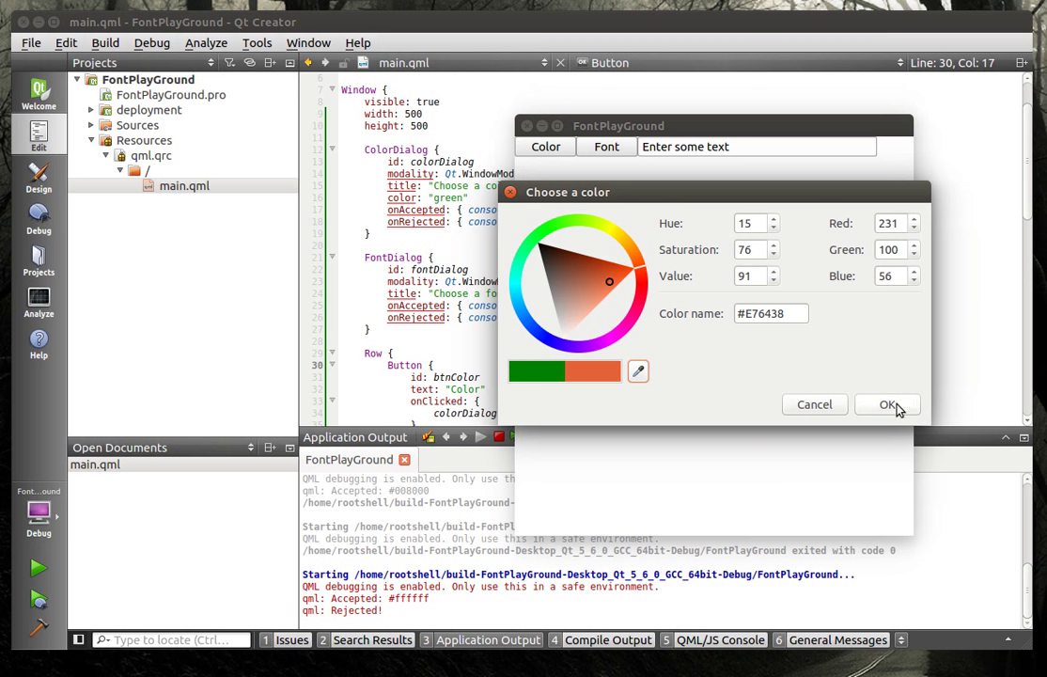
left_click(887, 404)
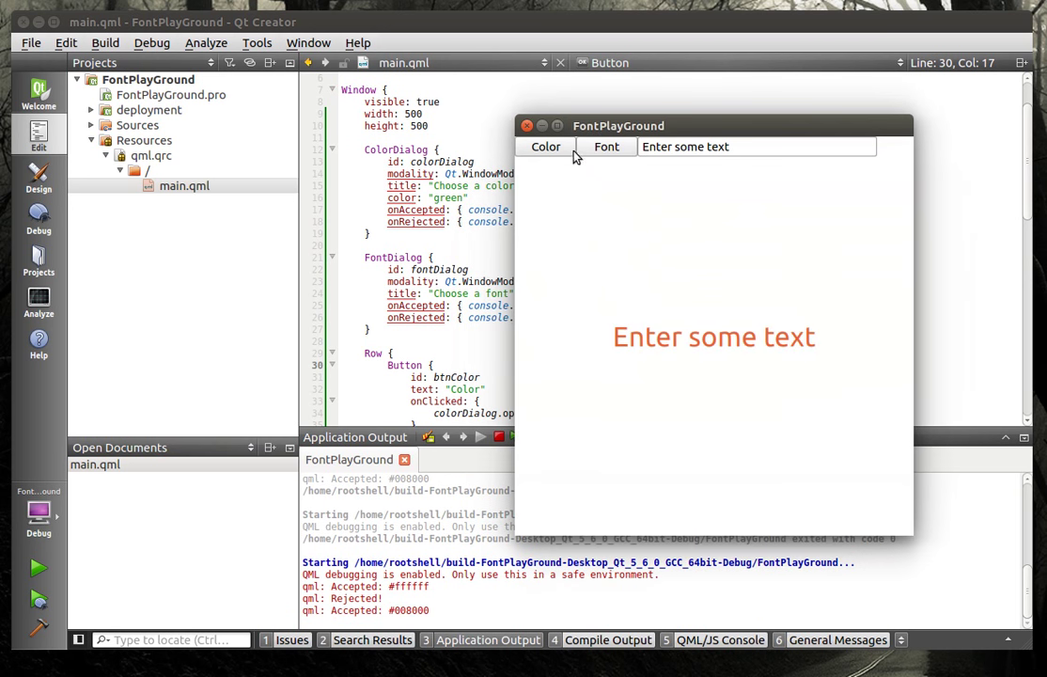
Recolour the preview text blue with the colour chooser.
left_click(545, 147)
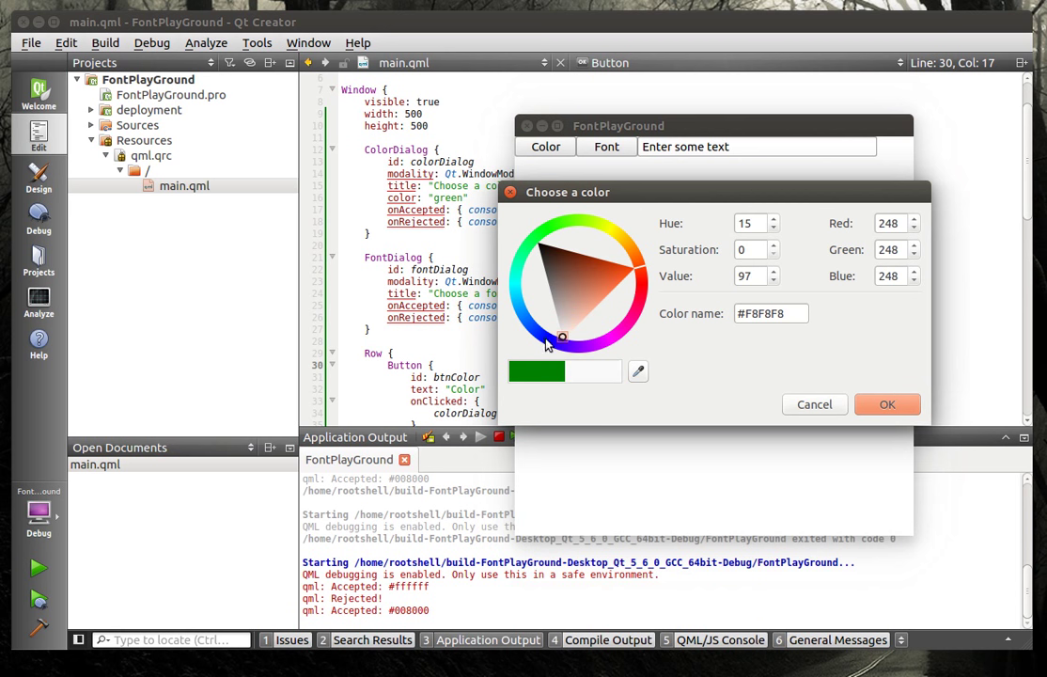
left_click(553, 341)
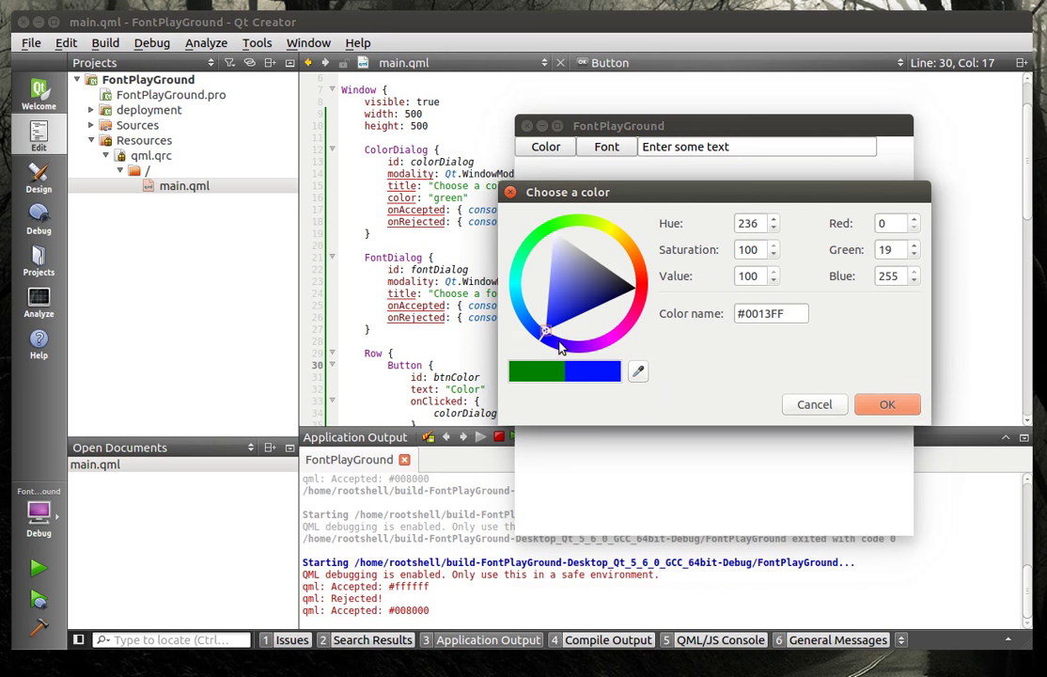
left_click(885, 404)
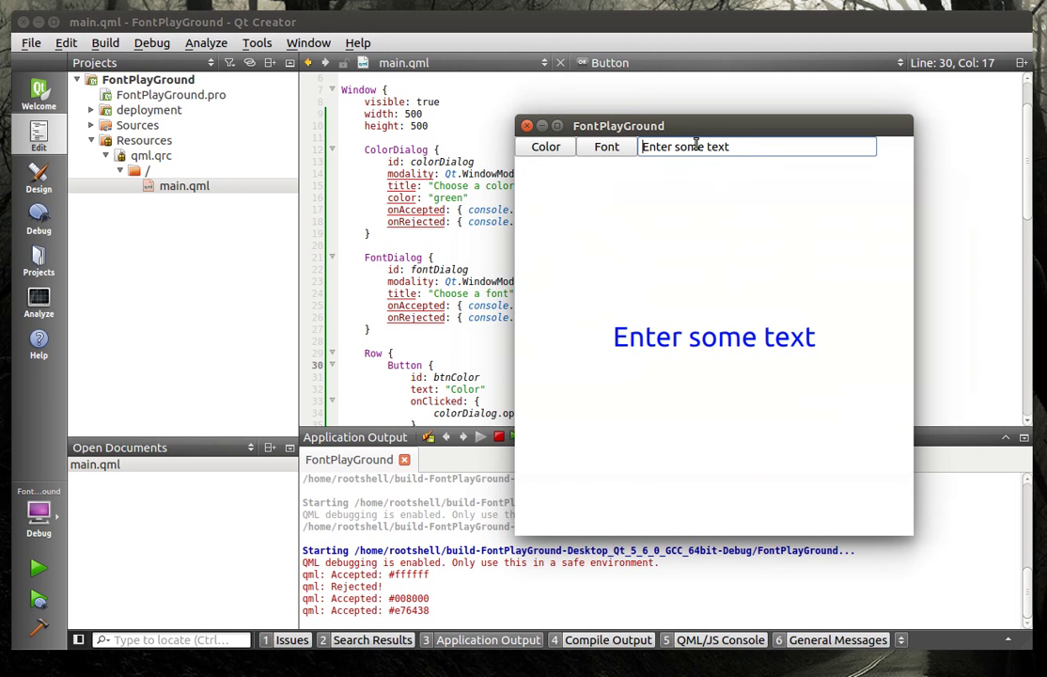
Wrap 'Enter' in <b> tags and 'some' in <u> tags in the text field.
type("<b>")
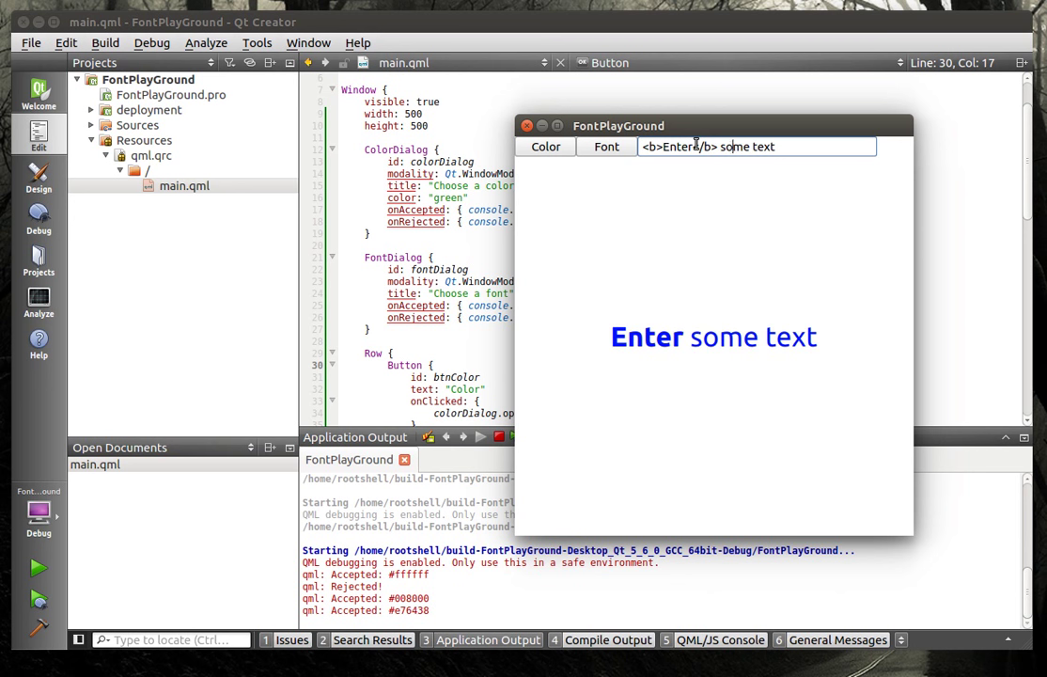
type("<")
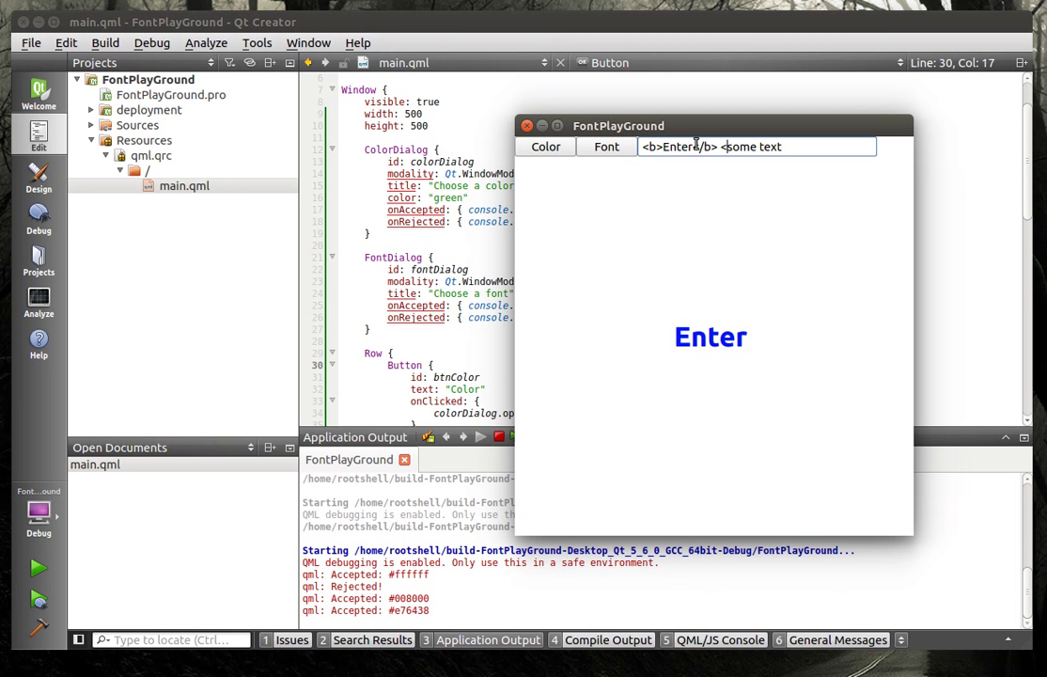
type("u>")
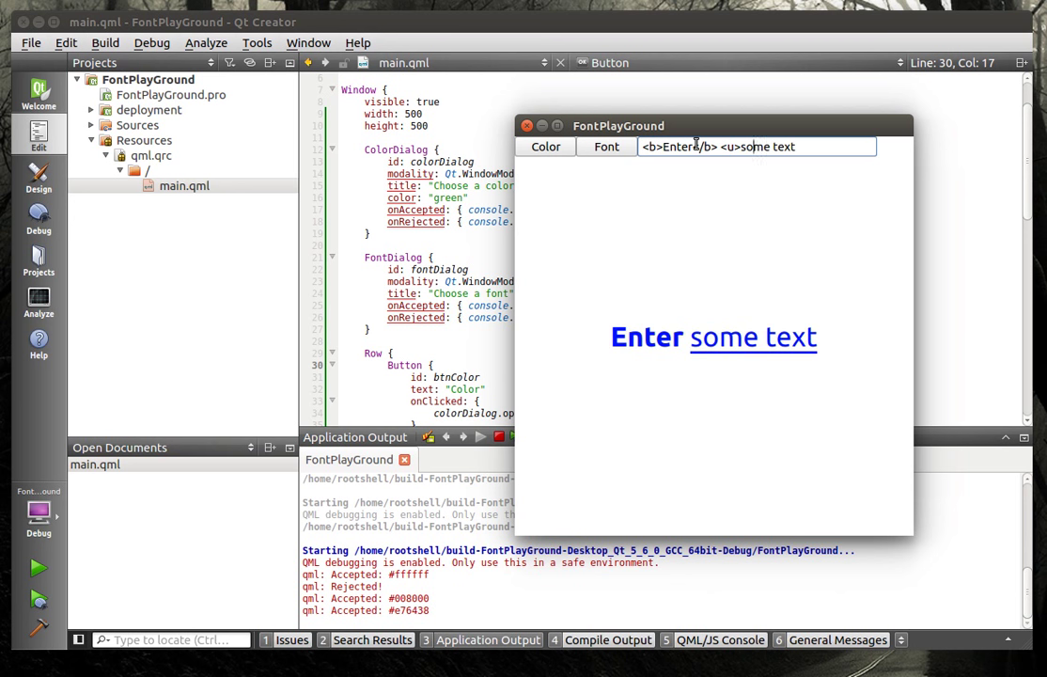
type("</u>")
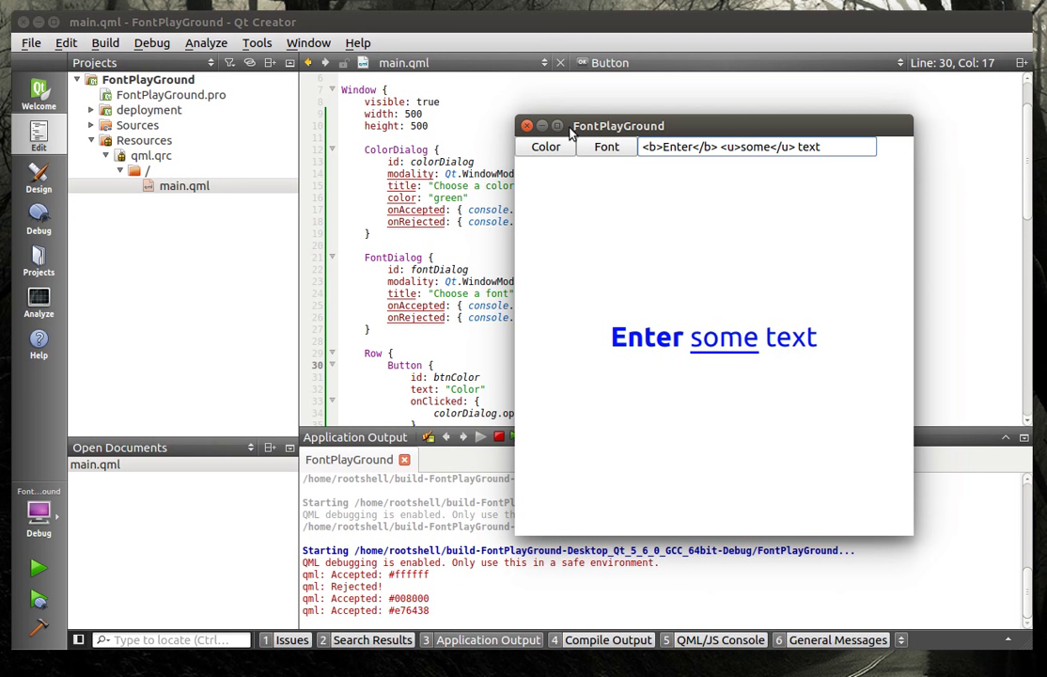
mouse_move(592, 159)
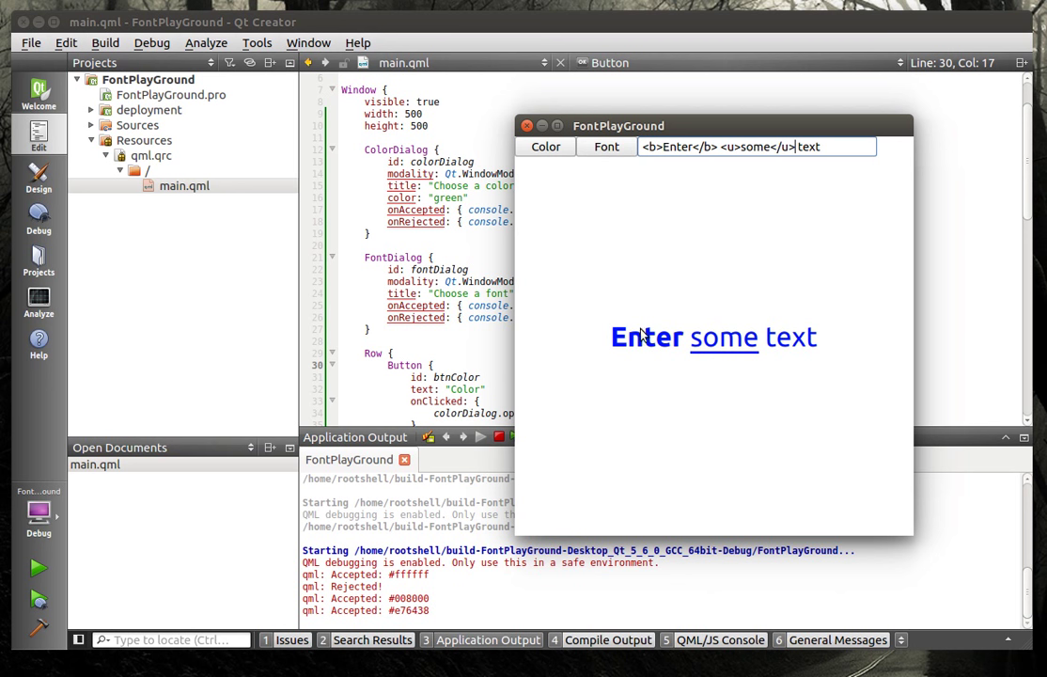
mouse_move(638, 353)
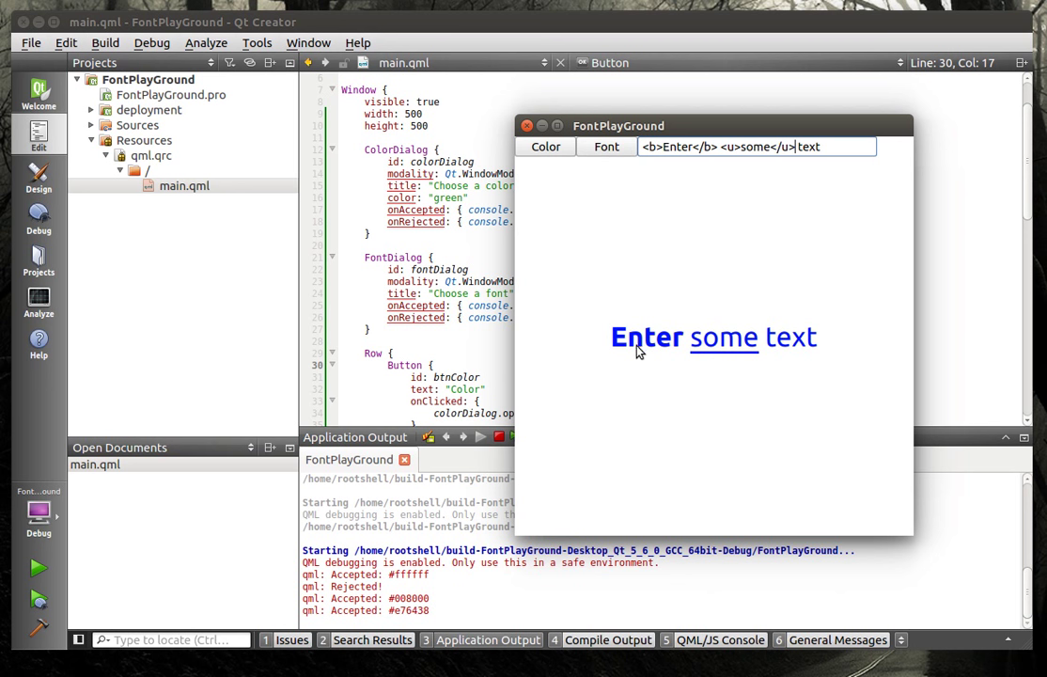
mouse_move(661, 345)
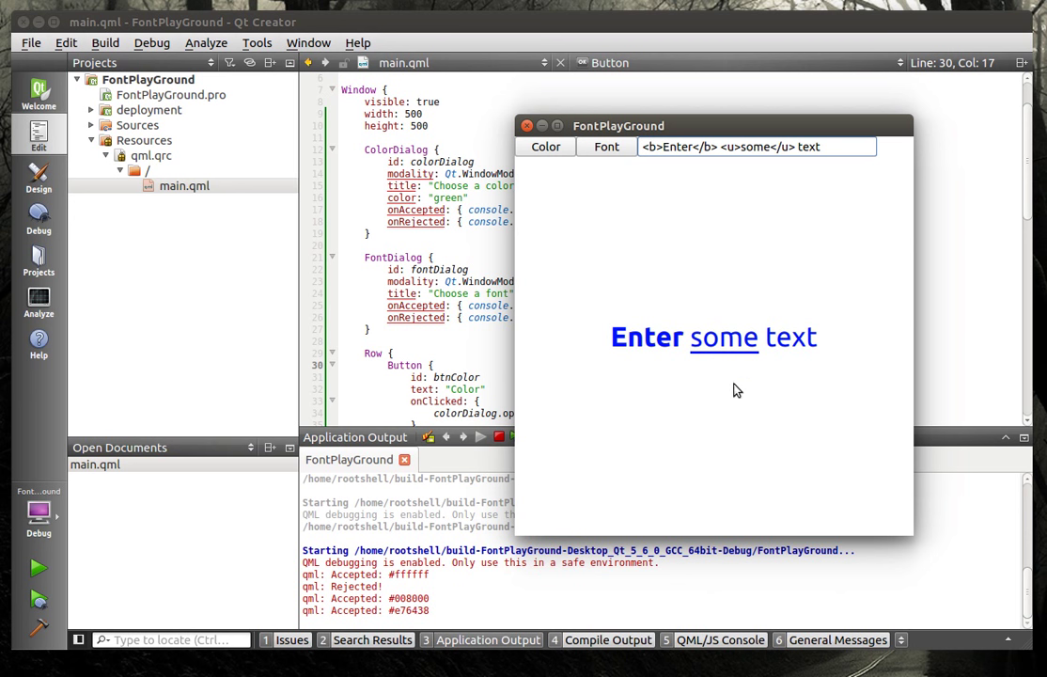
mouse_move(700, 370)
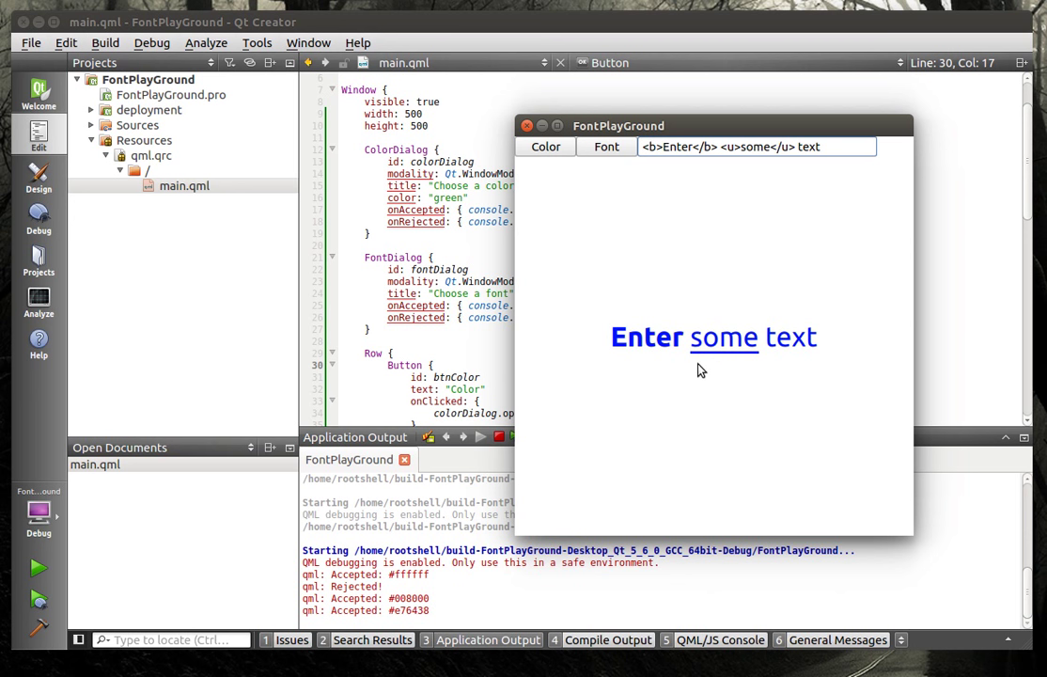
mouse_move(703, 344)
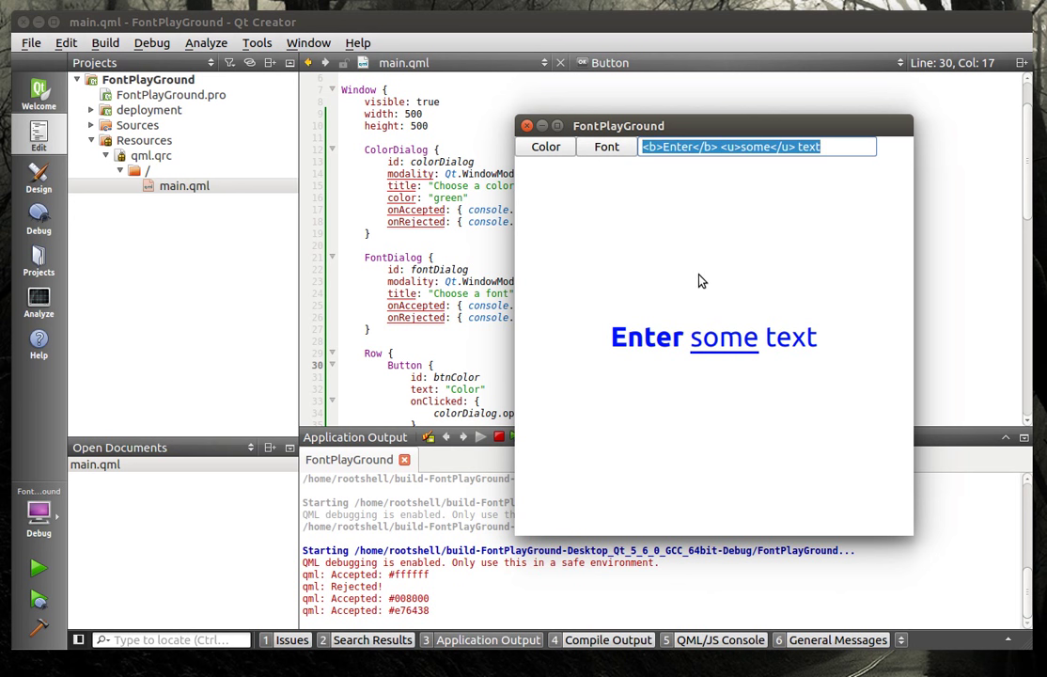
mouse_move(908, 529)
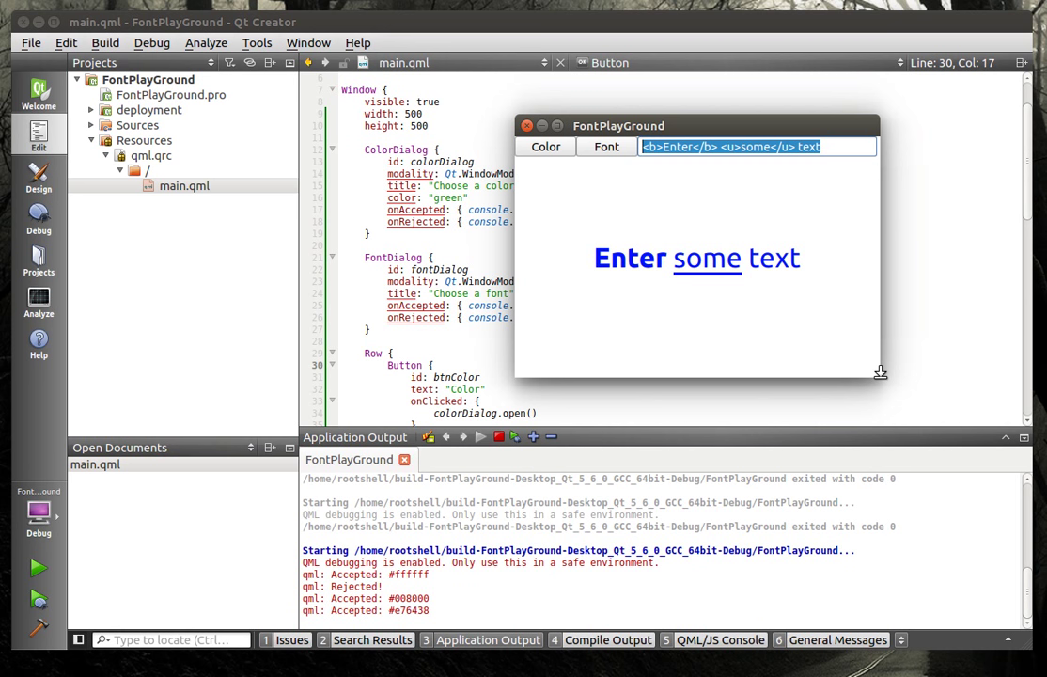
Switch from Qt Creator over to the web browser.
left_click(526, 125)
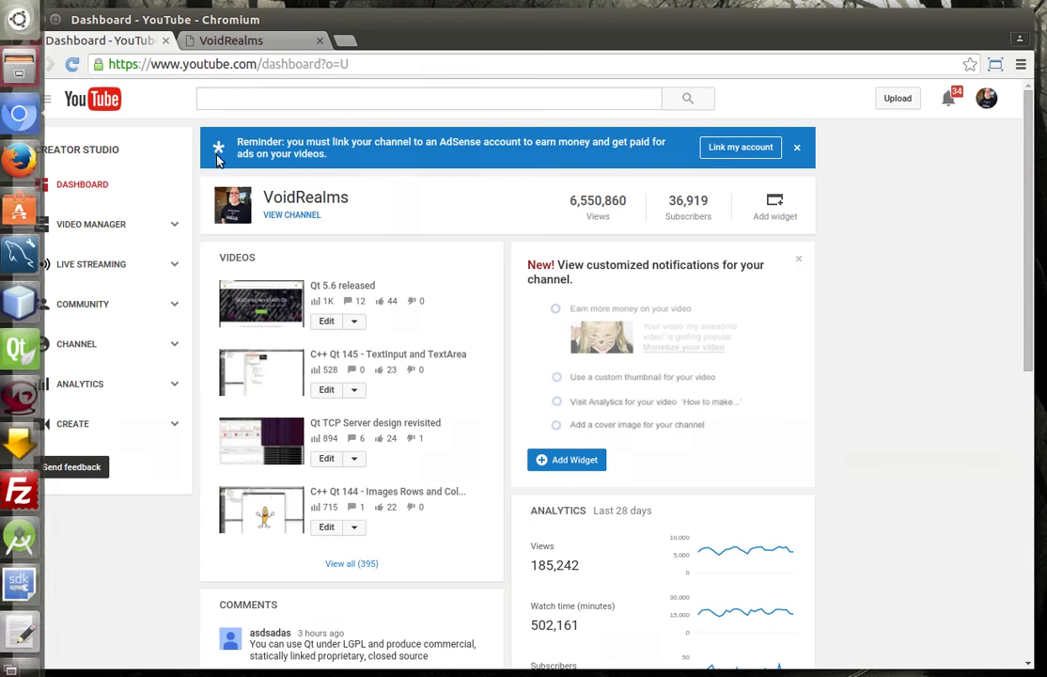
Switch to the VoidRealms tab and go through the Donate page to Contact.
left_click(231, 41)
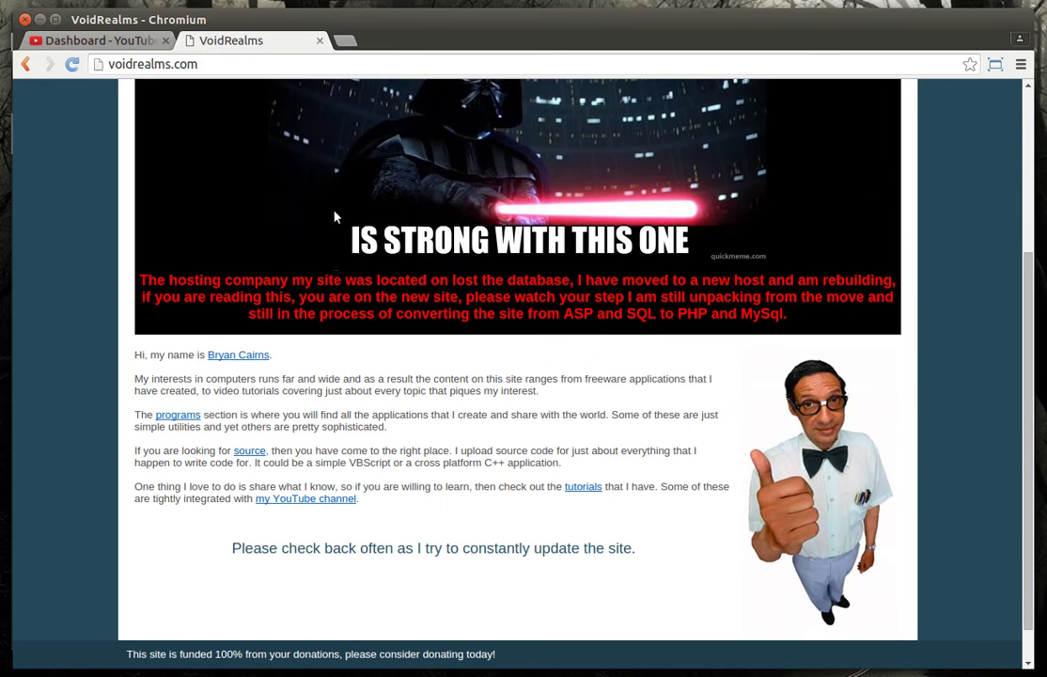
scroll("up", 3)
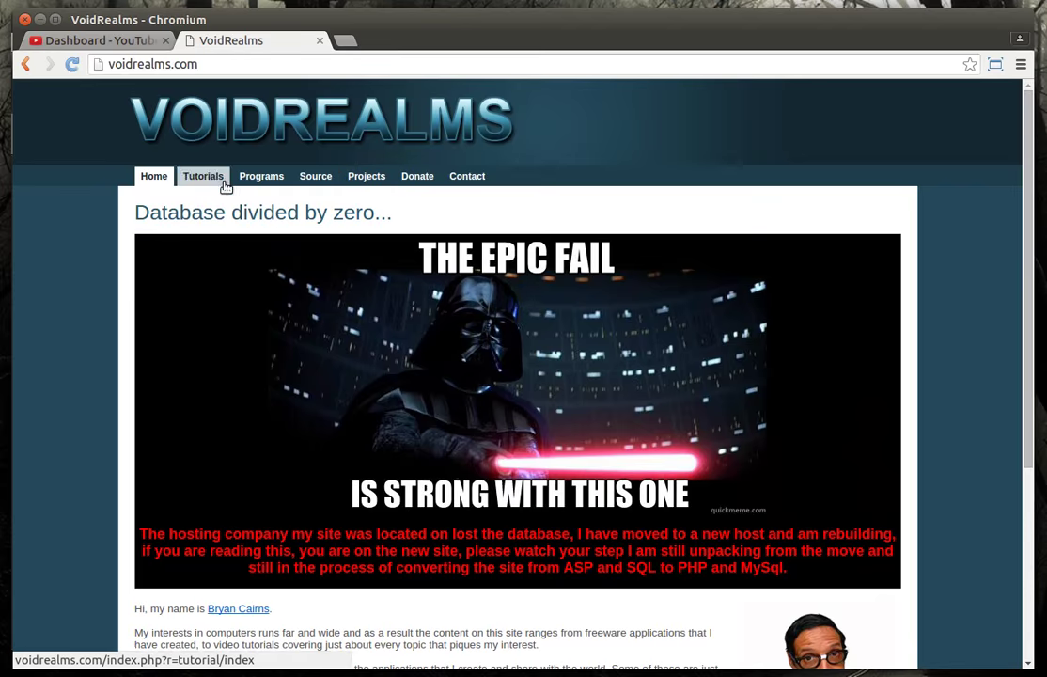
scroll("down", 3)
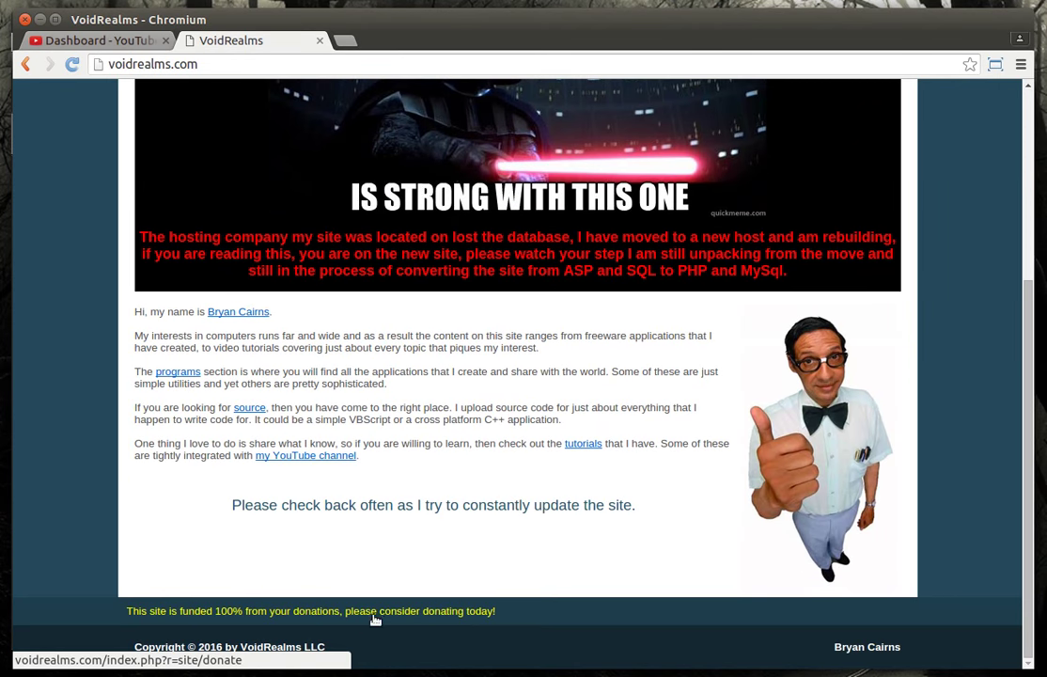
left_click(310, 611)
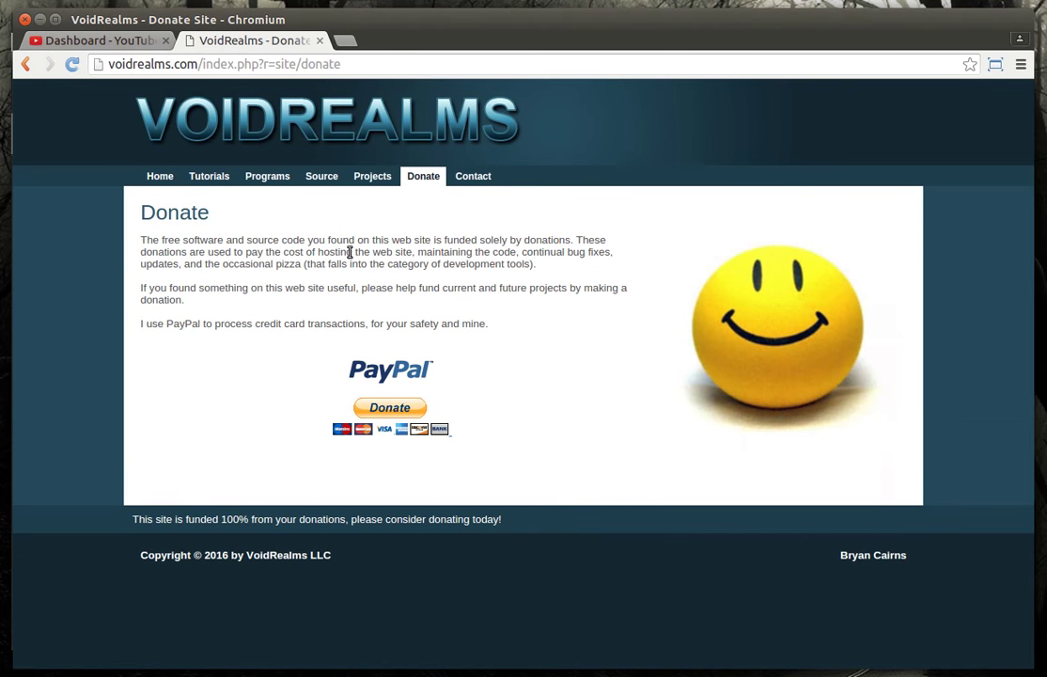
left_click(472, 176)
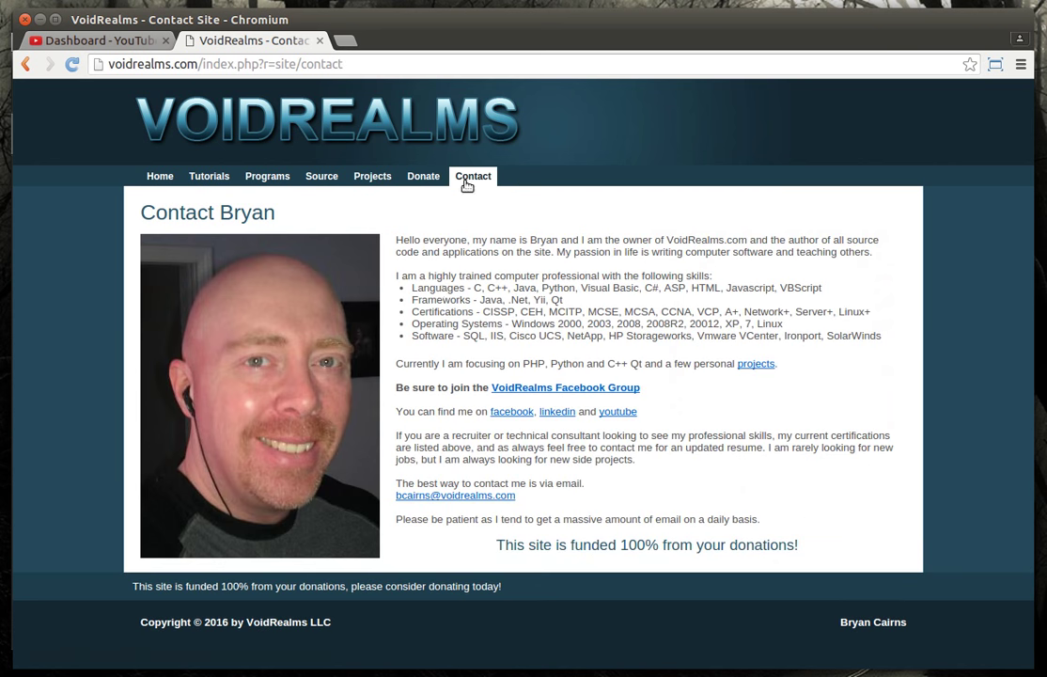